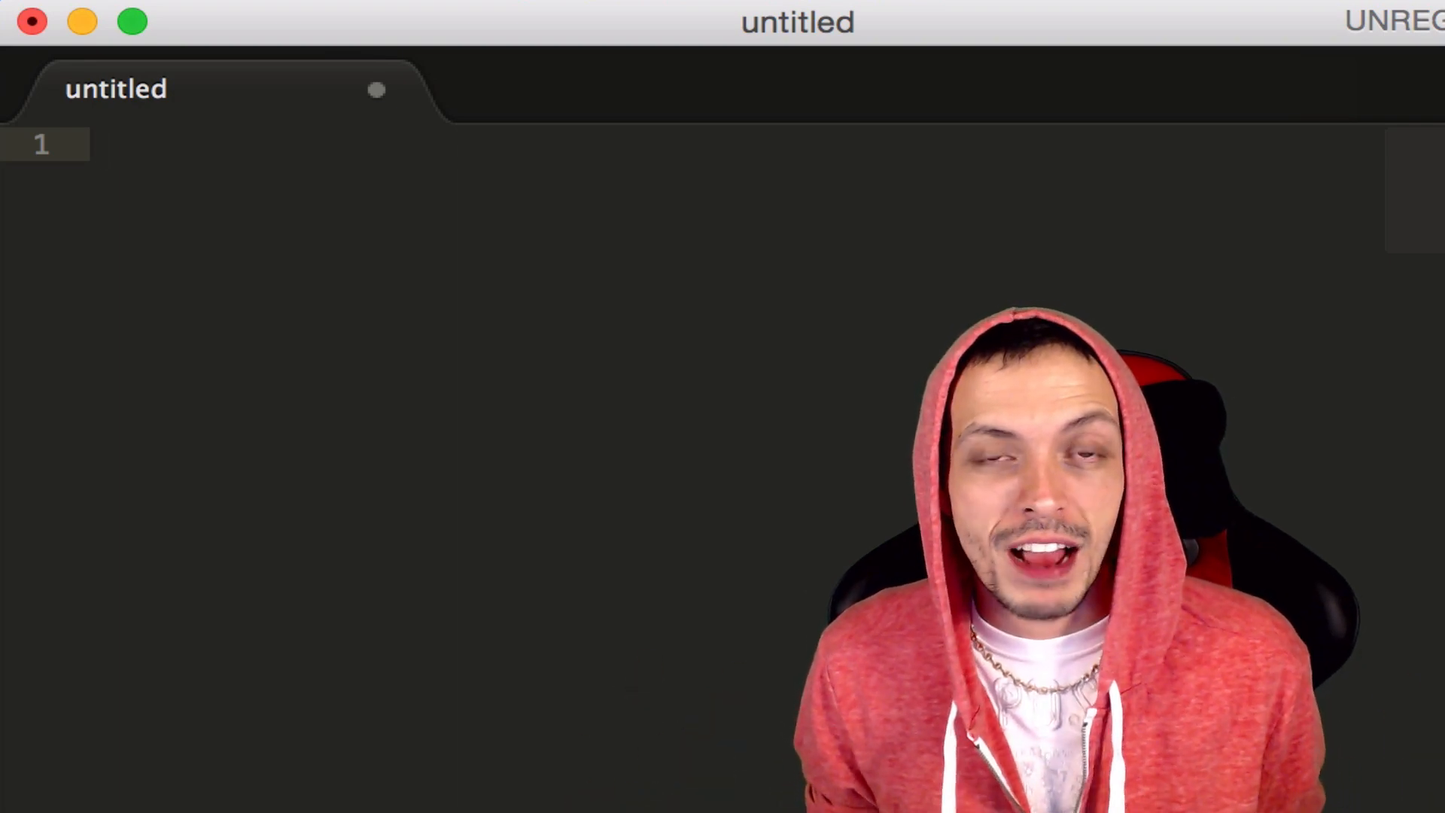
- Type an indented note: world, bodies, then mass, velocity, location, angles, fixtures
text(world)
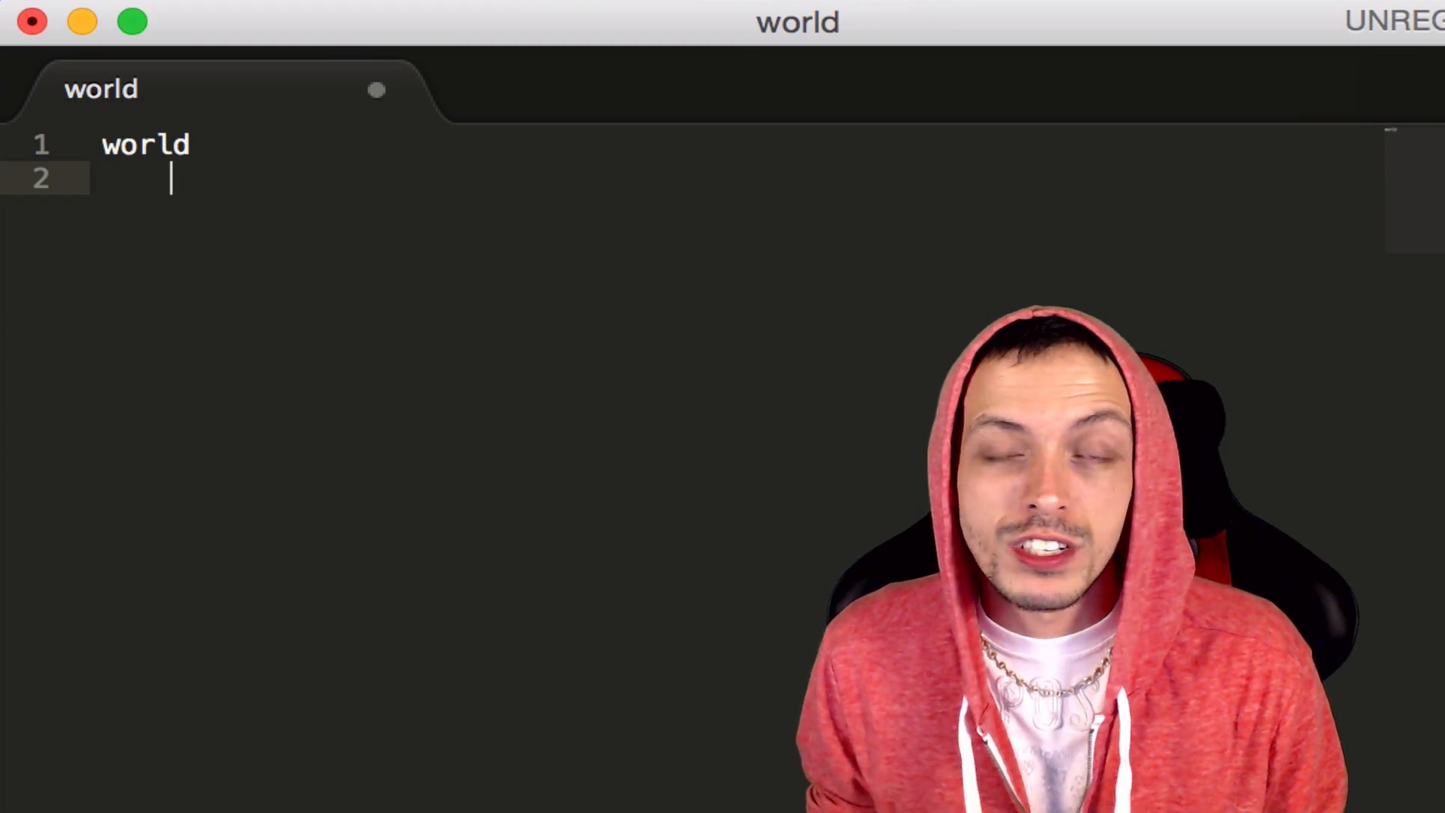
text(b)
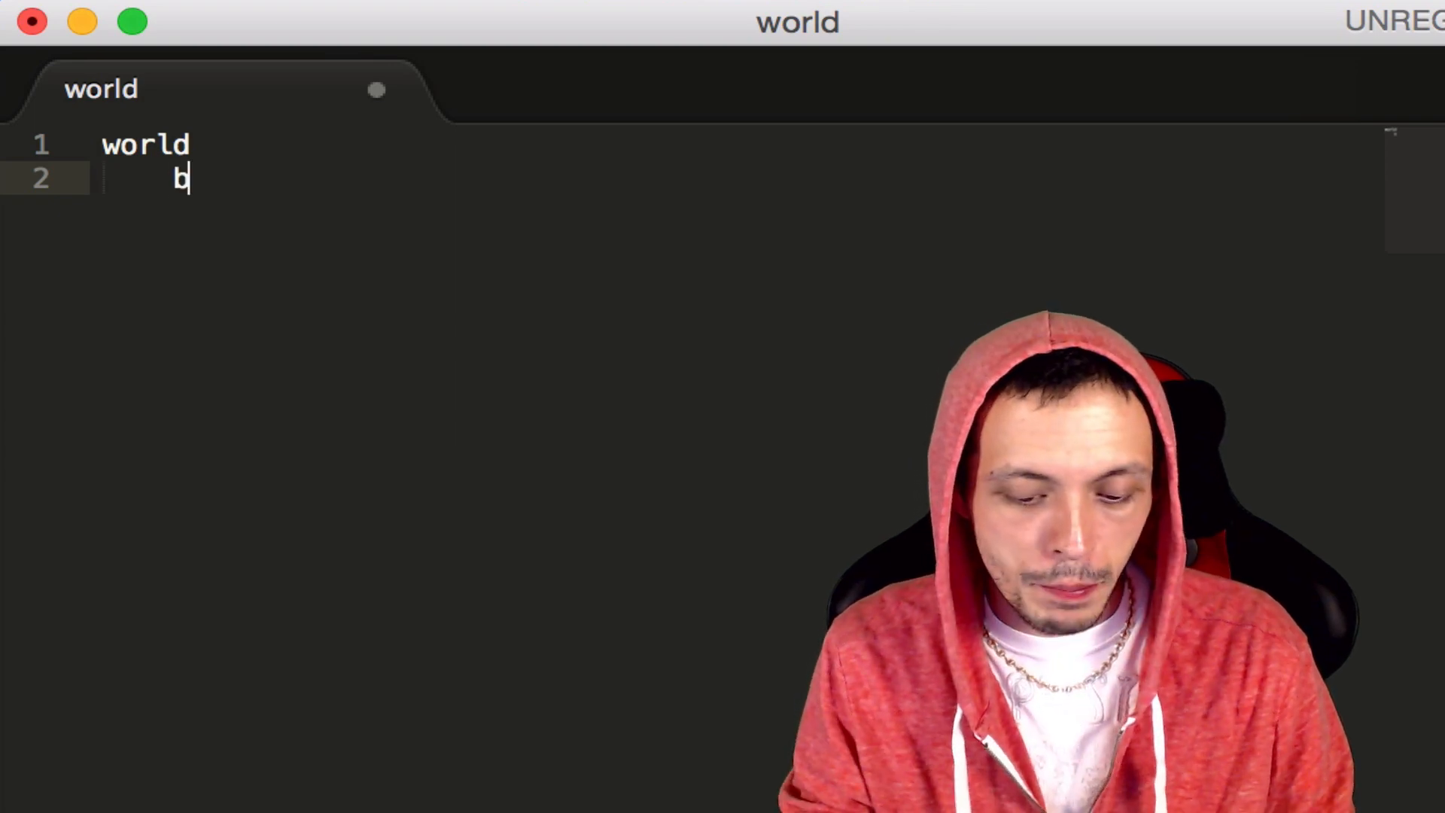
text(odies)
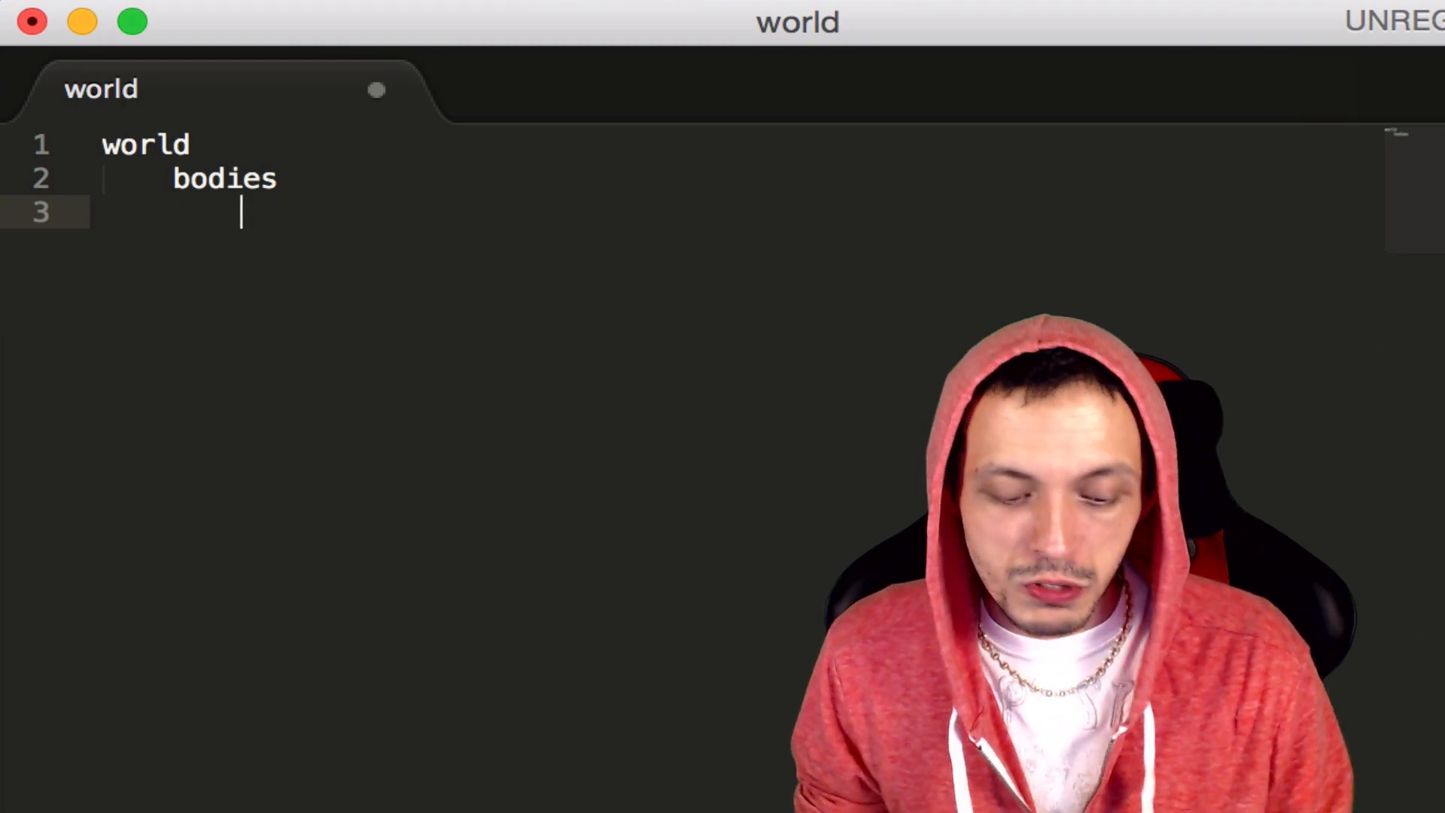
text(mass)
text(an)
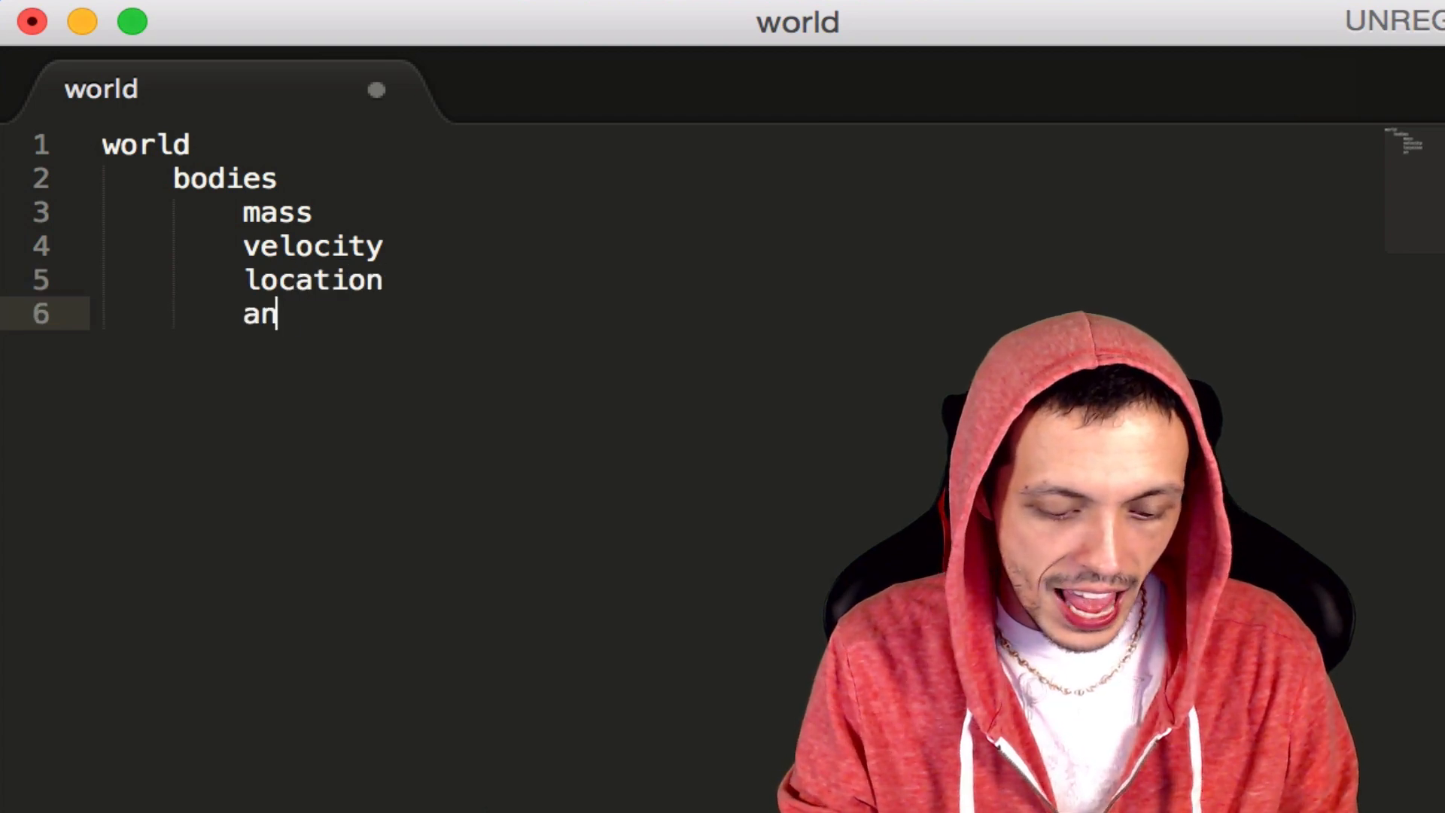
text(gles)
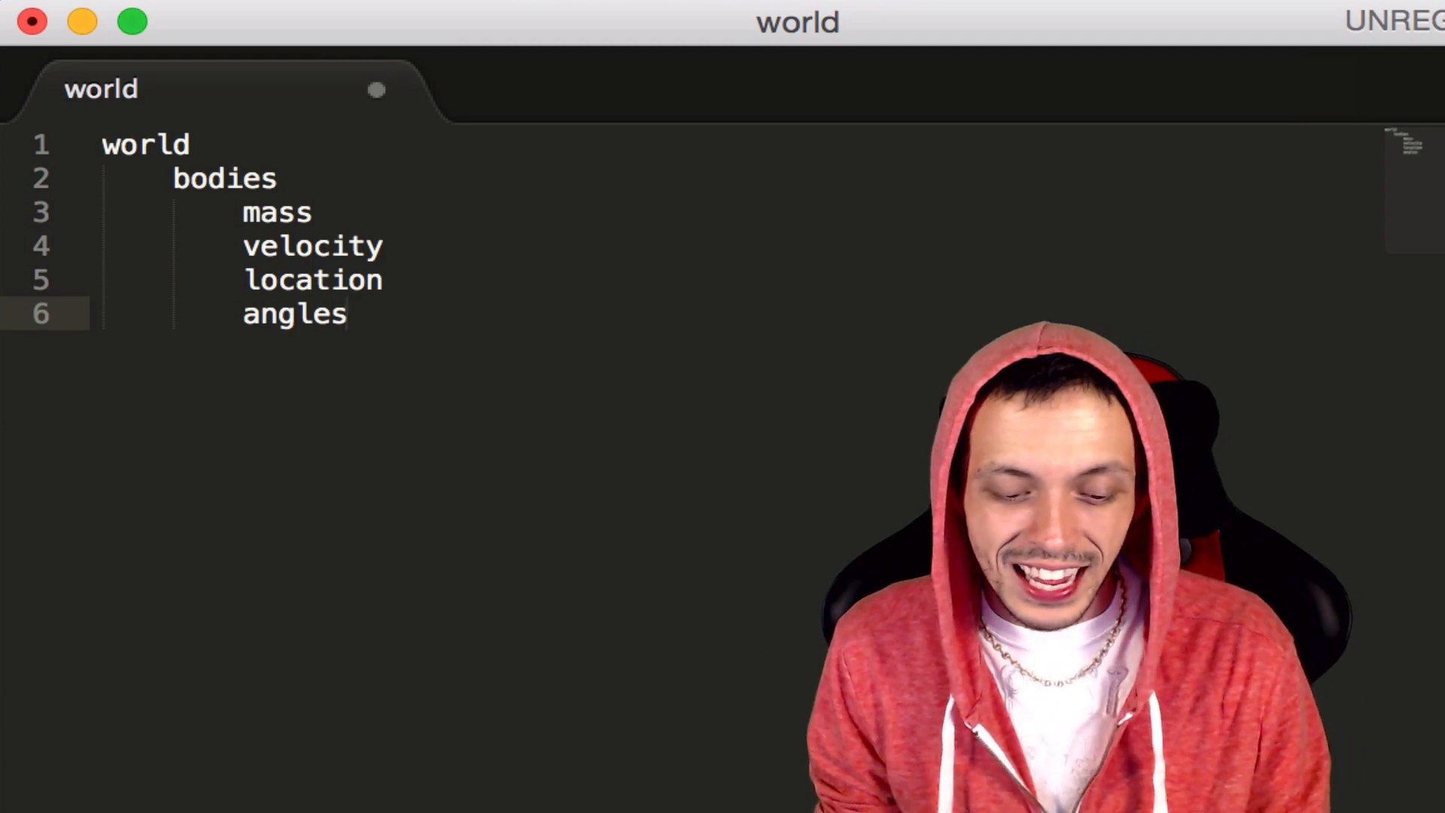
text(fix)
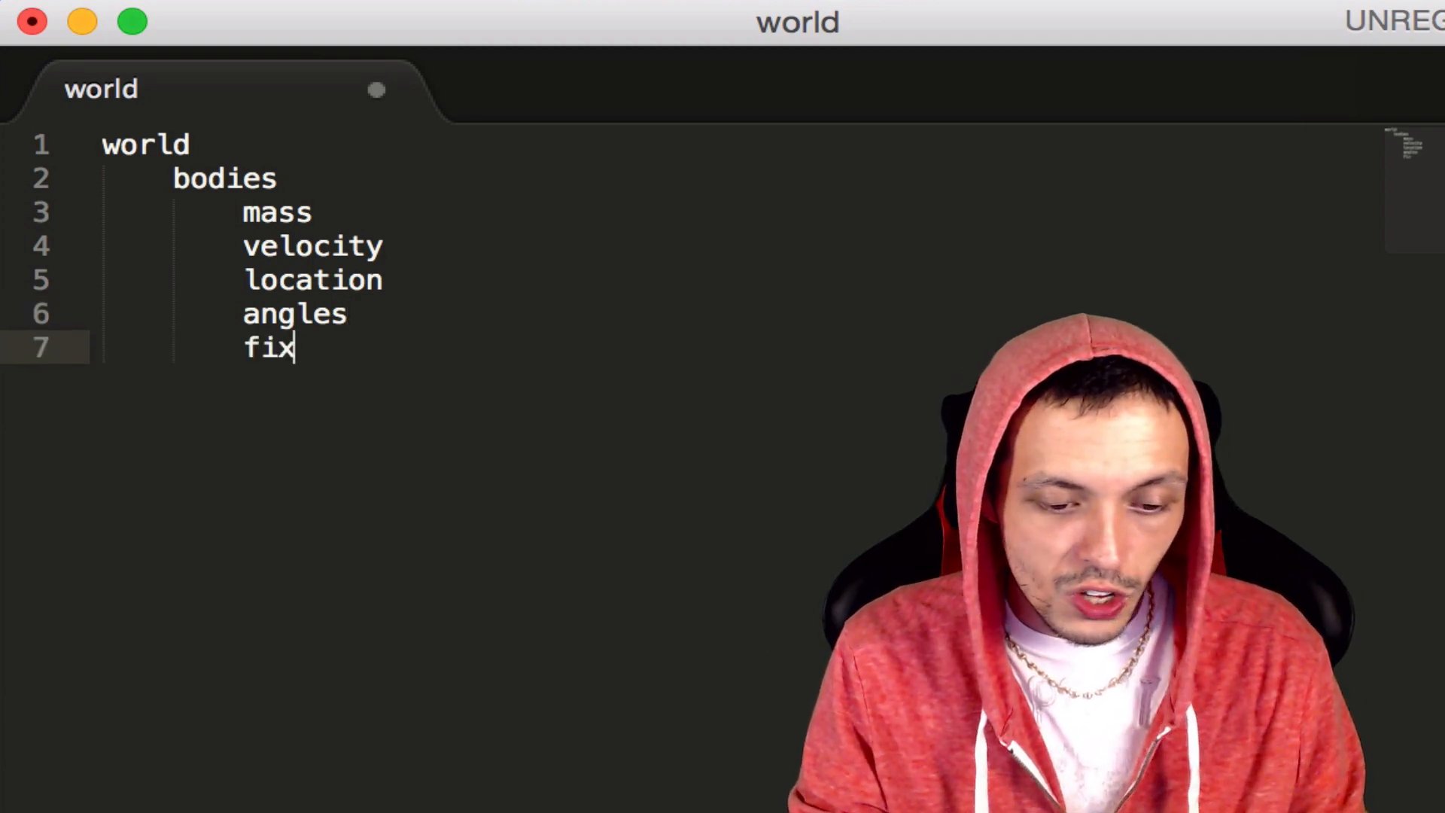
text(tures)
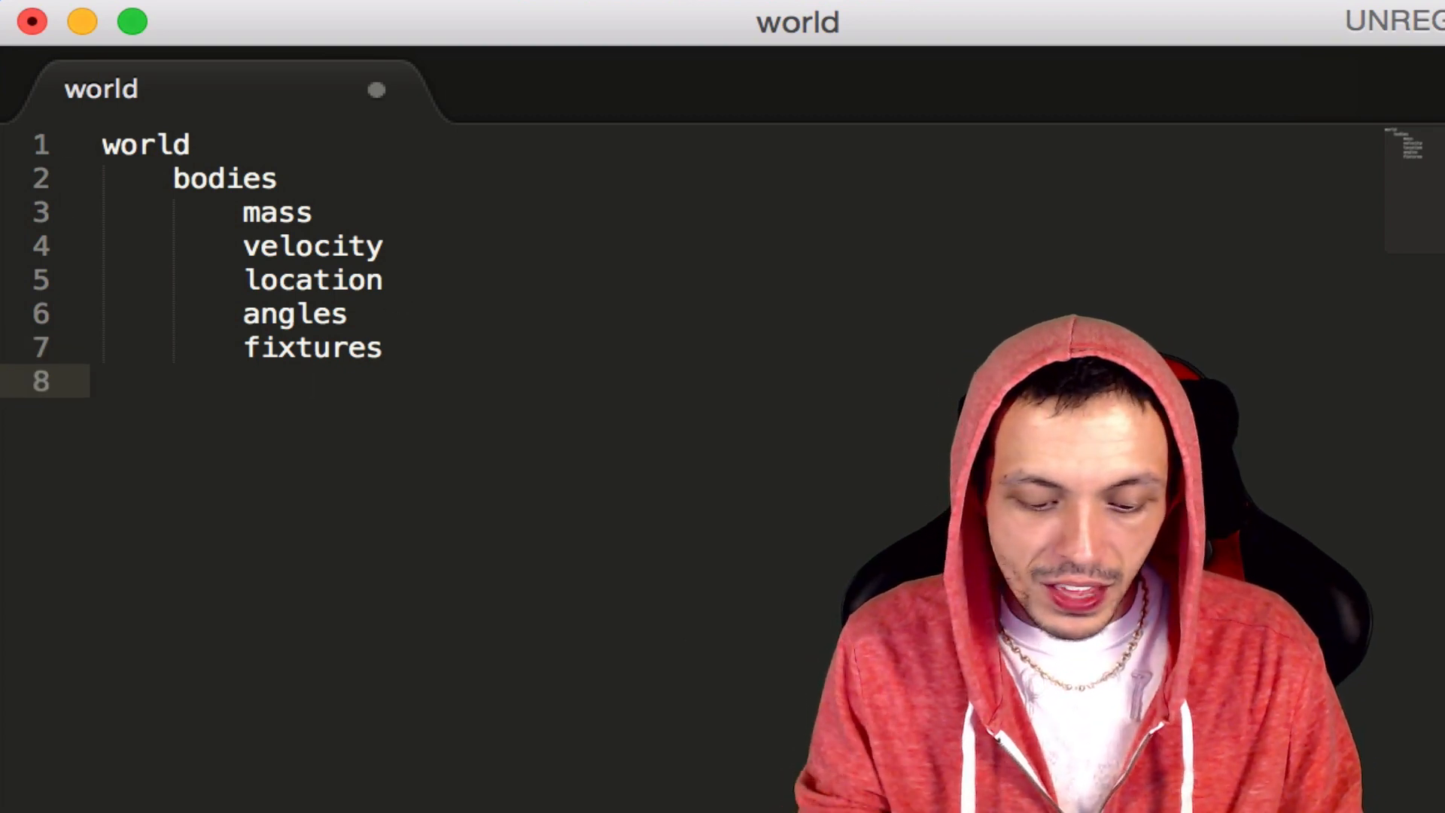
- List shape, density, friction and restitution on separate lines beneath fixtures
text(shape)
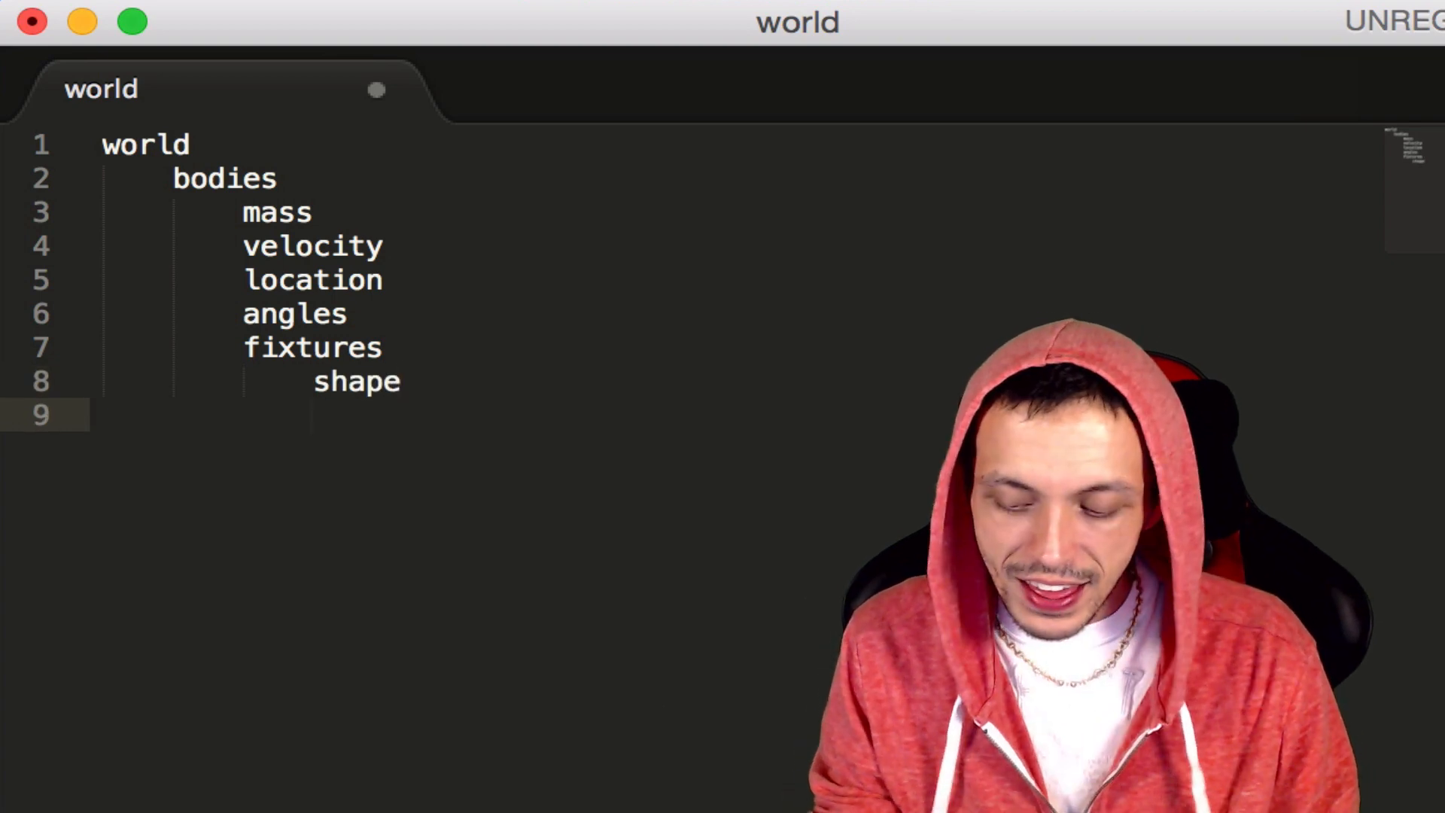
text(density)
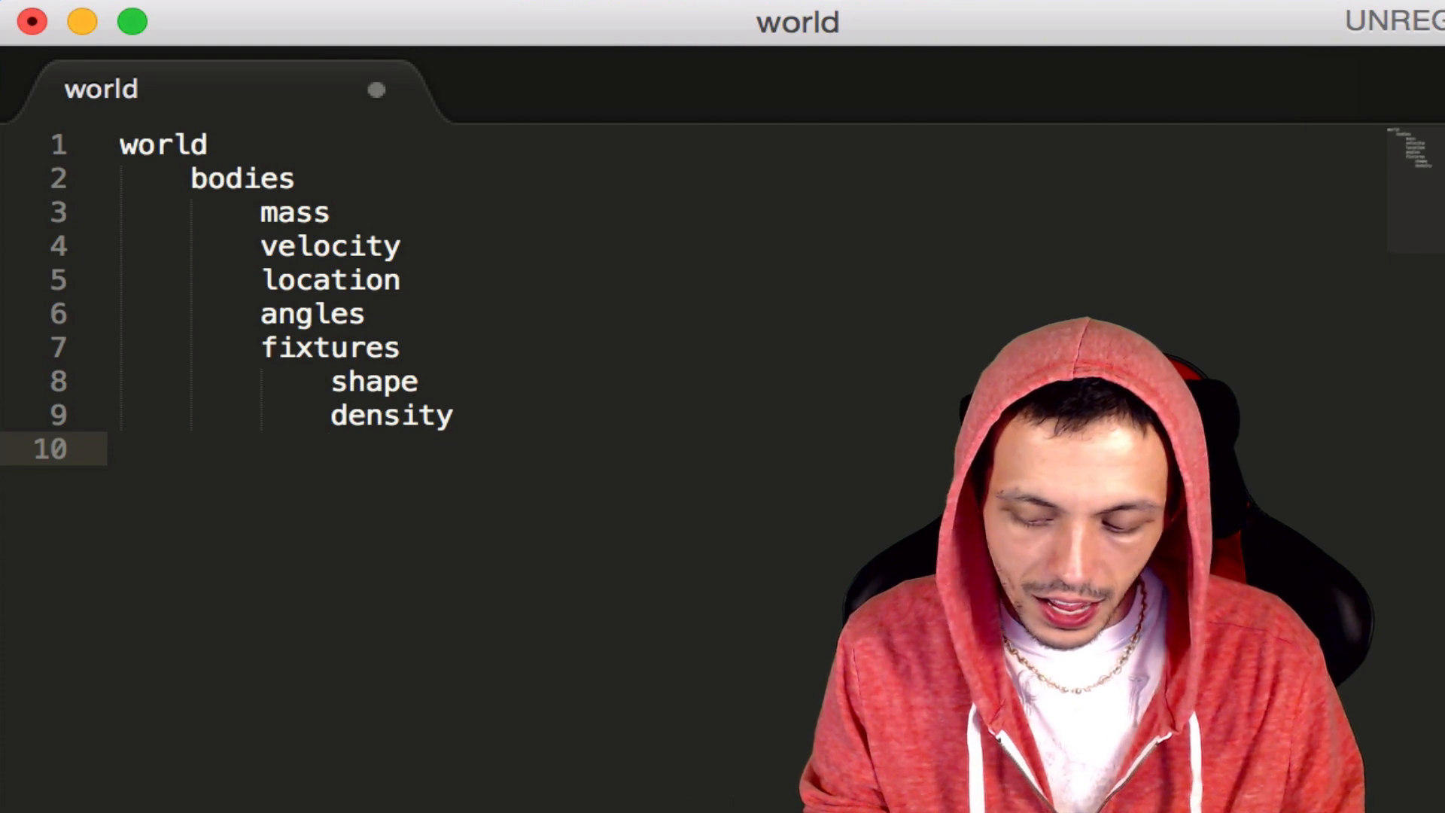
text(frict)
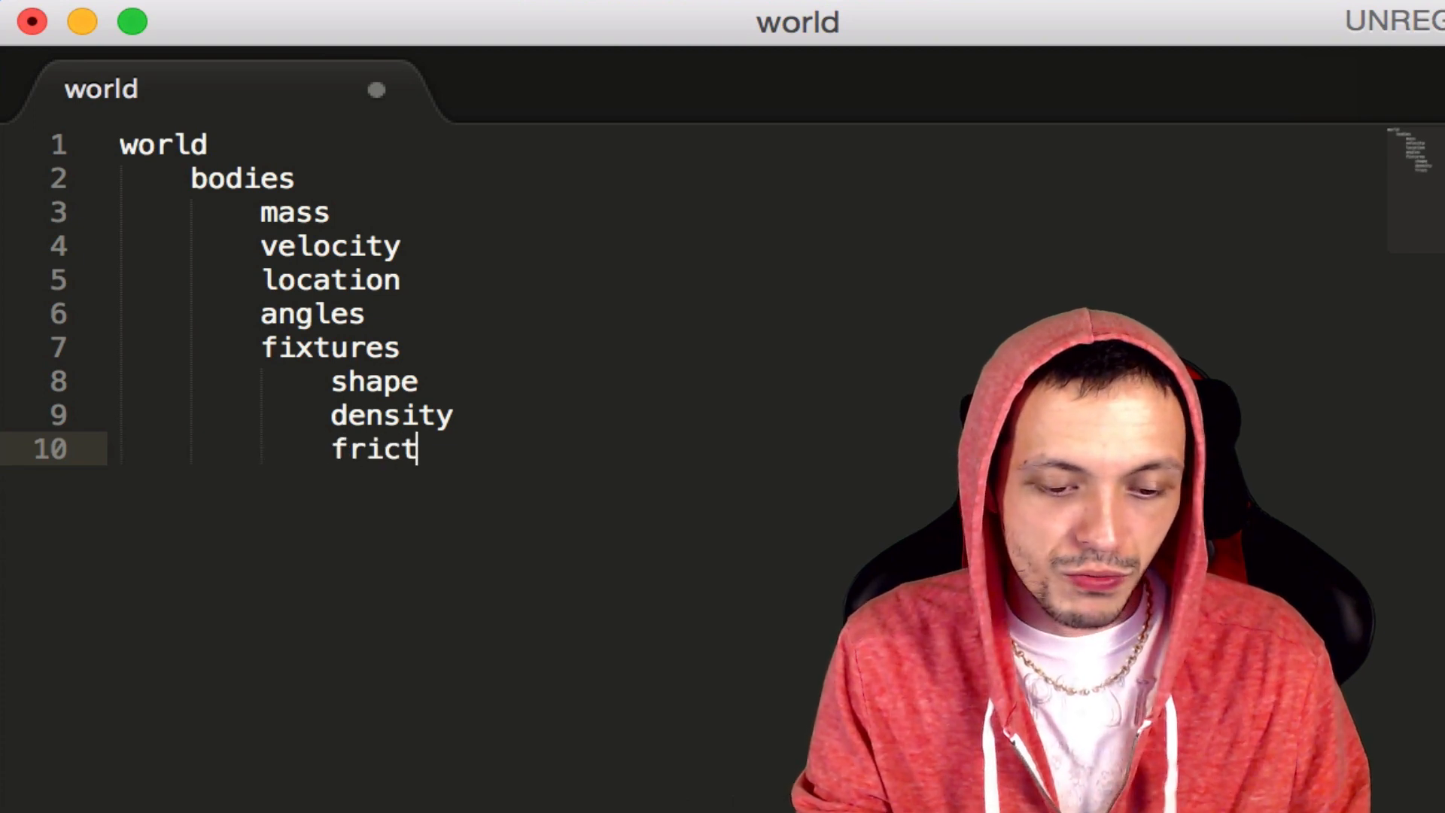
text(ion)
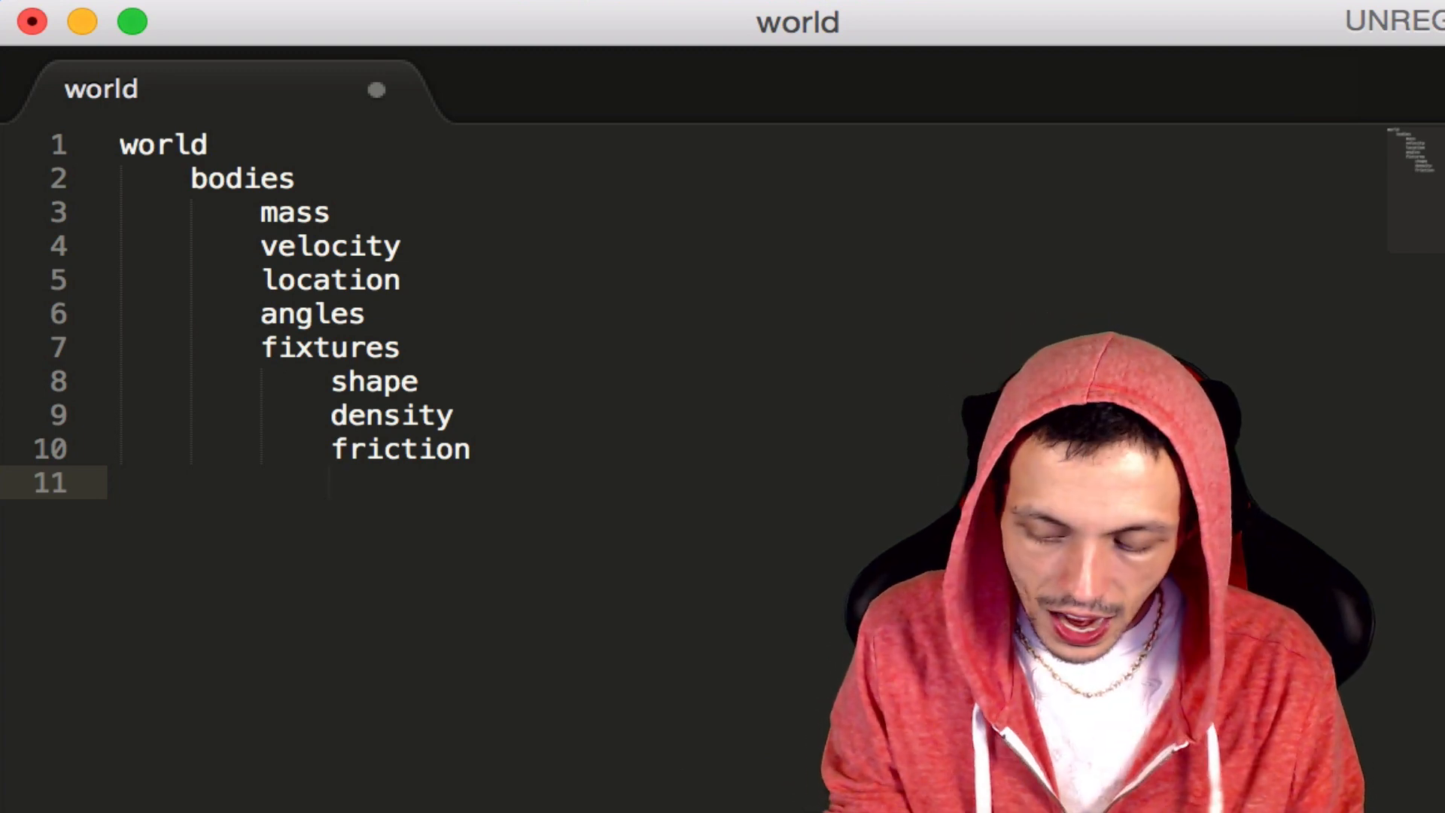
text(restiut)
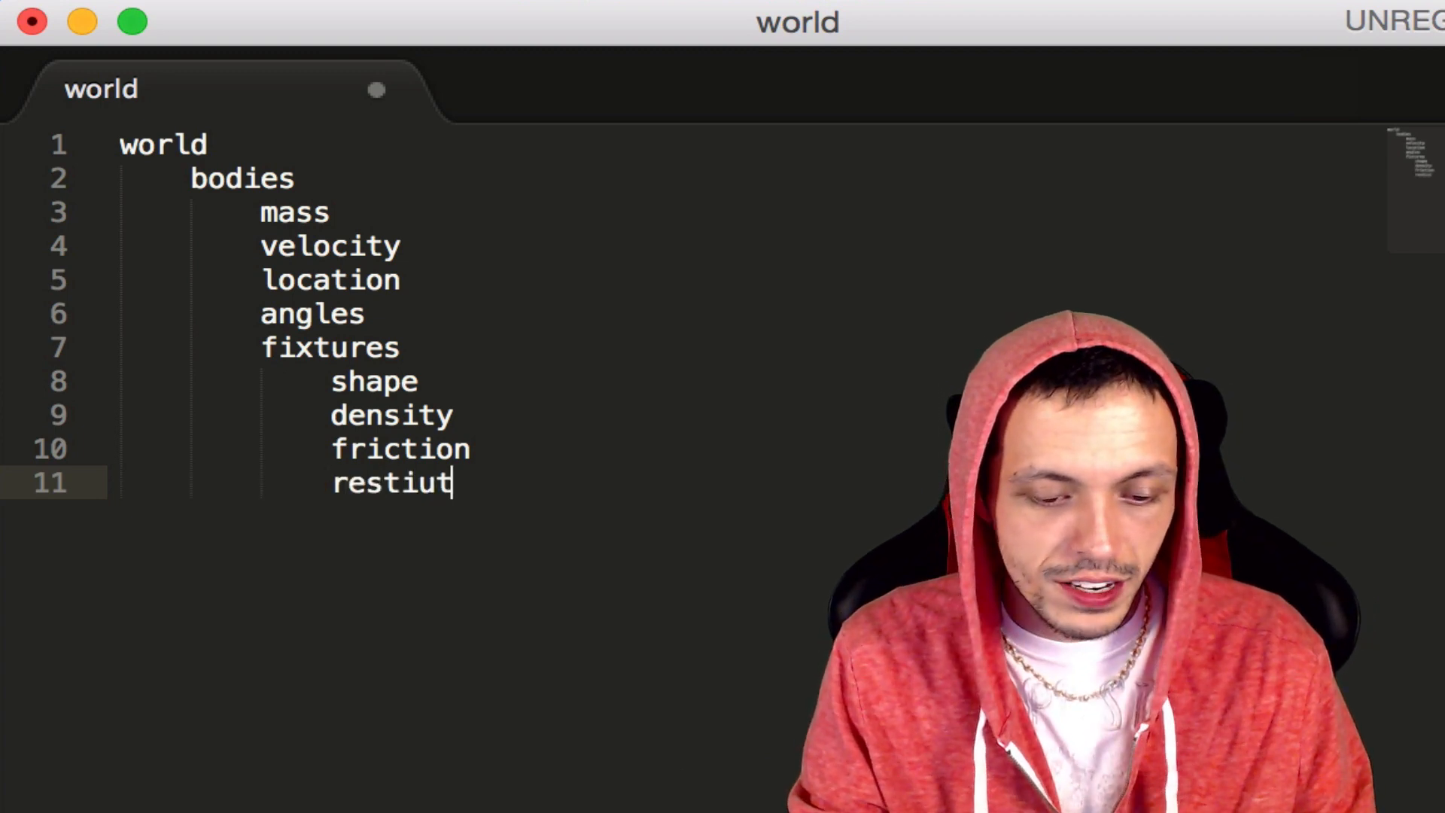
text(ion)
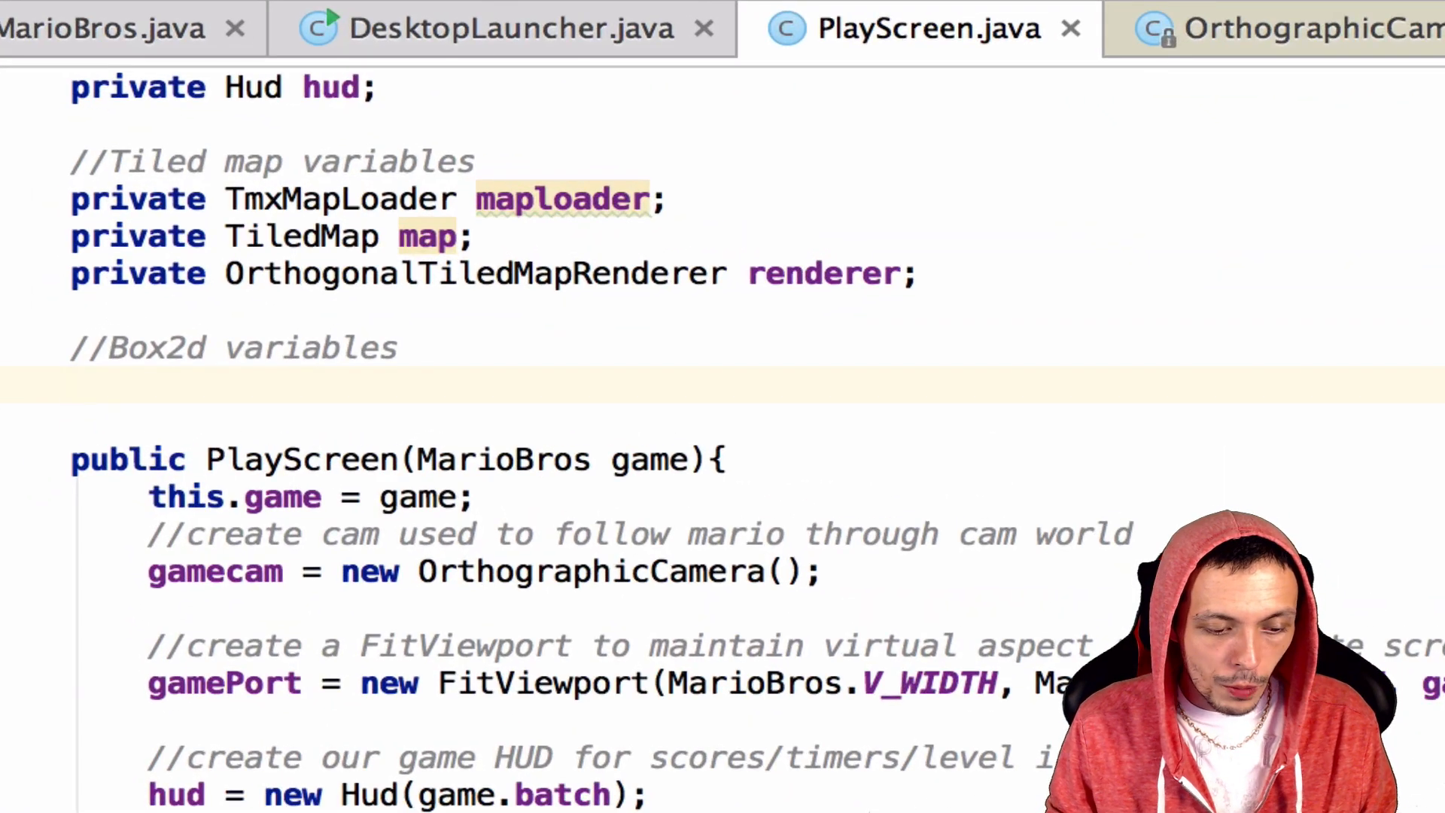
- Declare 'private World world;' and 'private Box2DDebugRenderer b2dr;' under the Box2d variables comment
text(private)
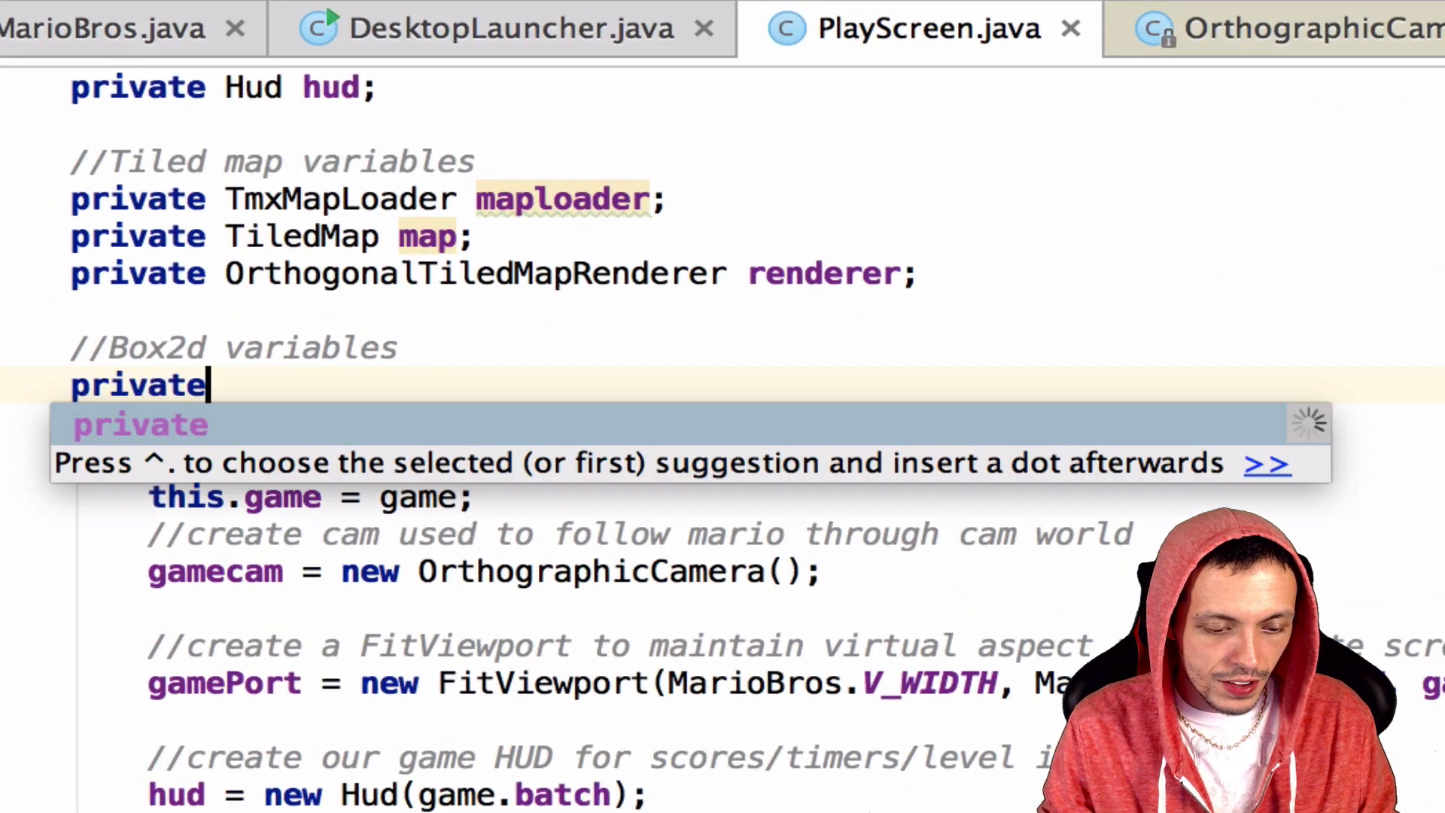
text(World world;)
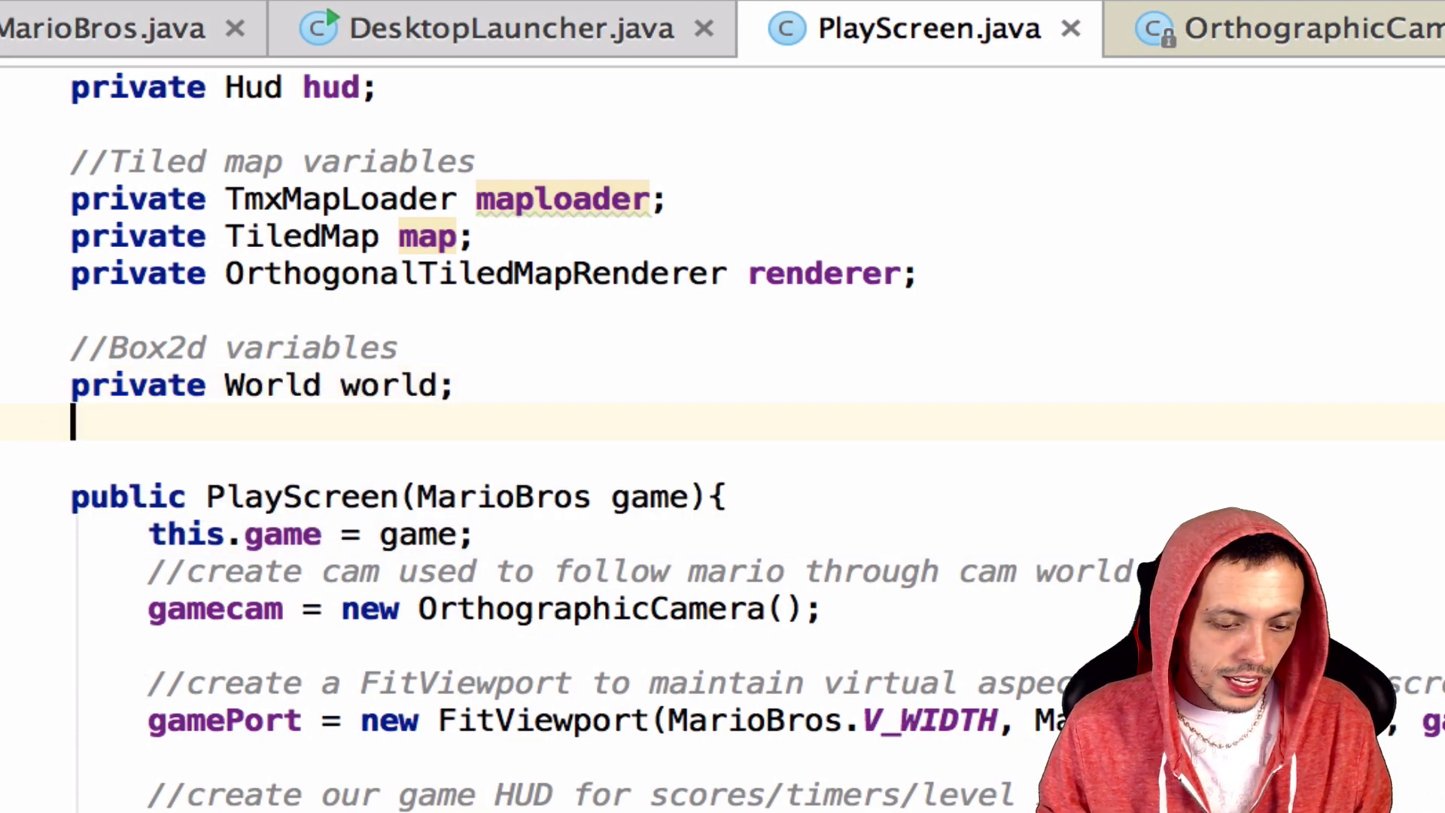
text(private)
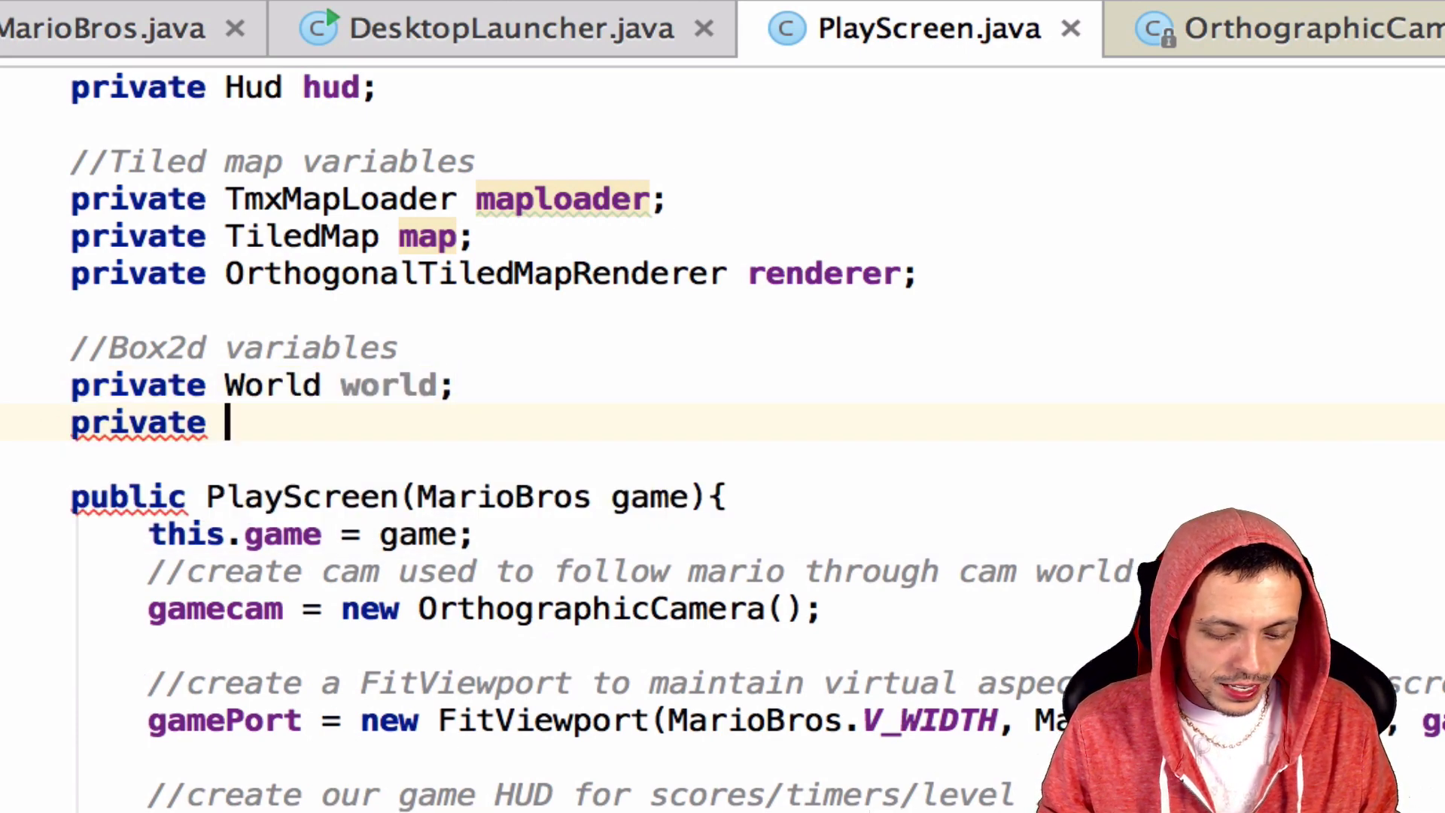
text(Box2DDebugRenderer)
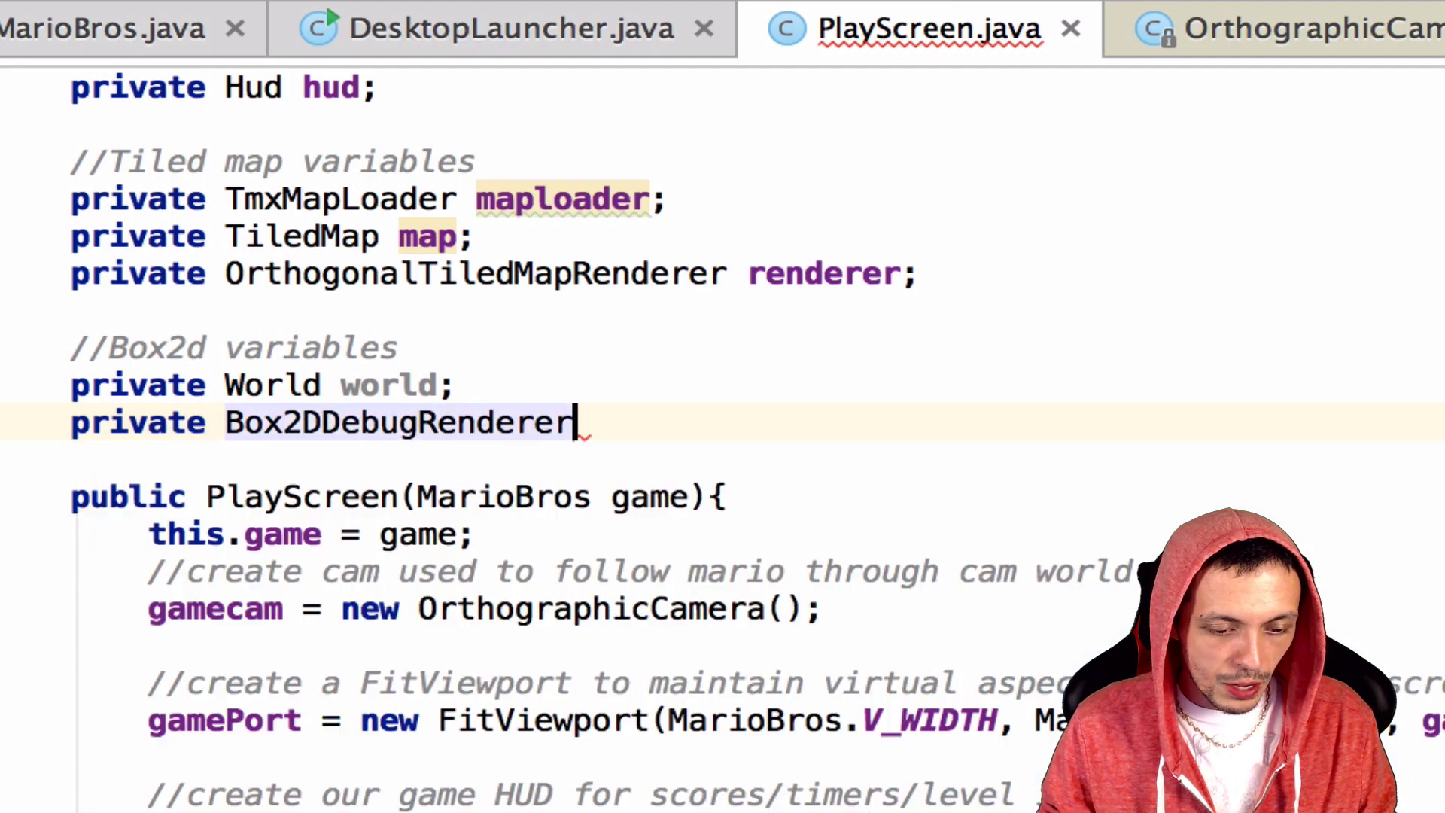
text(b2dr;)
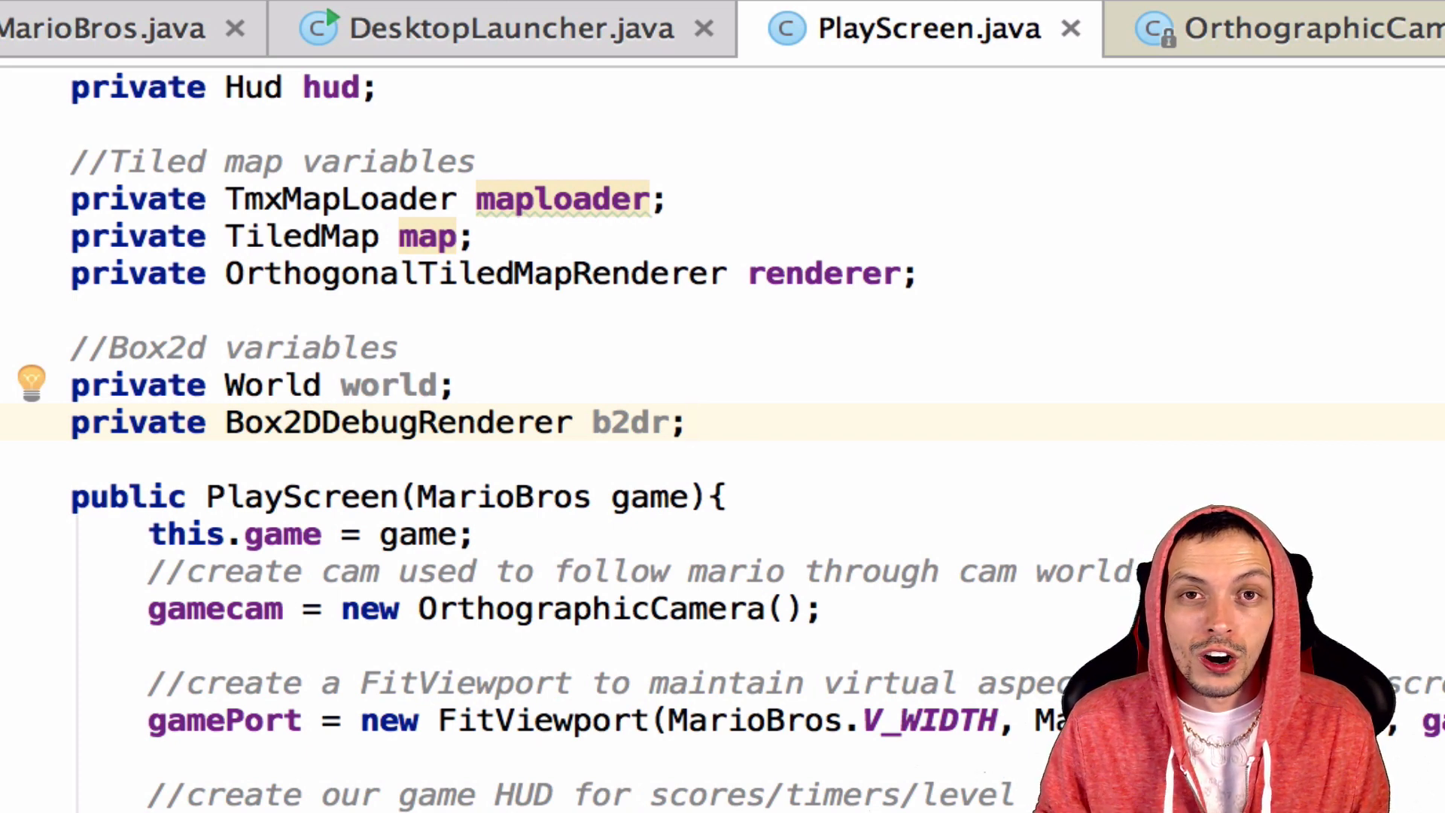
scroll(down, 3)
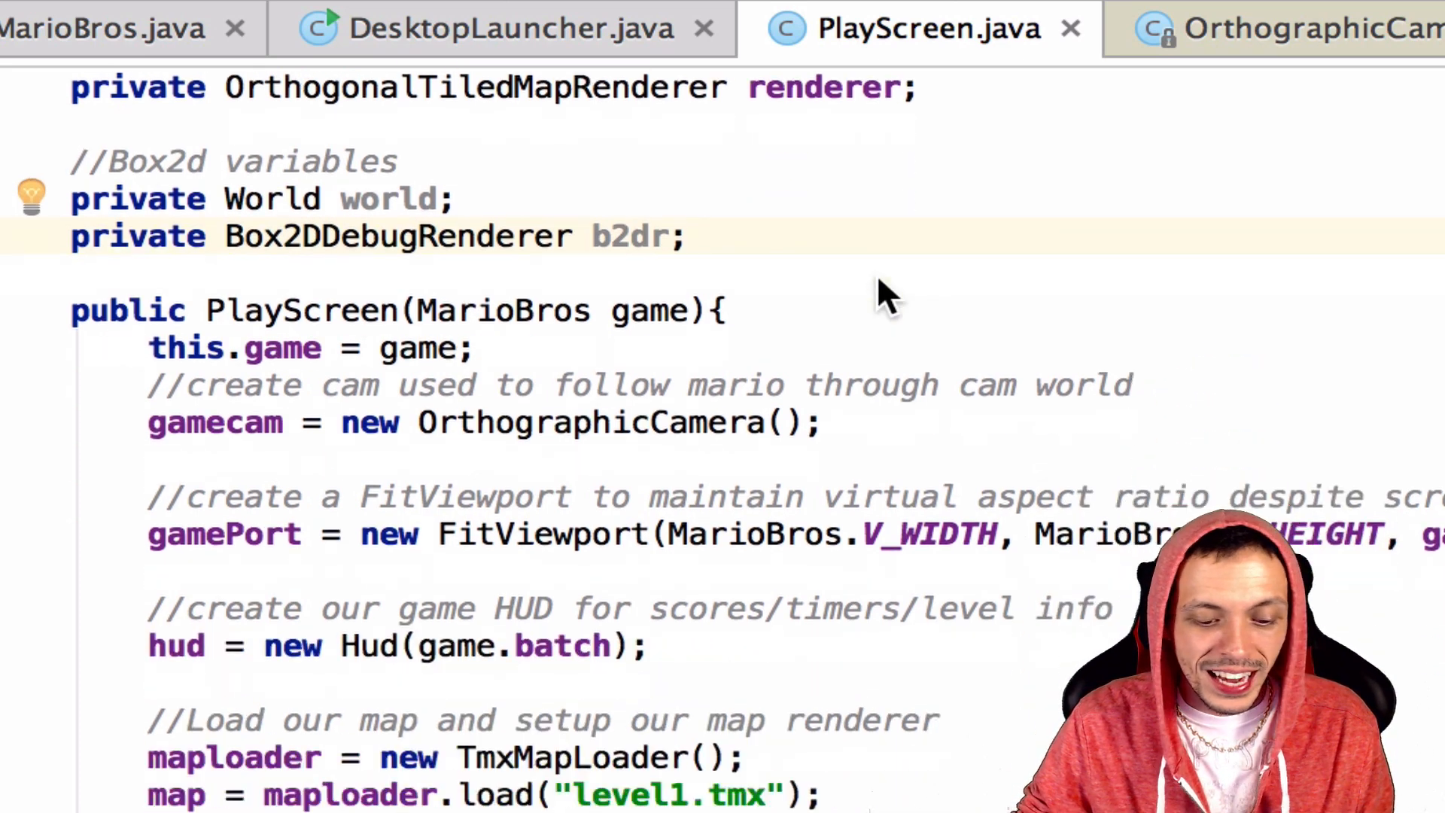
scroll(down, 3)
text(w)
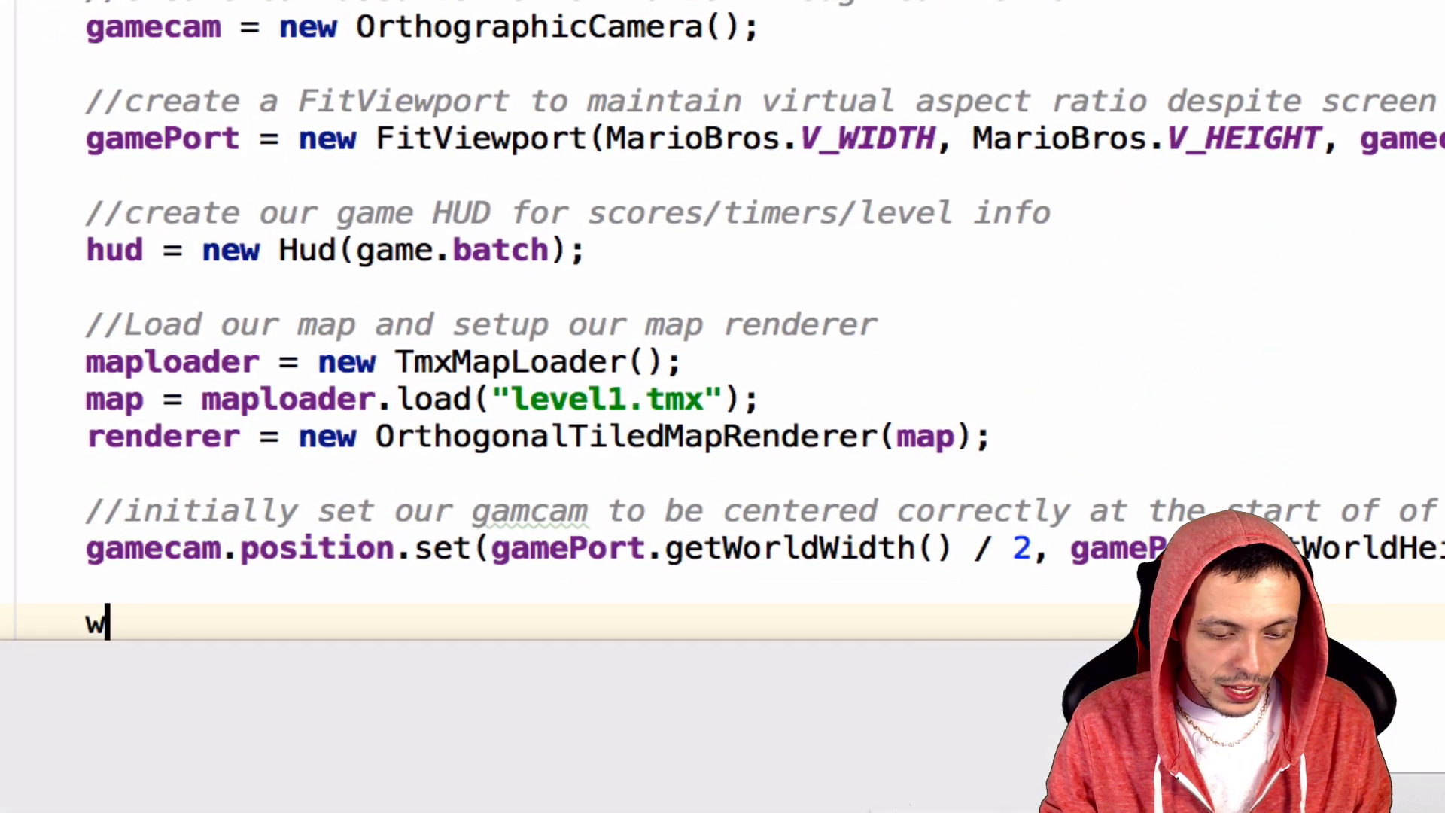
- Add 'world = new World(new Vector2(0, 0), true);' at the constructor's end
text(orld =)
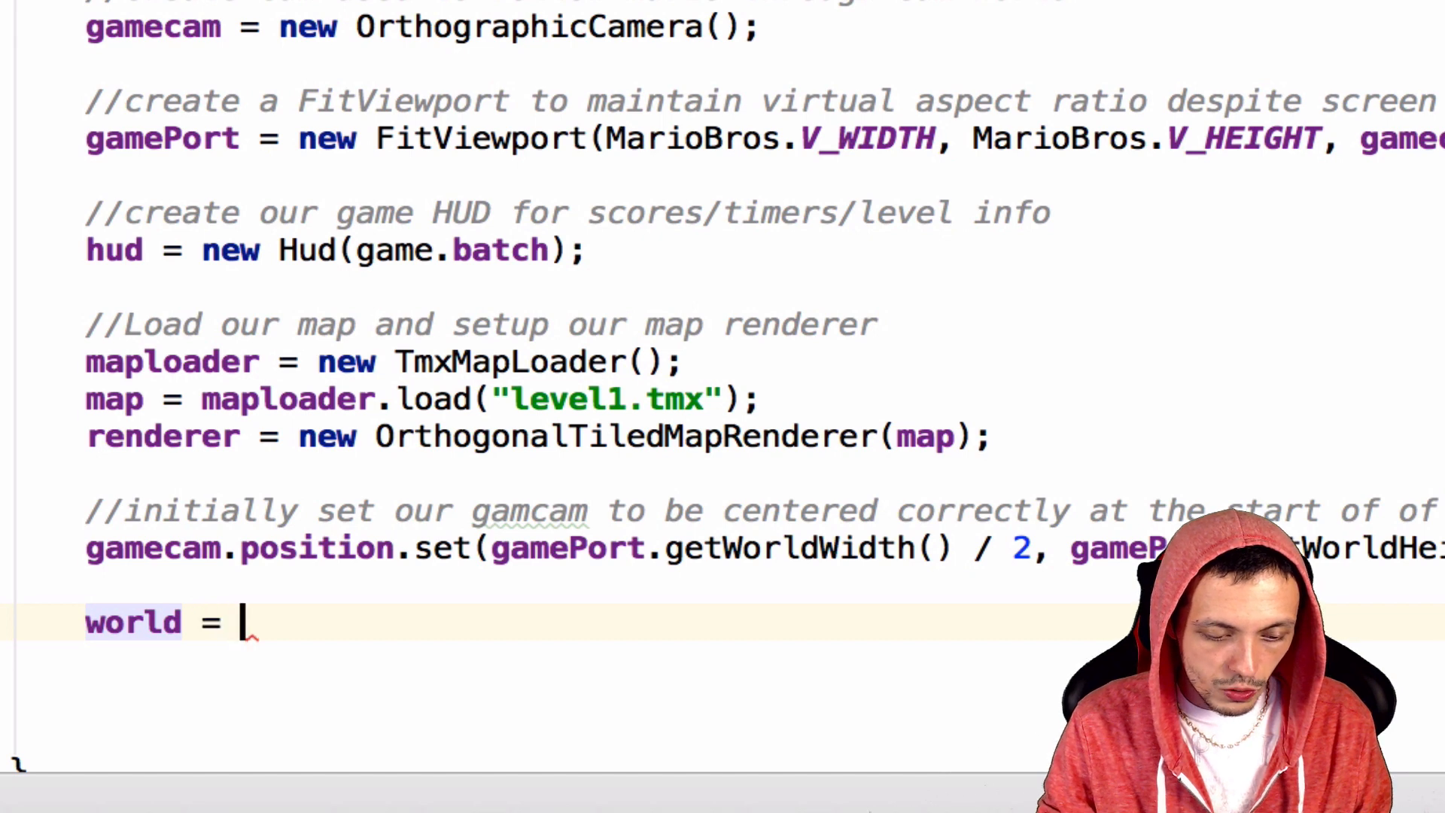
text(new World())
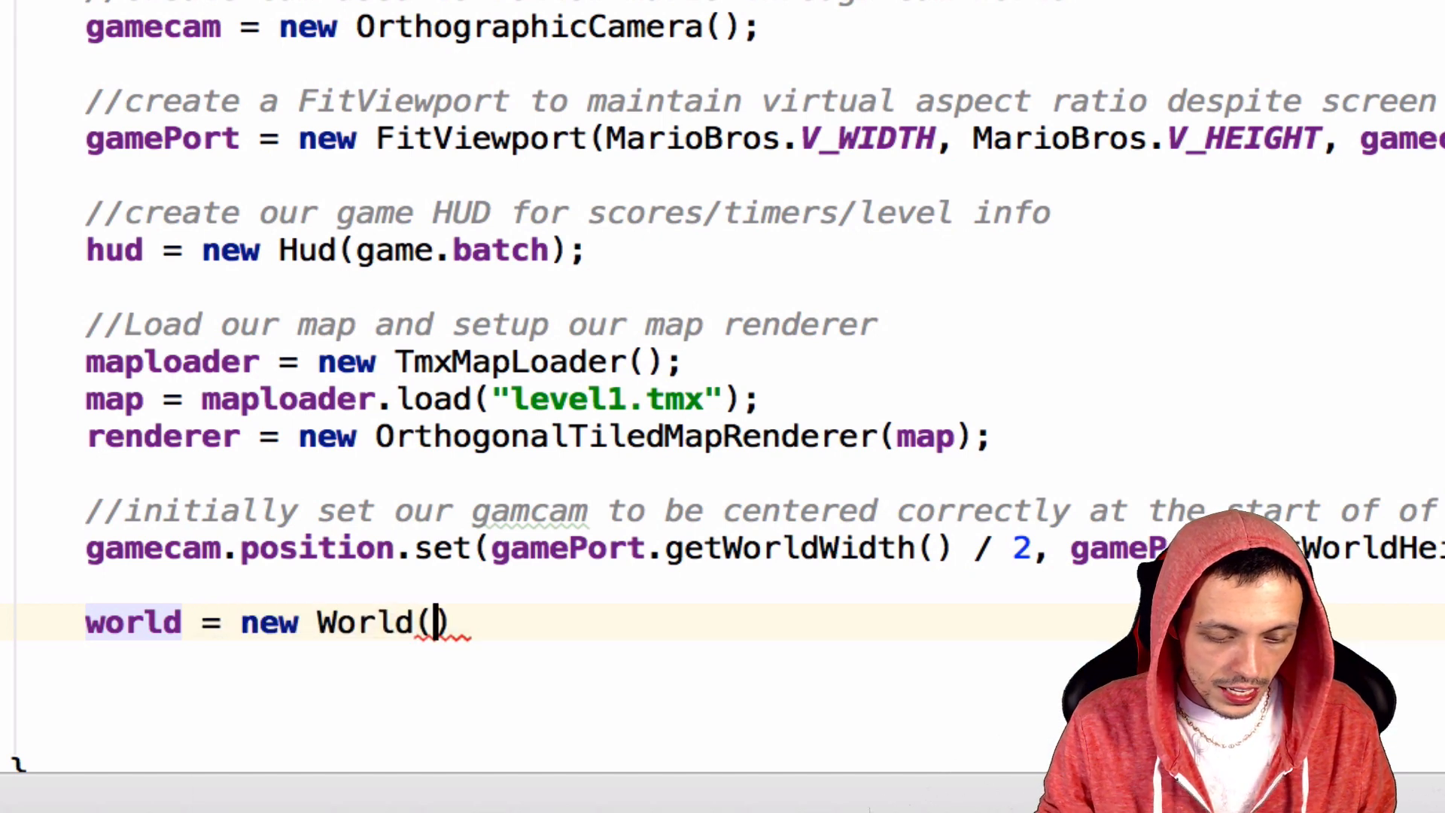
text(new Vector2()
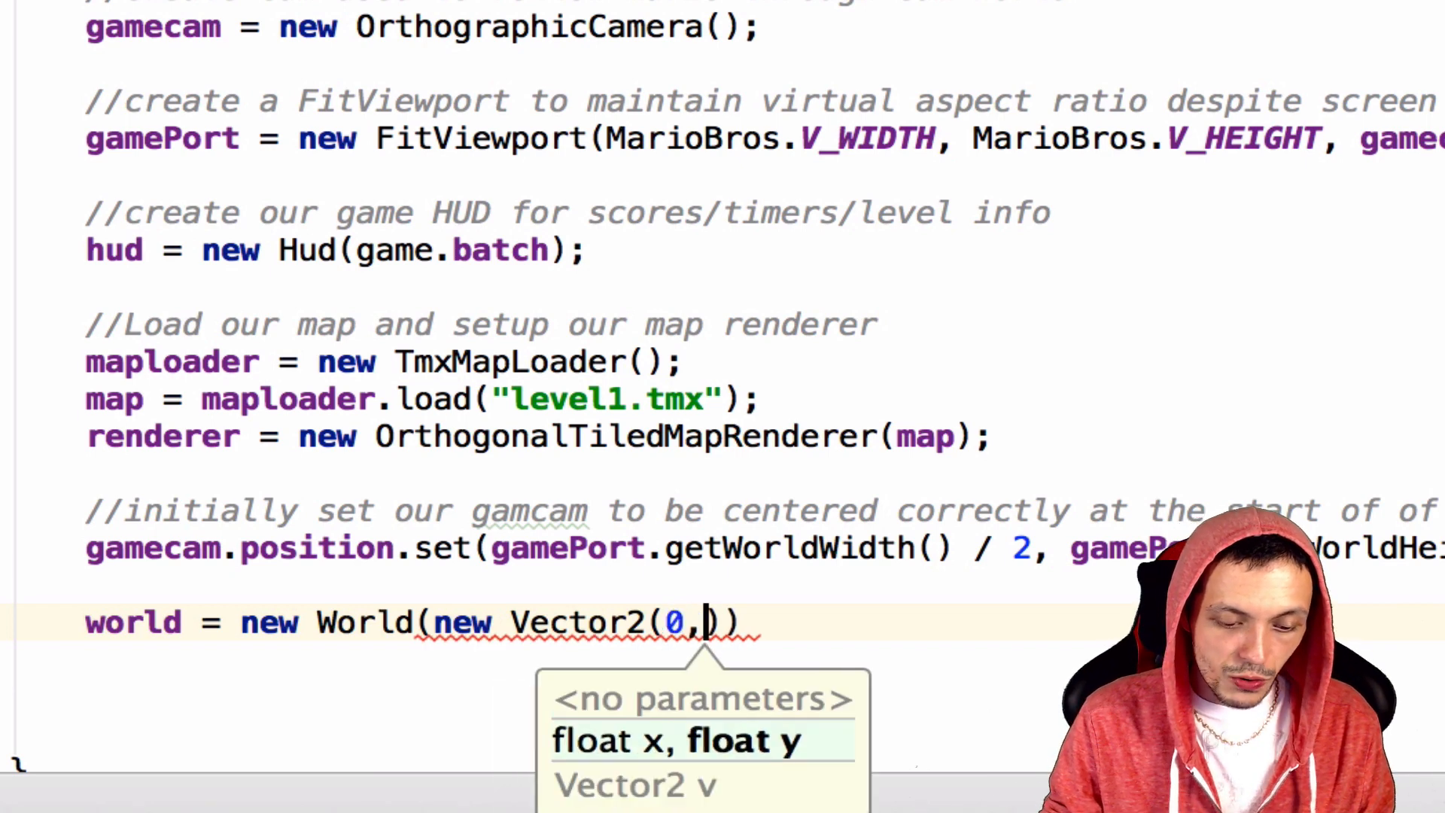
text(0)
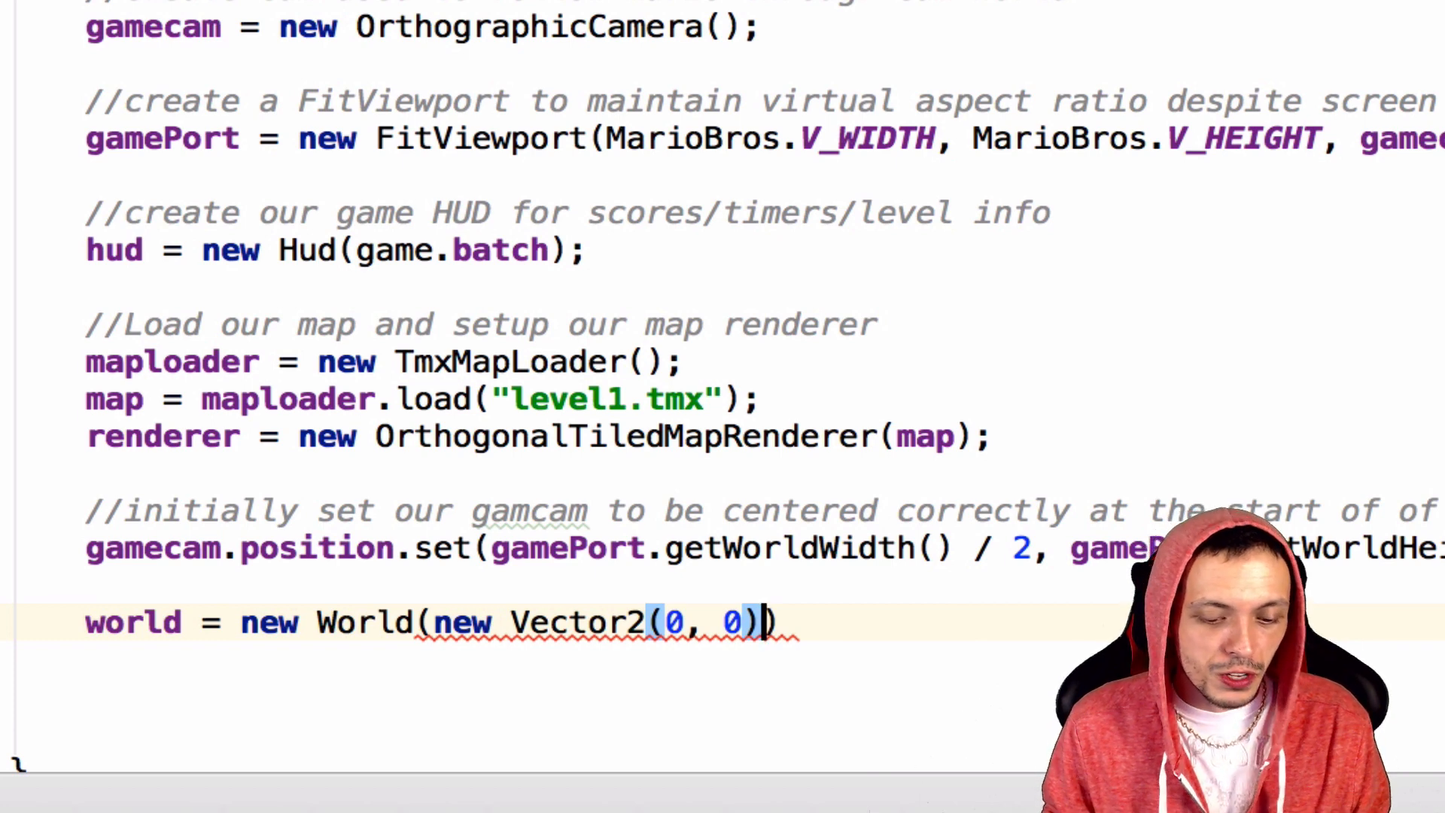
text(, true)
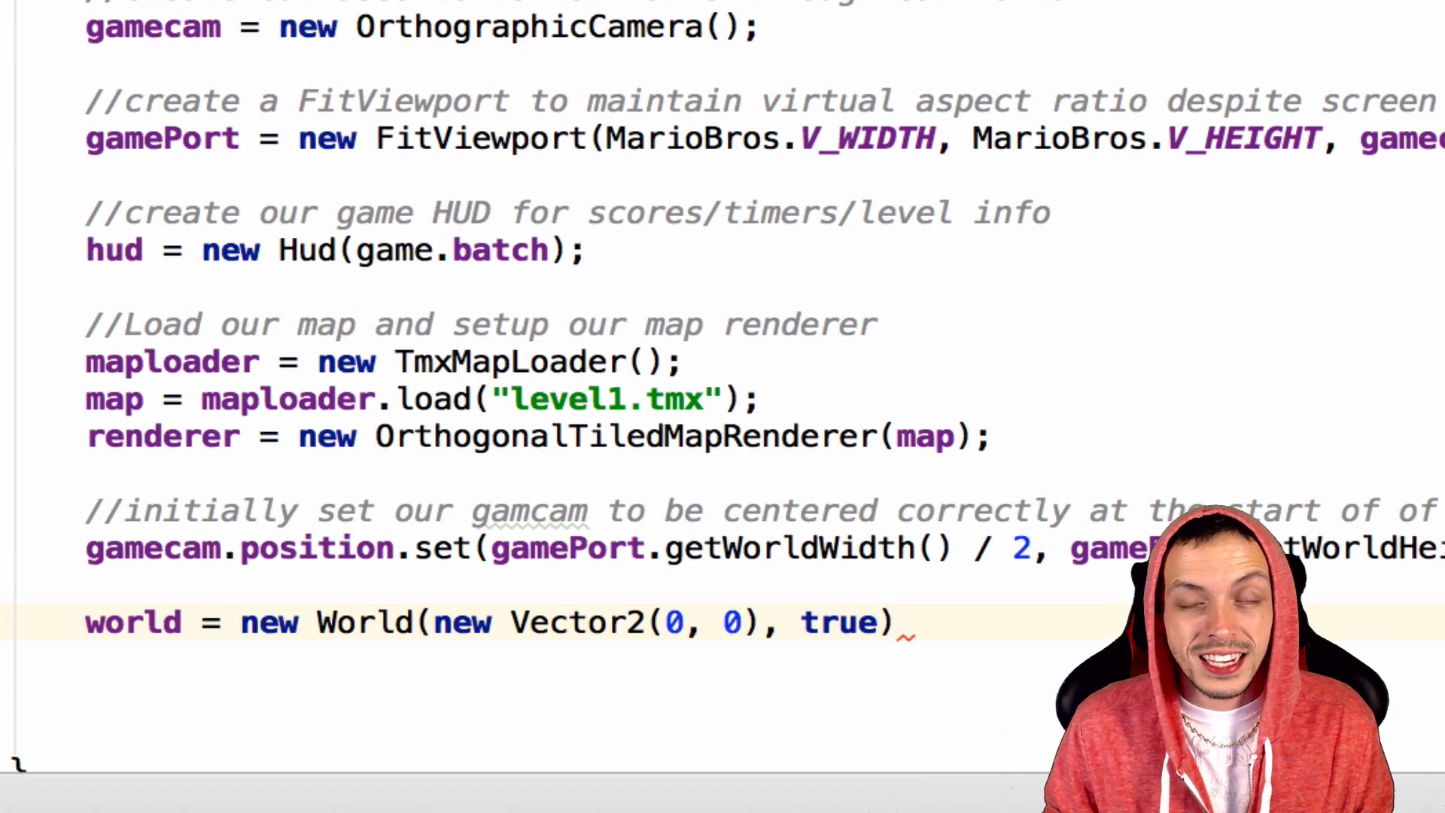
text(;)
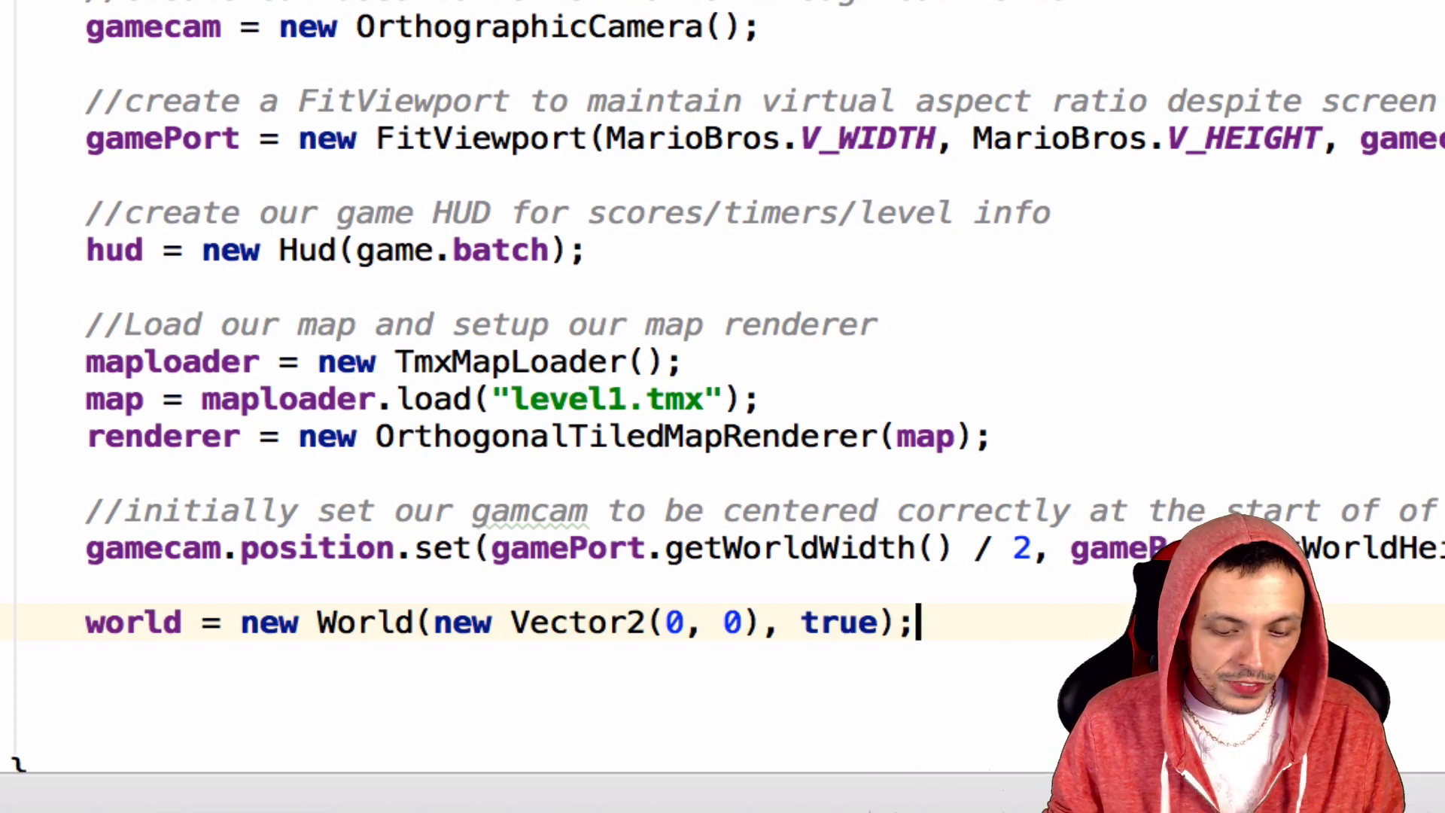
- Add 'b2dr = new Box2DDebugRenderer();' below the world initialisation
text(b)
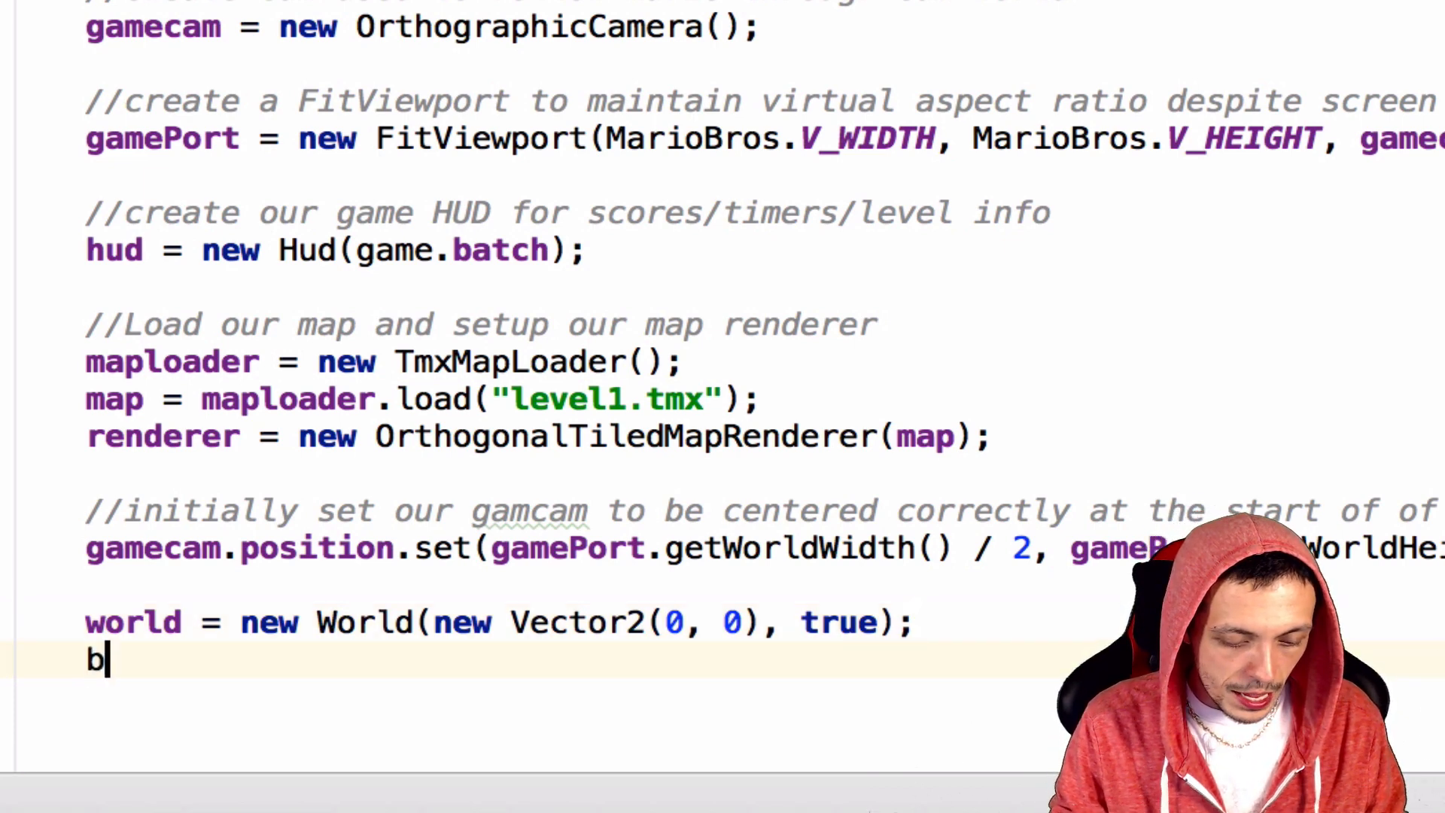
text(2dr -)
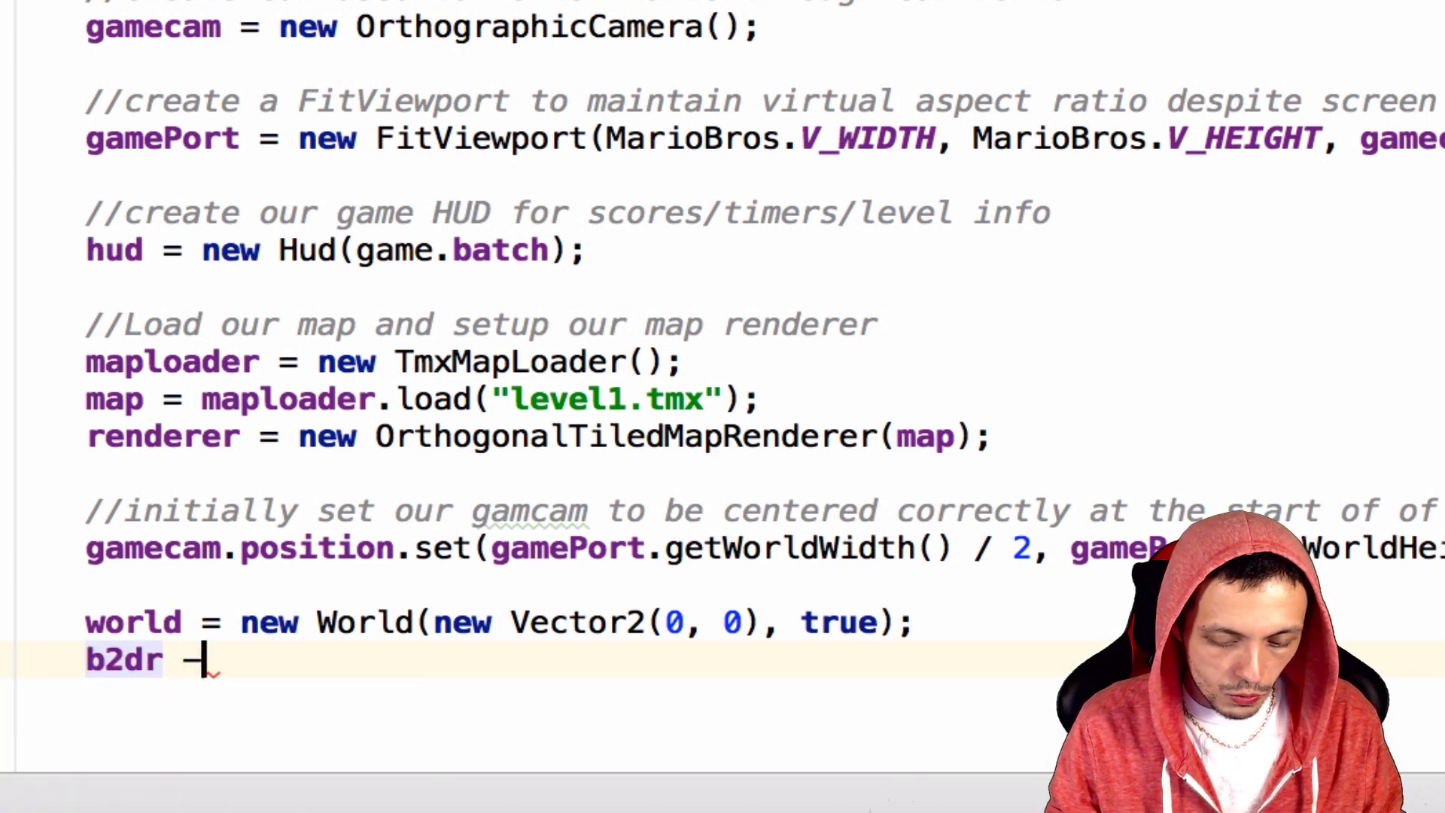
text(= new)
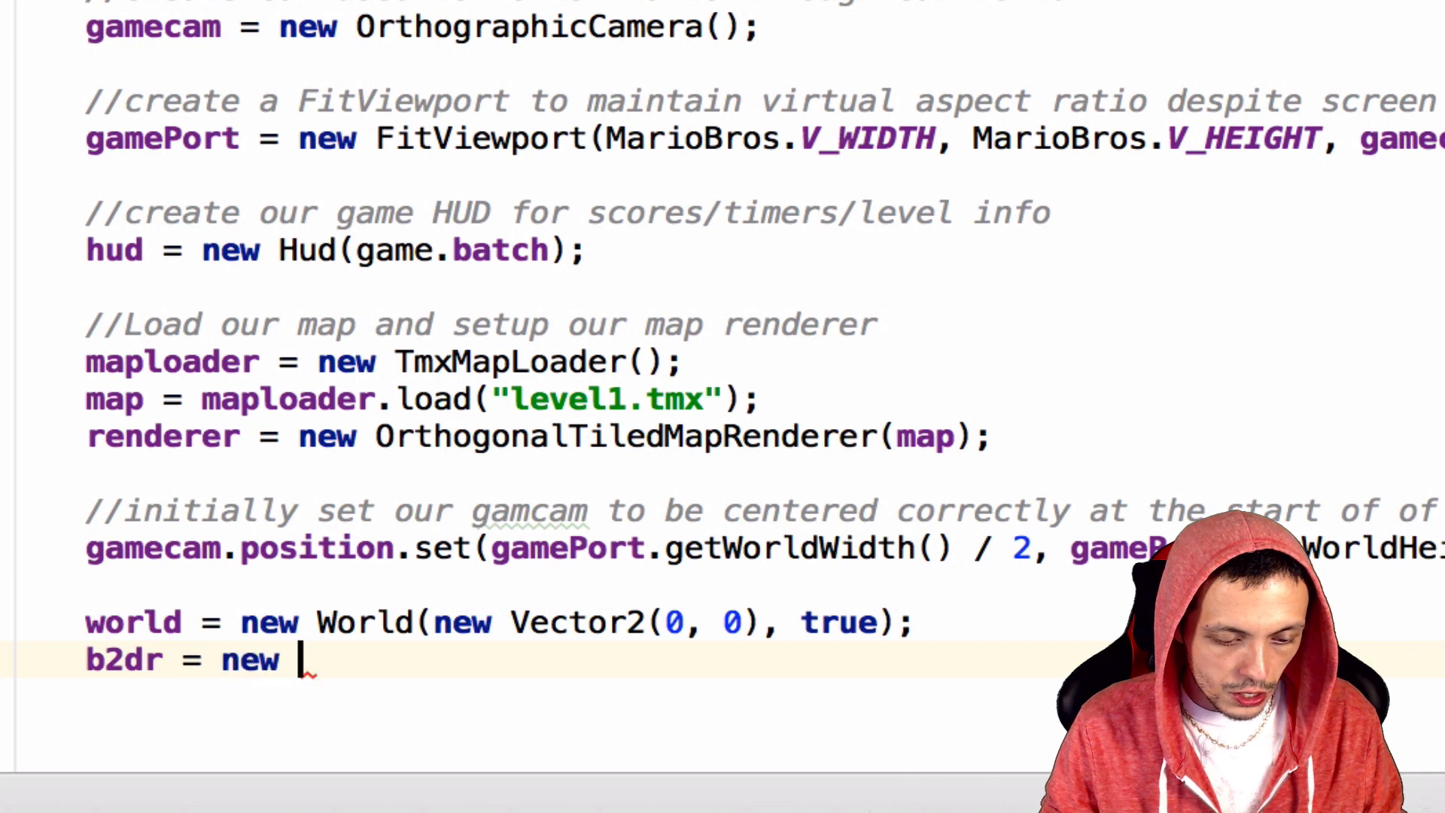
text(Box2DDebugRenderer();)
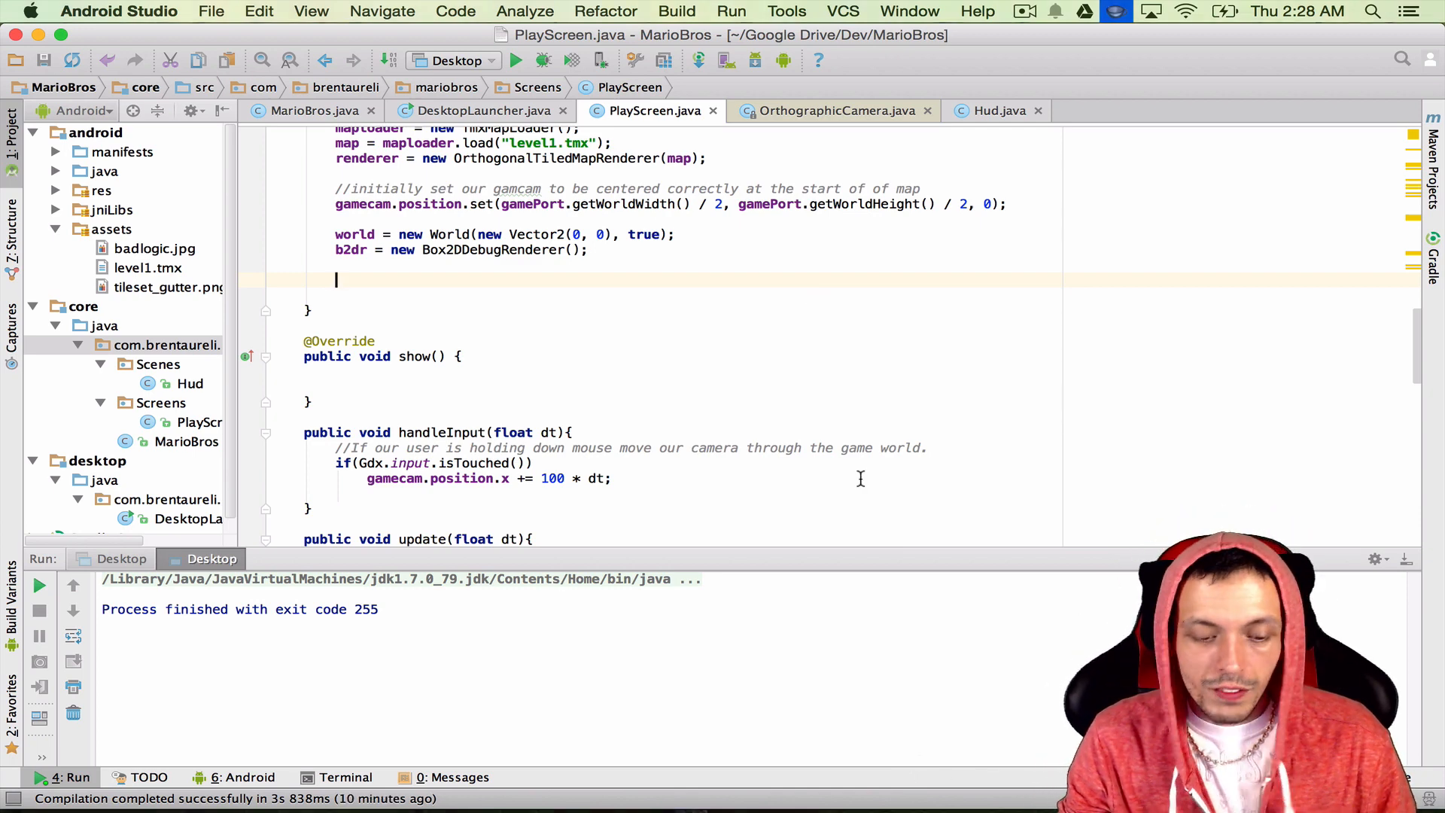
- Declare BodyDef bdef and PolygonShape shape, each with a new instance
text(Body)
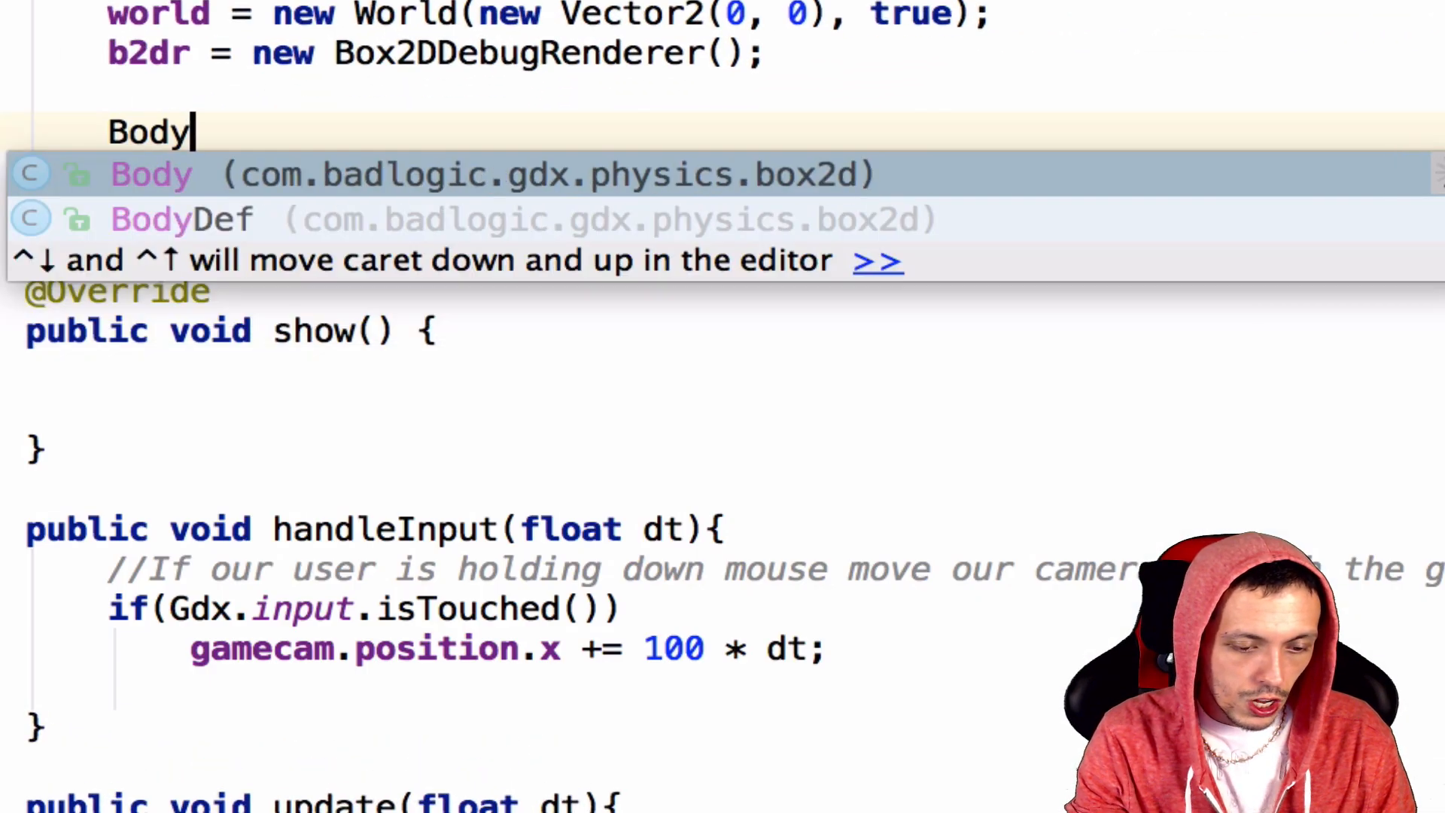
click(184, 219)
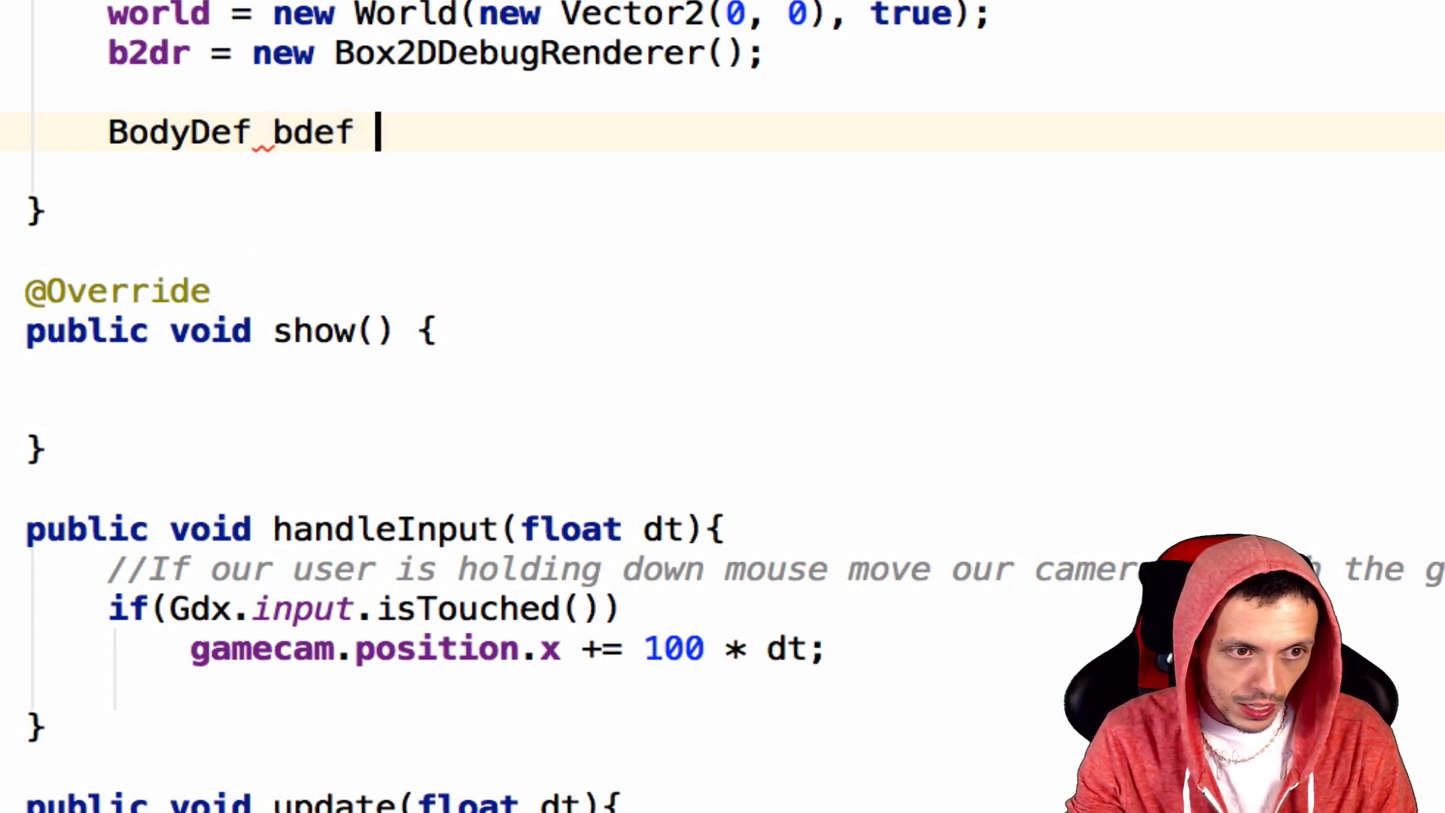
text(= new BodyDef();)
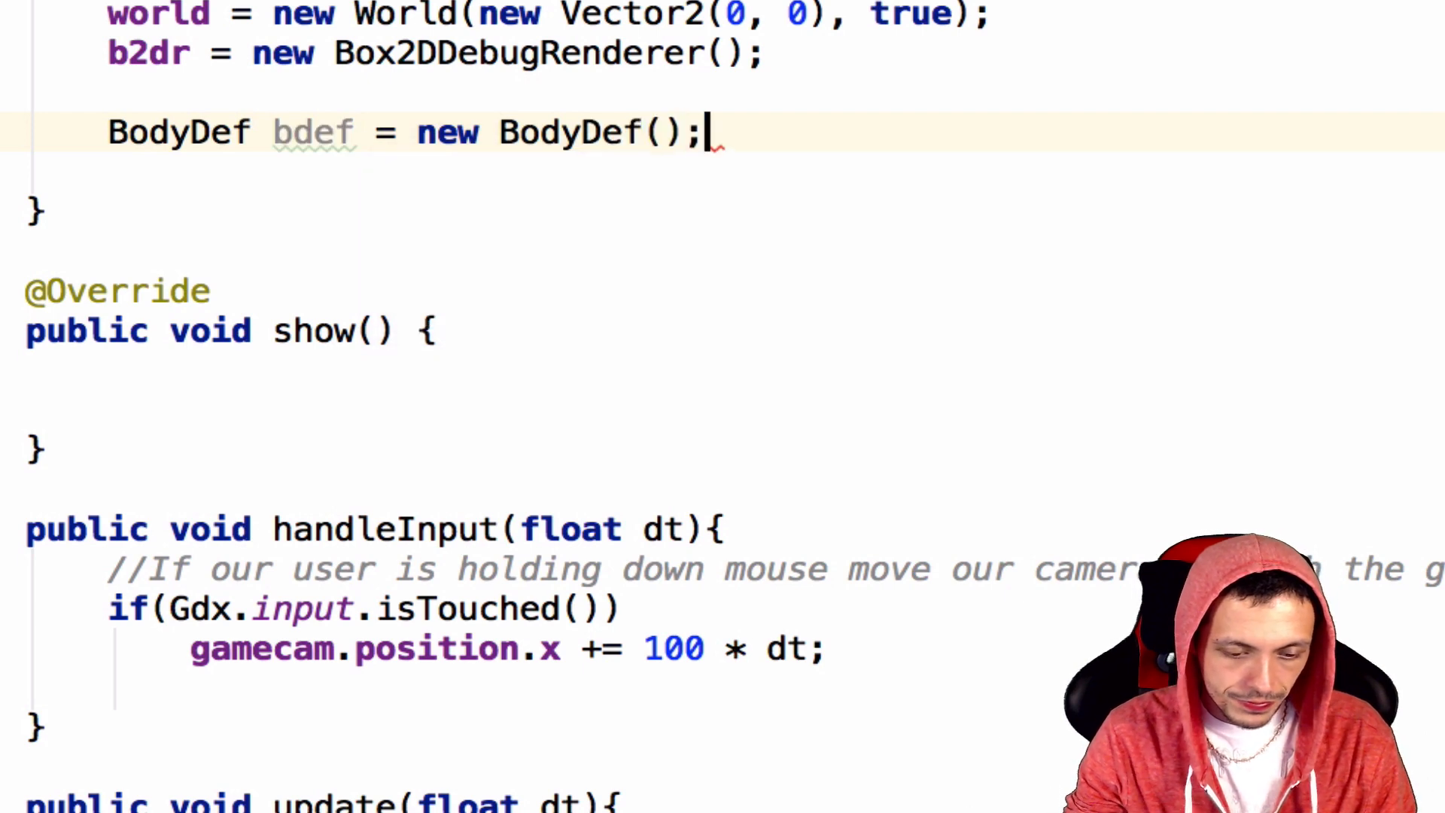
key(enter)
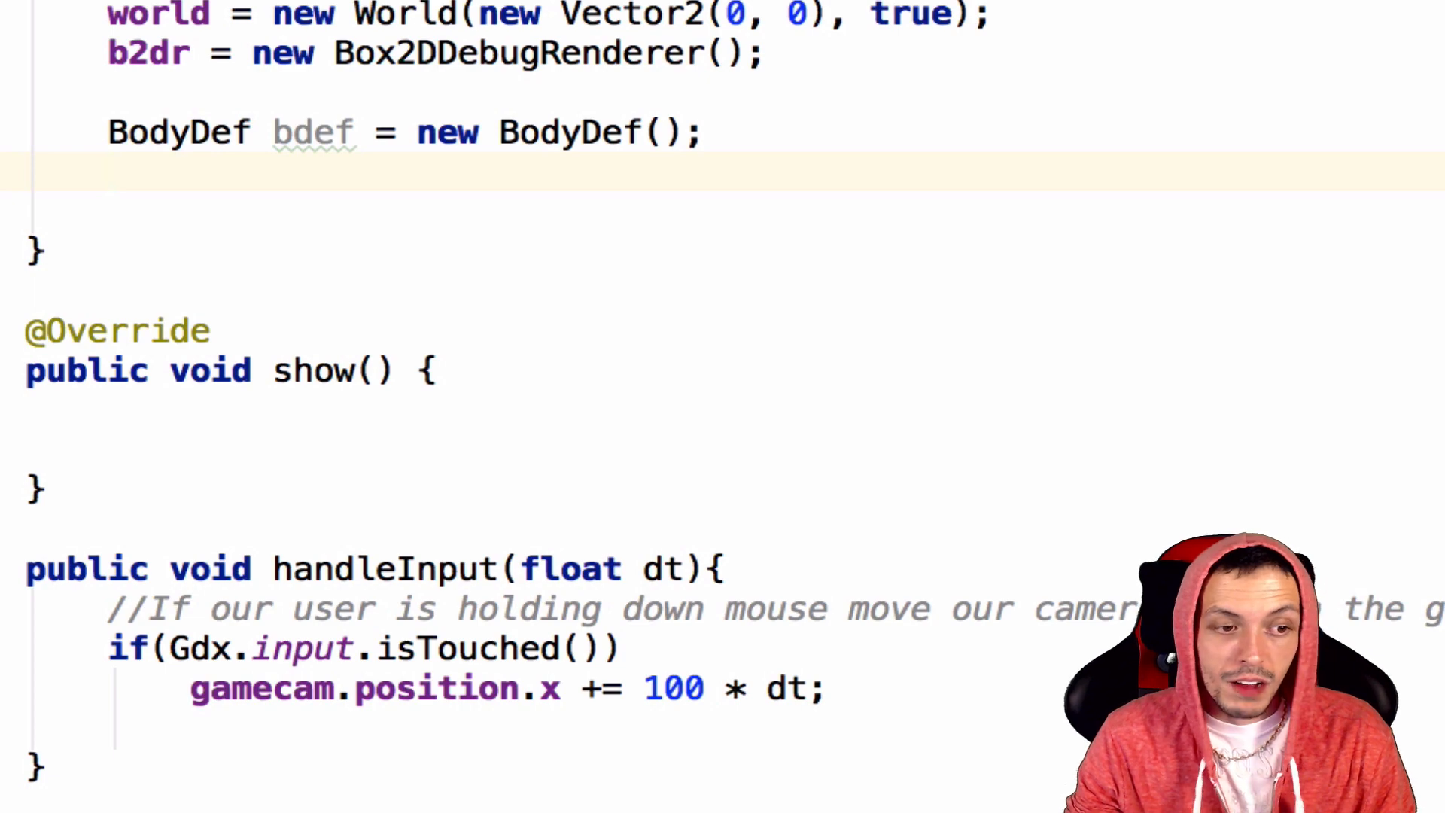
text(PolygonShape s)
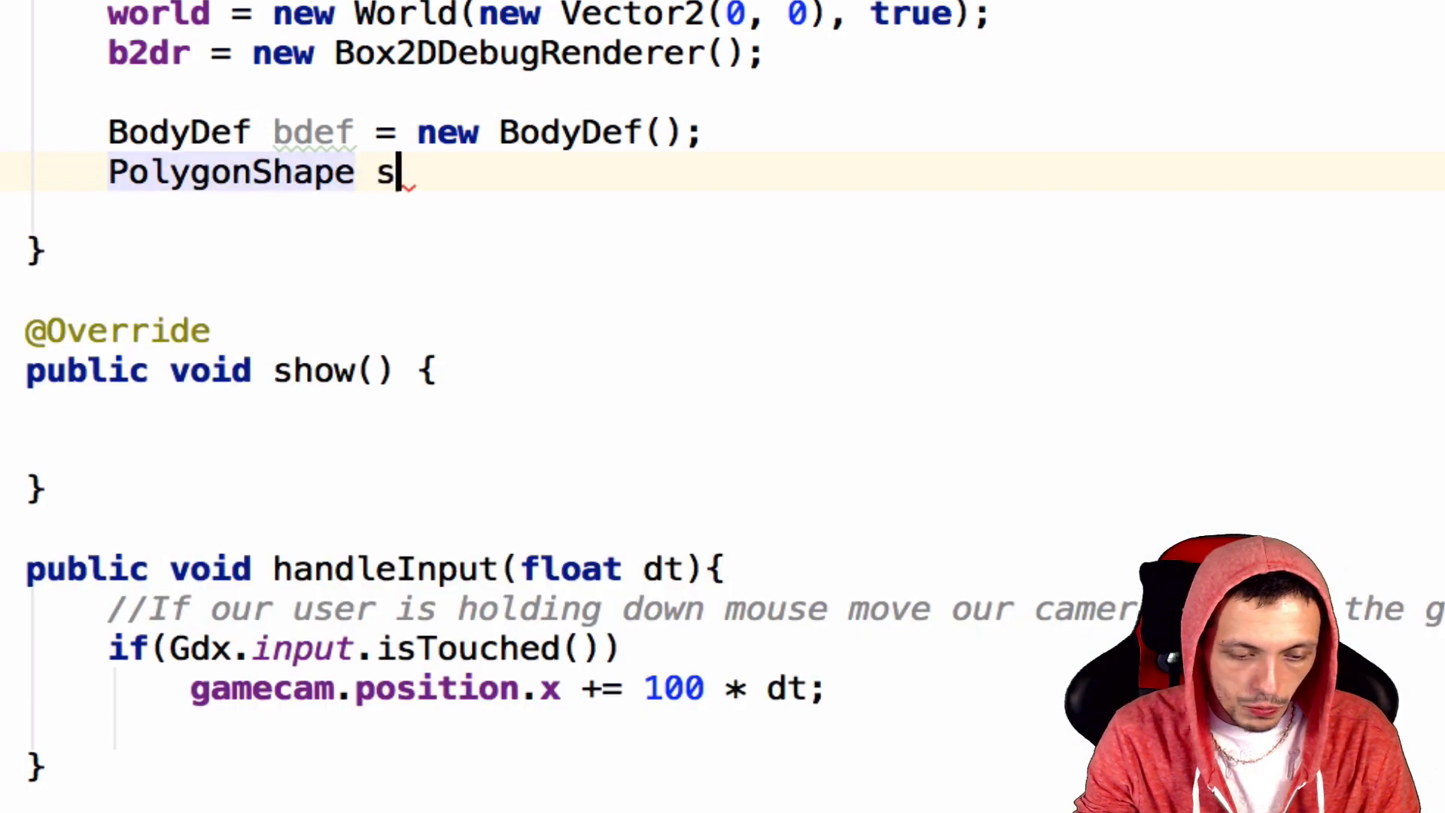
text(hape = new)
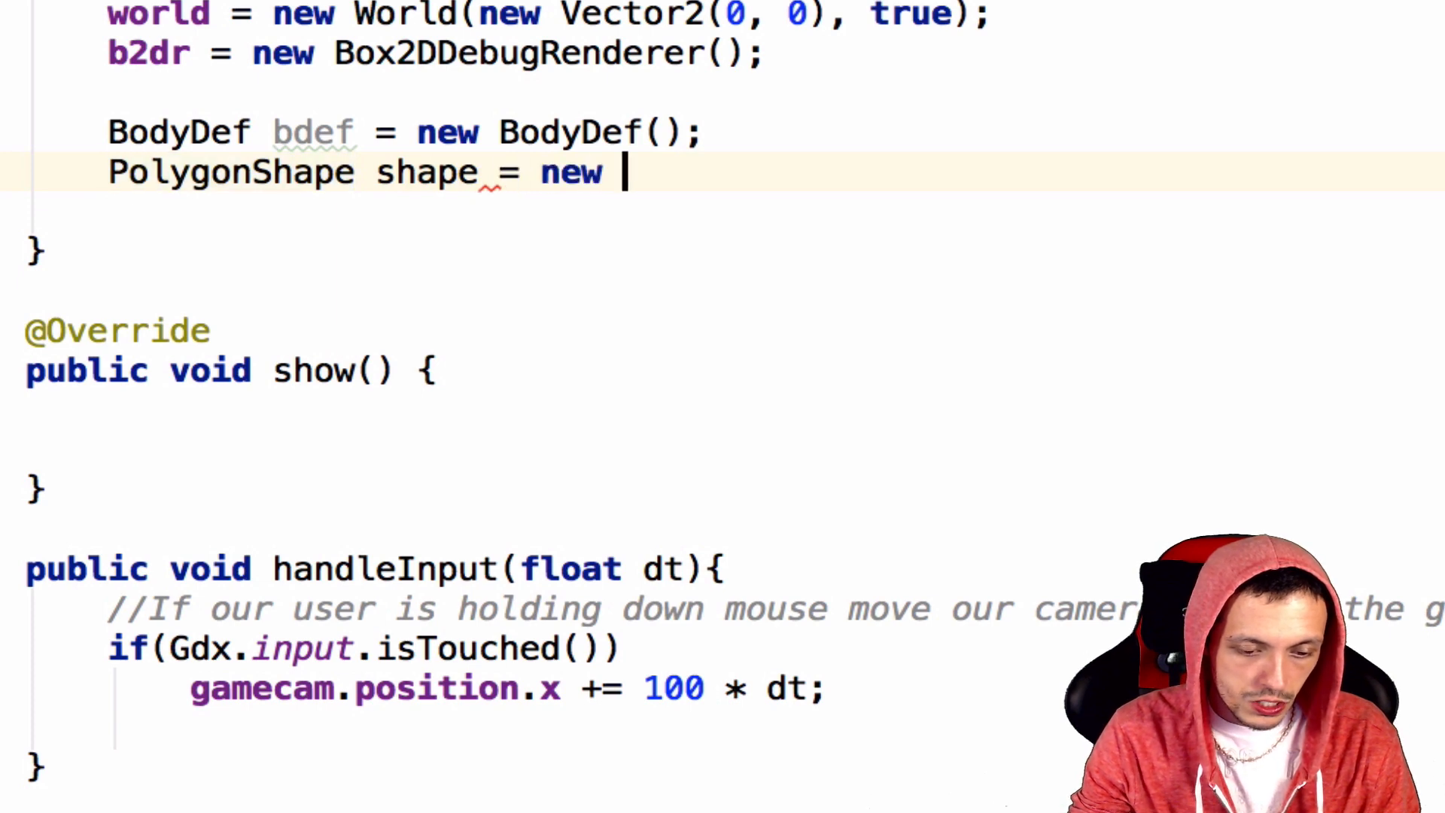
text(PolygonShape();)
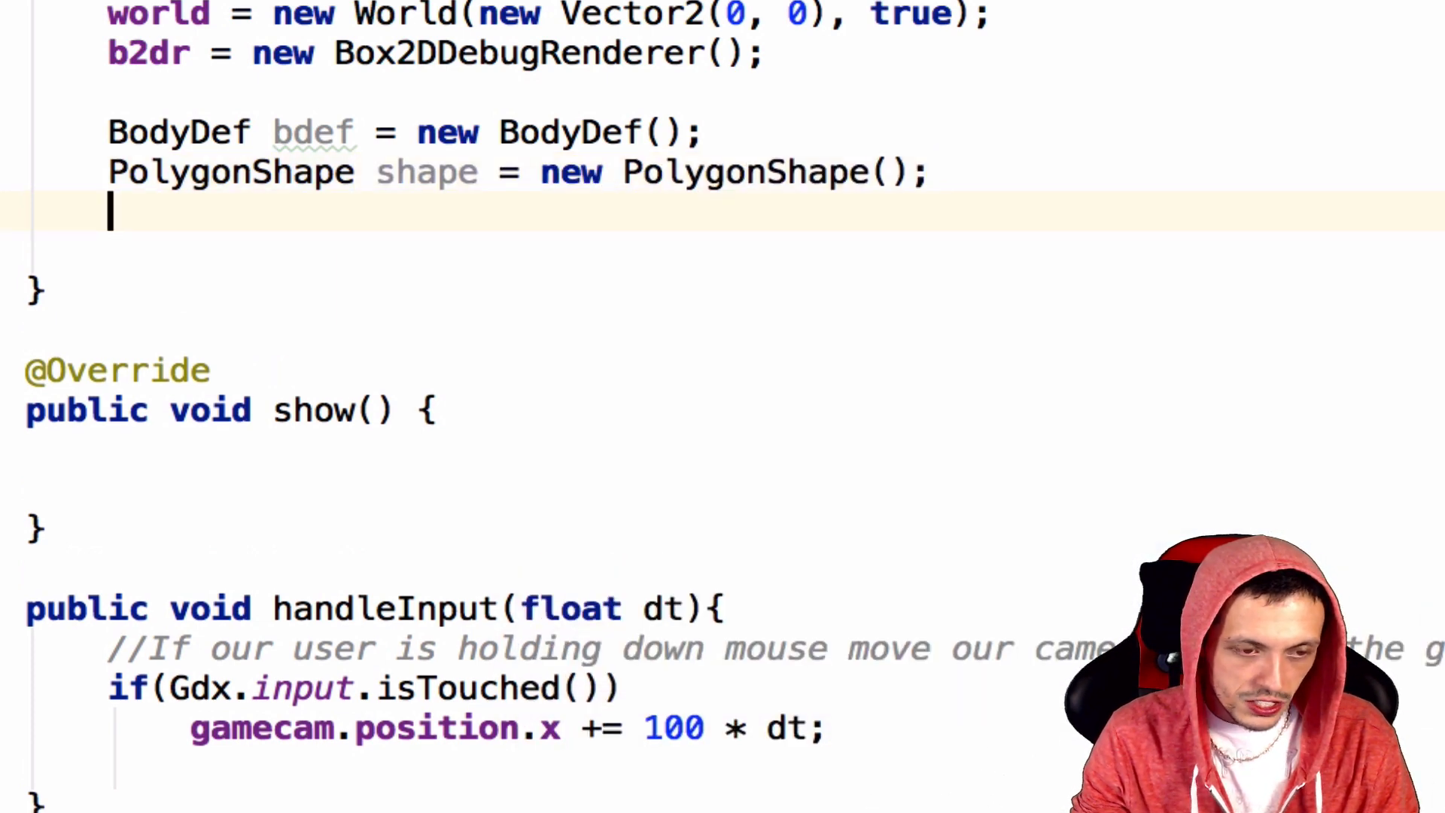
- Declare FixtureDef fdef with a new instance and an uninitialised Body body
text(FixtureDe)
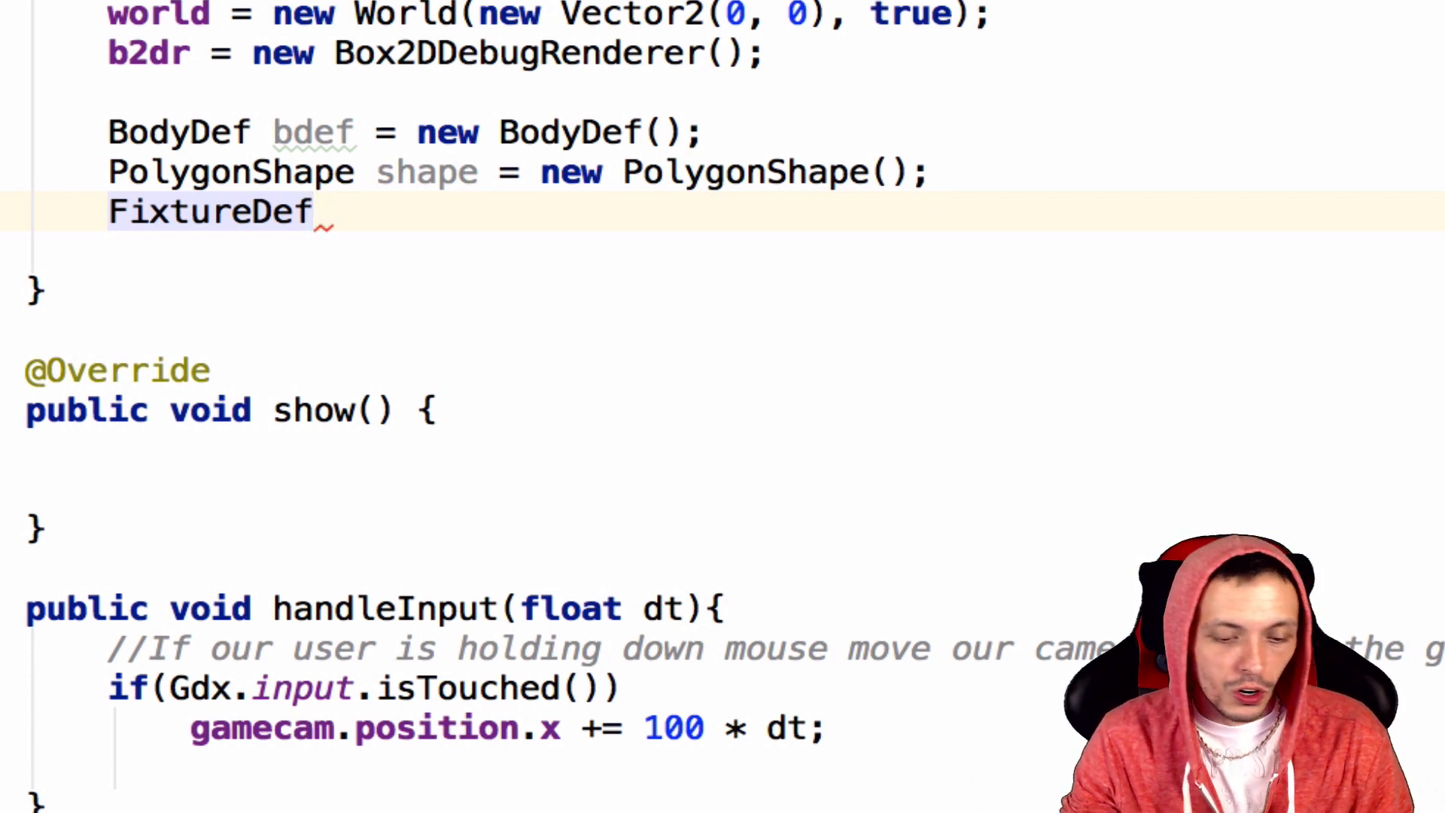
text(fdef = new)
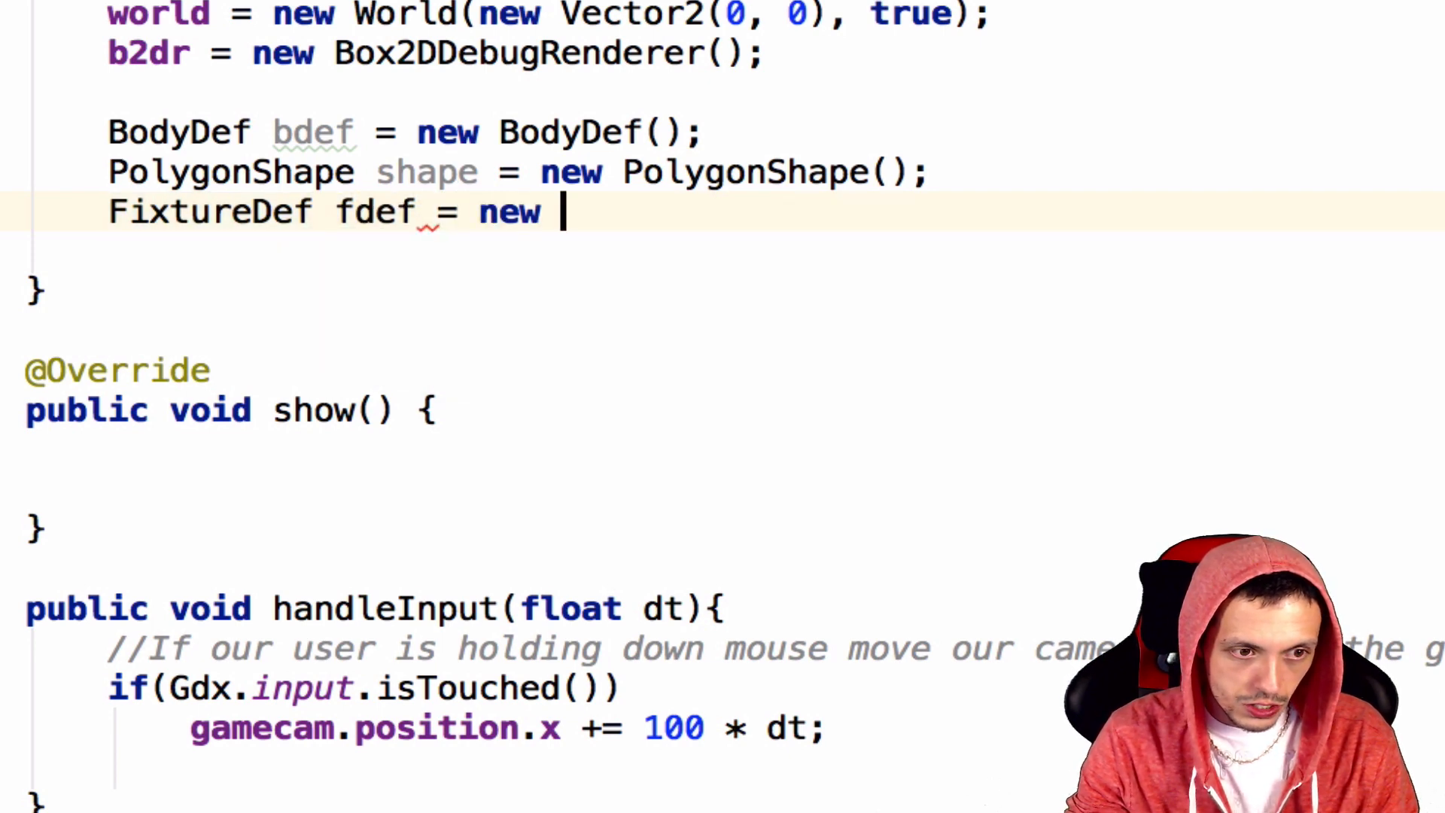
text(FixtureDef();)
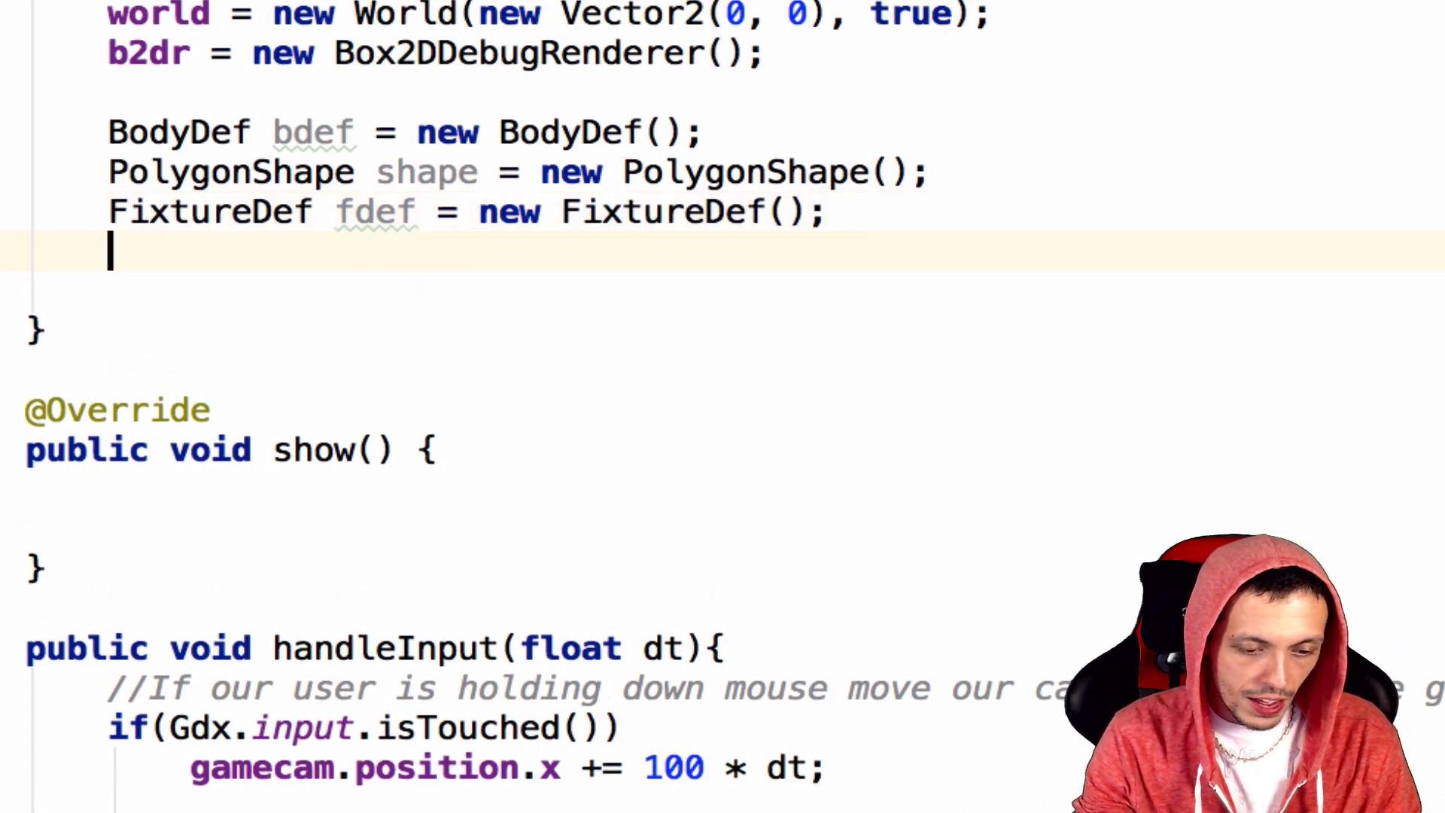
text(Body)
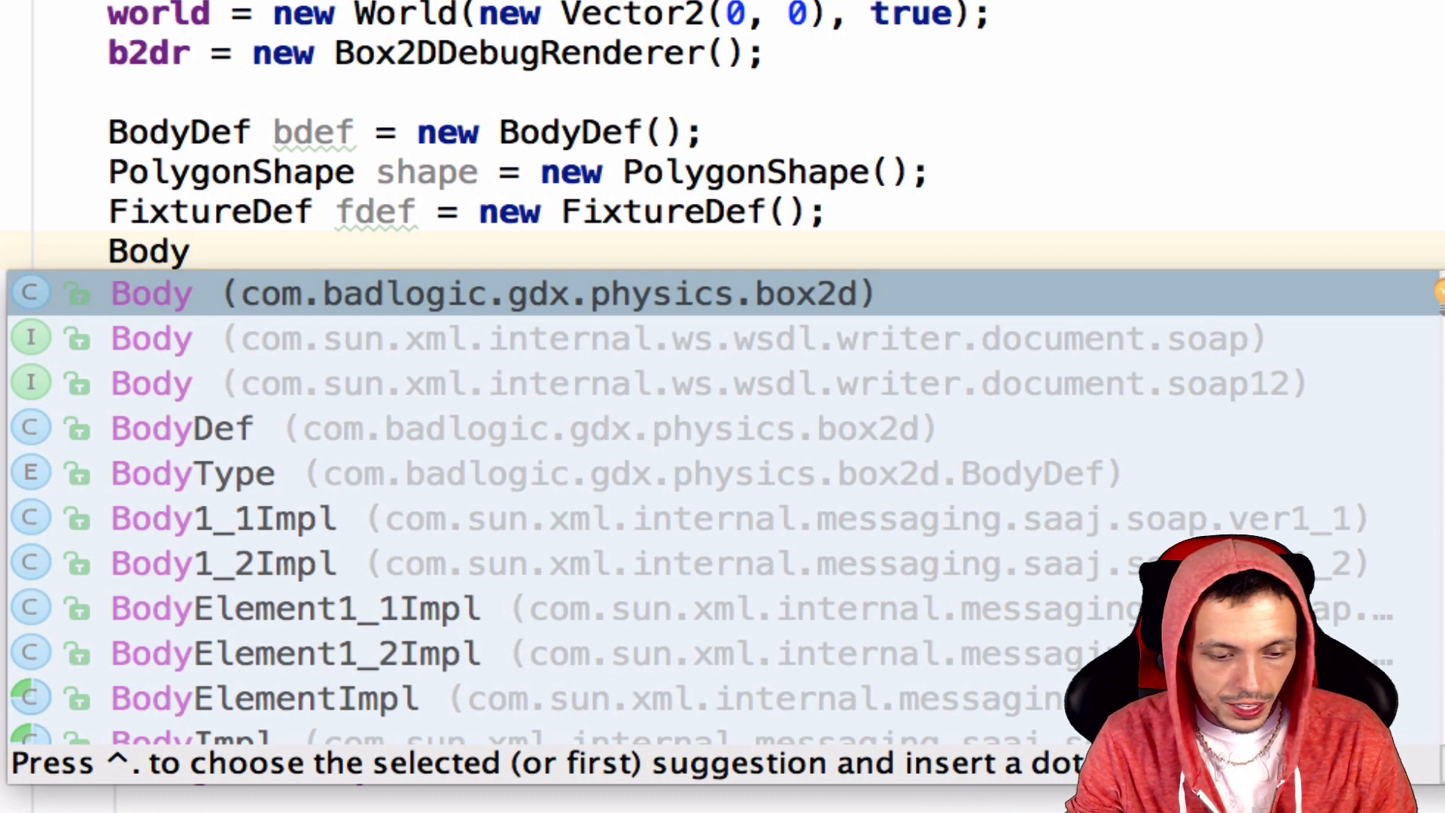
text(body;)
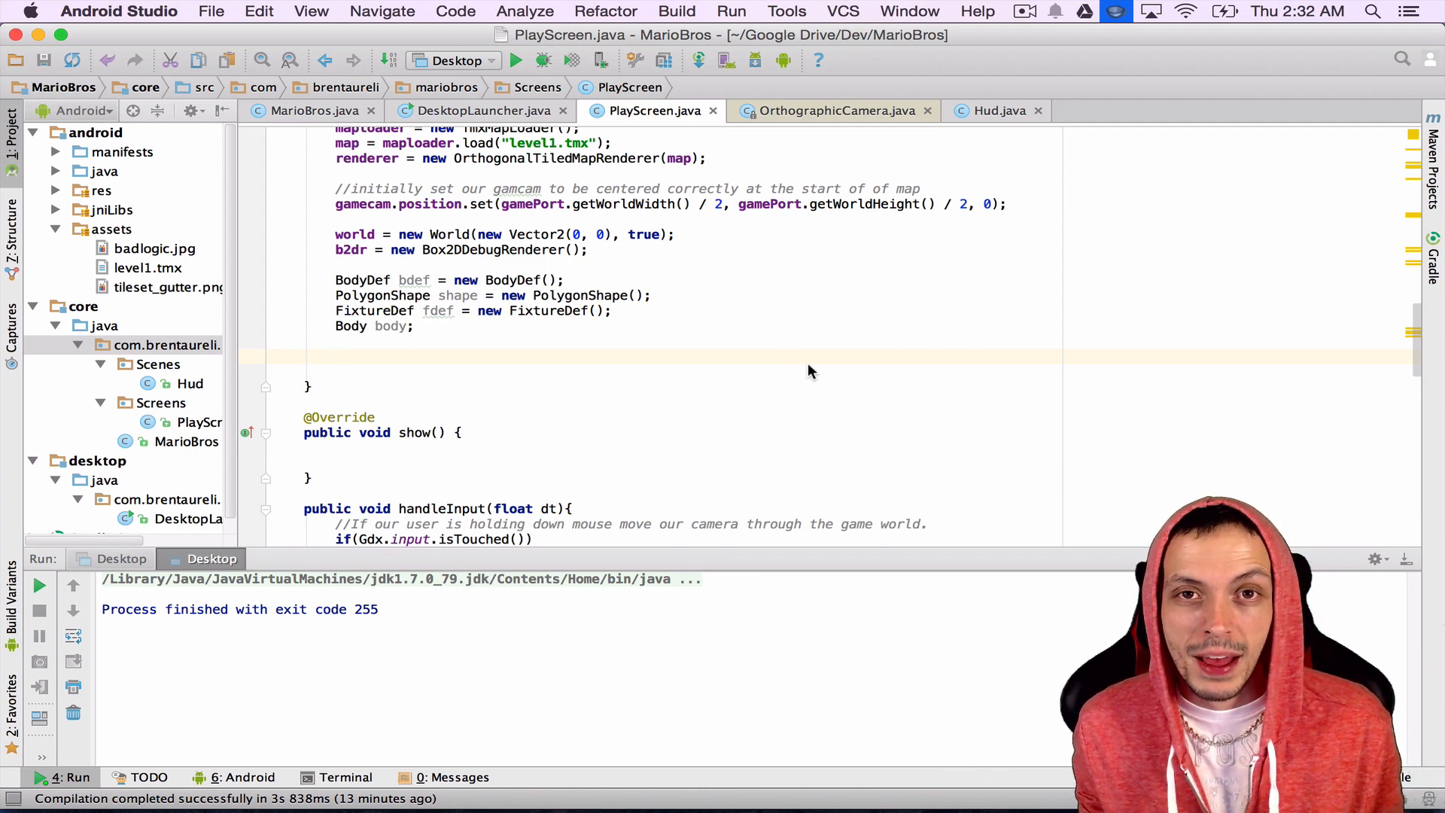
- Start 'for(MapObject object : map.getLayers().get(' below the declarations
click(337, 357)
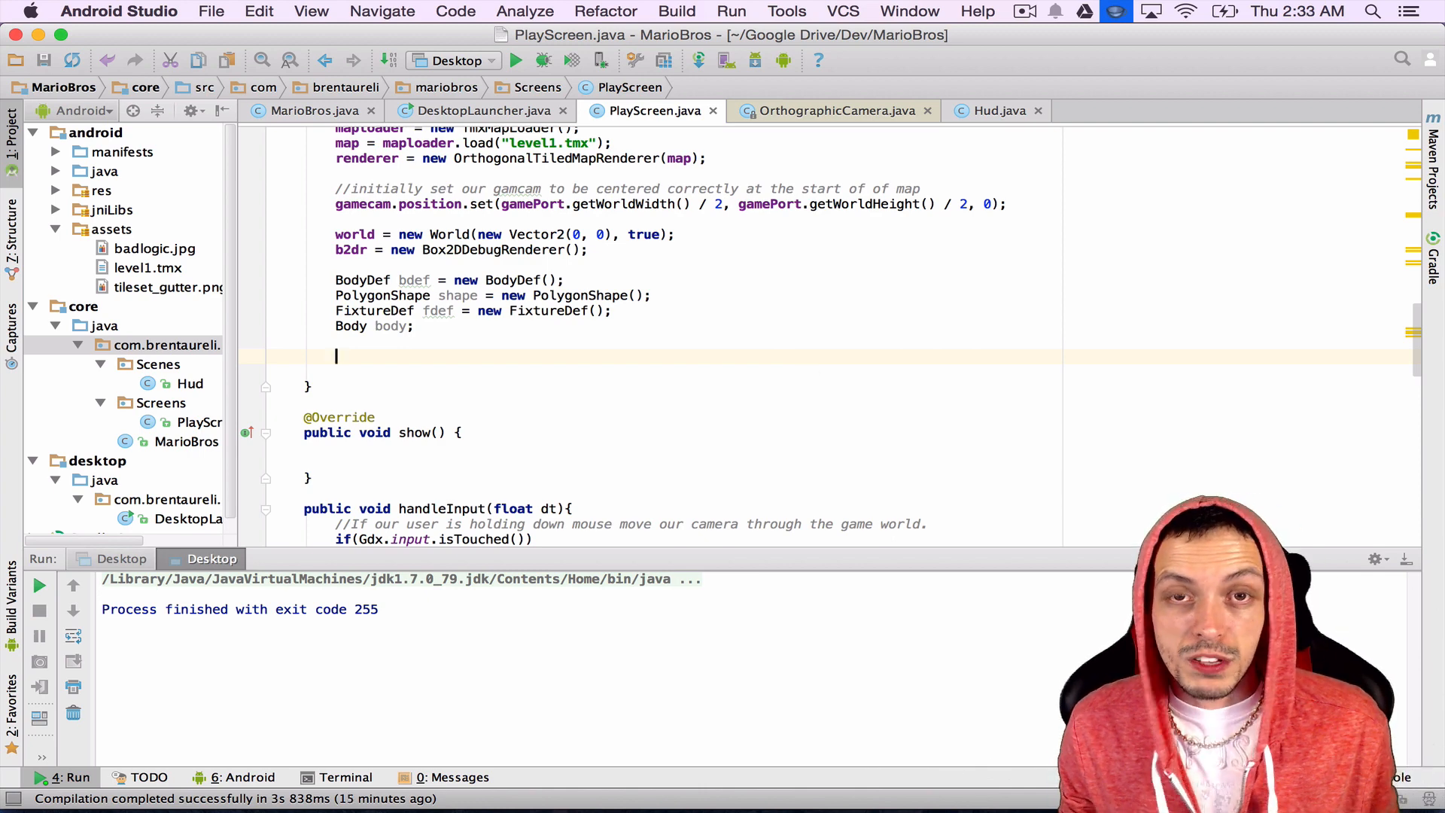
text(for()
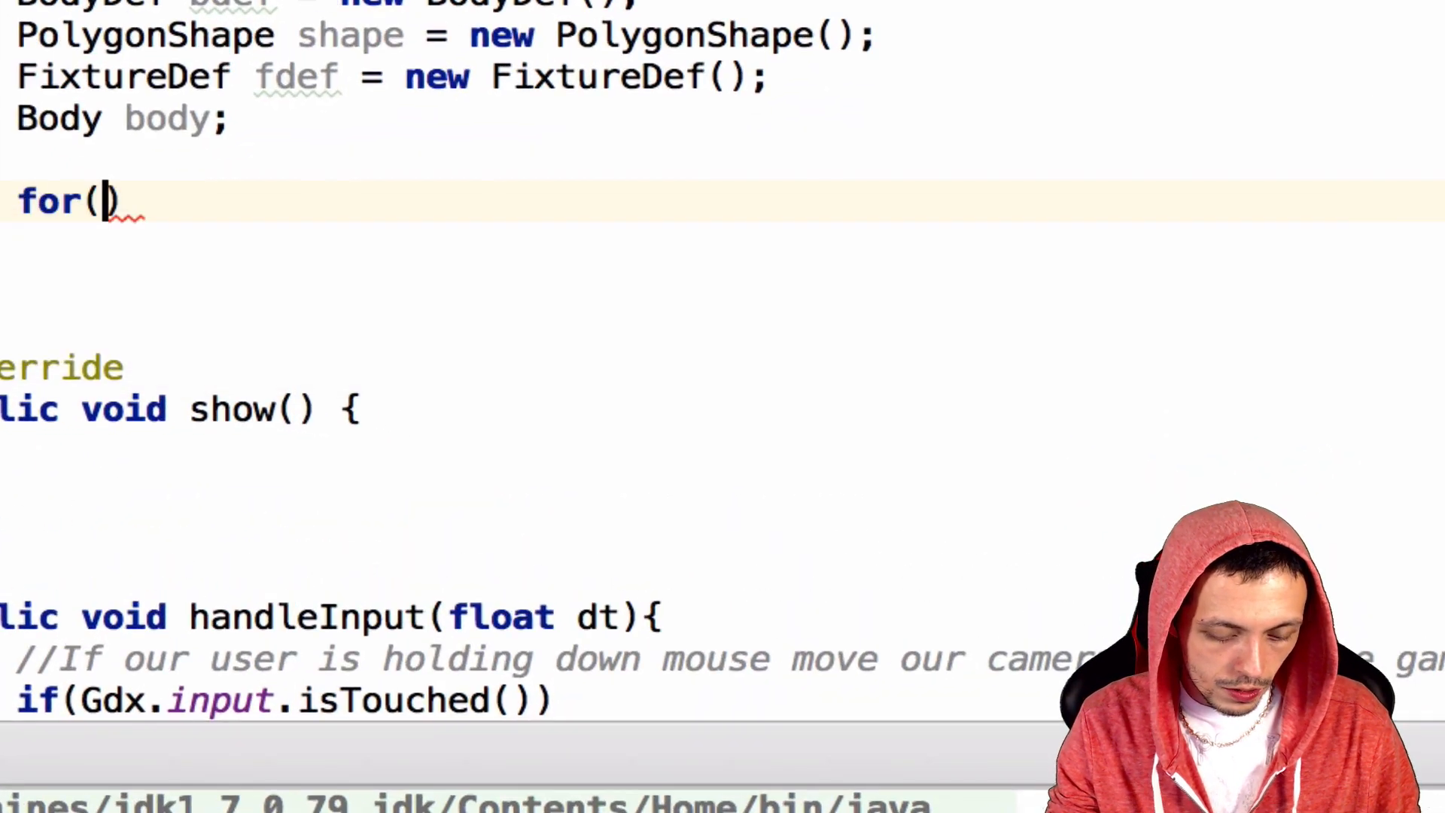
text(MapObject object : map)
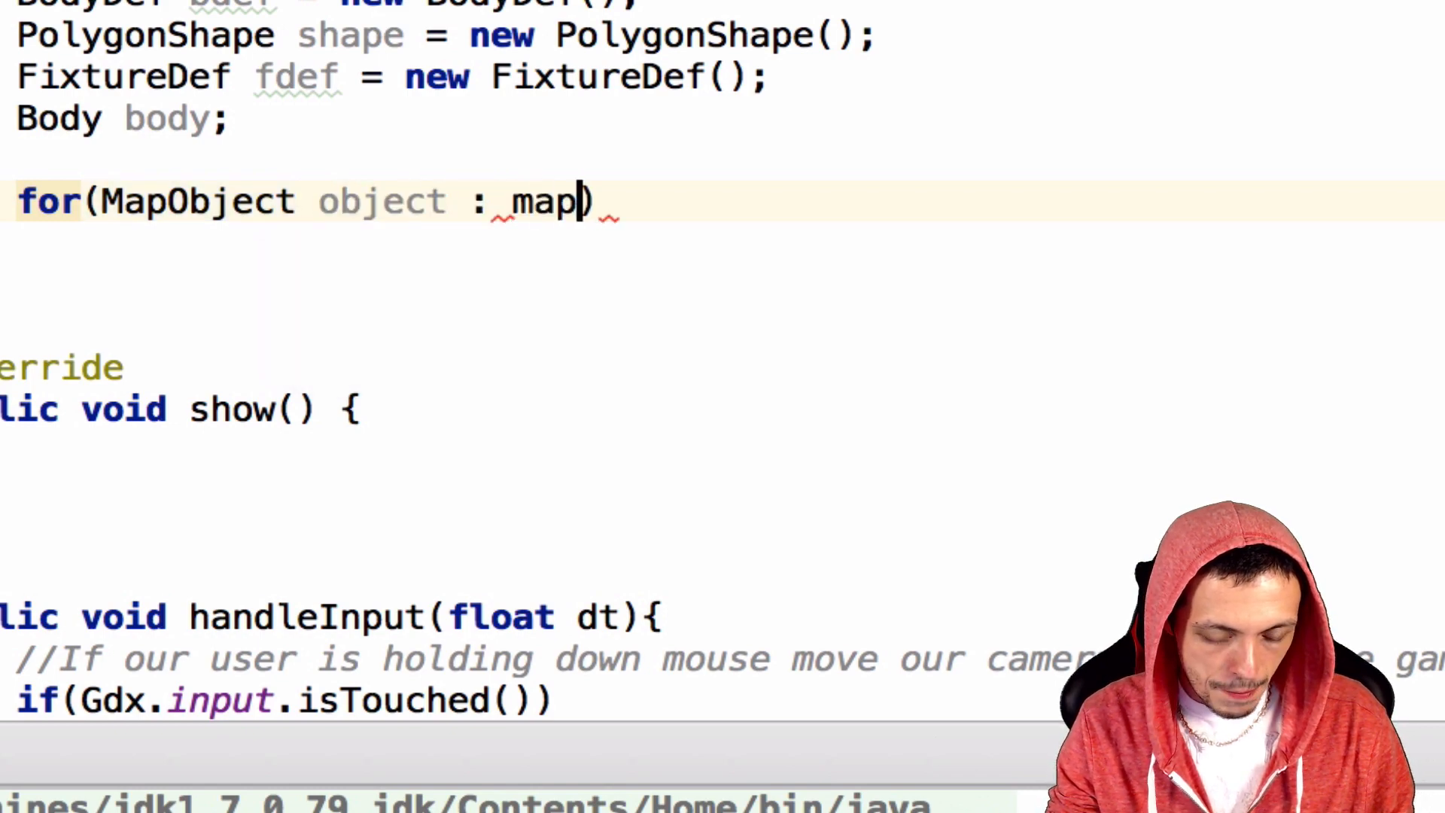
text(.ge)
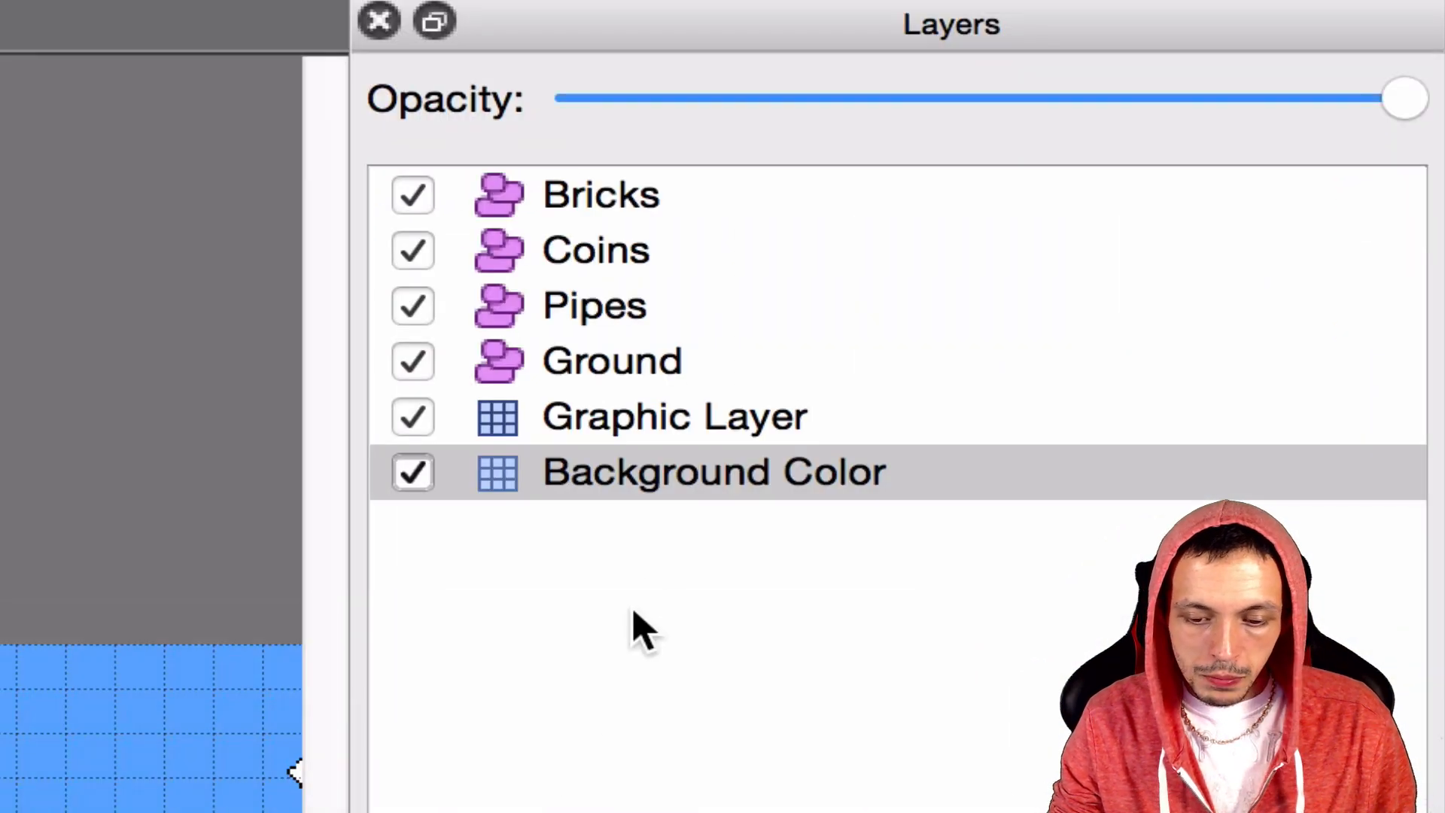
mouse_move(728, 497)
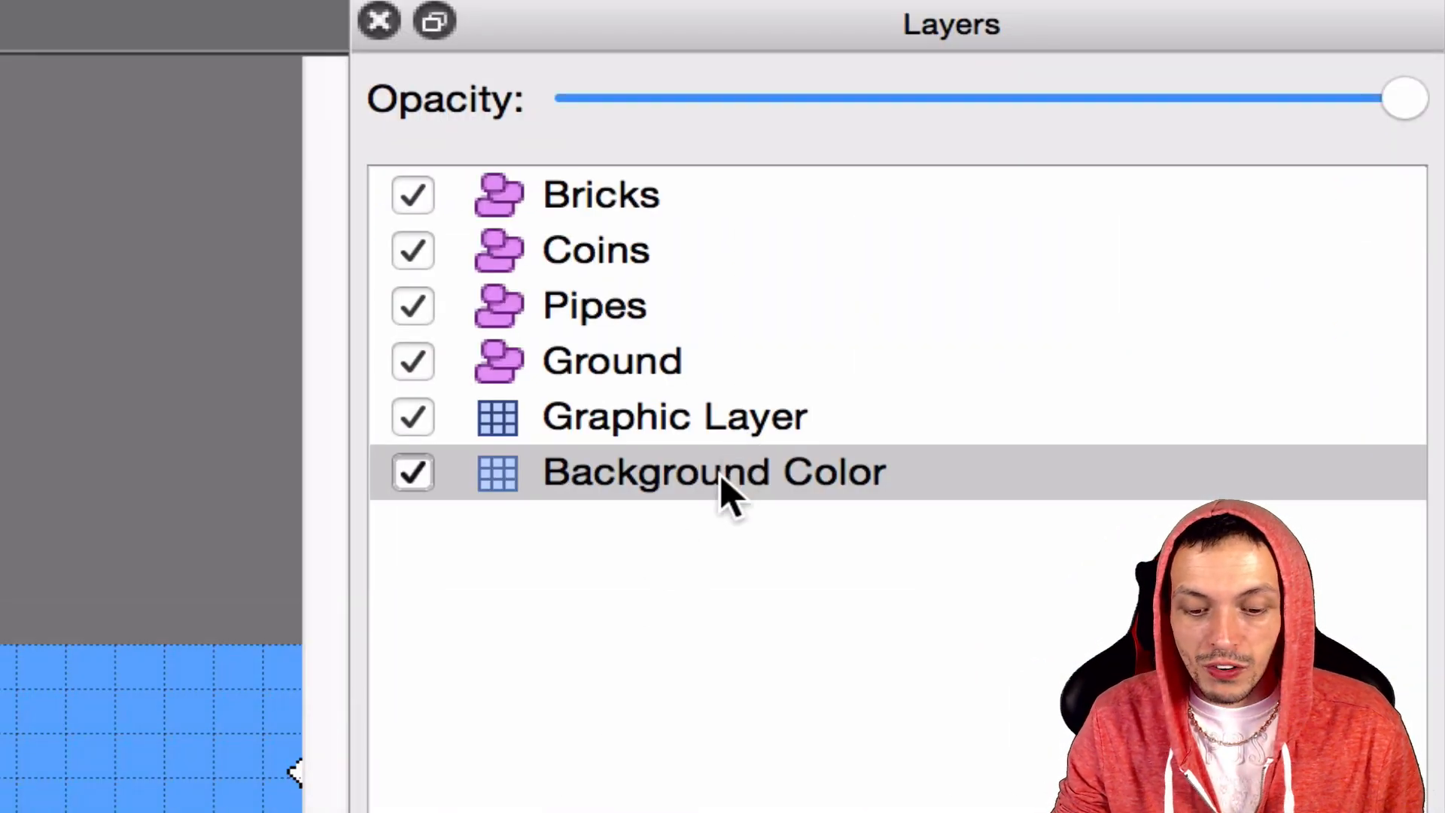
mouse_move(677, 391)
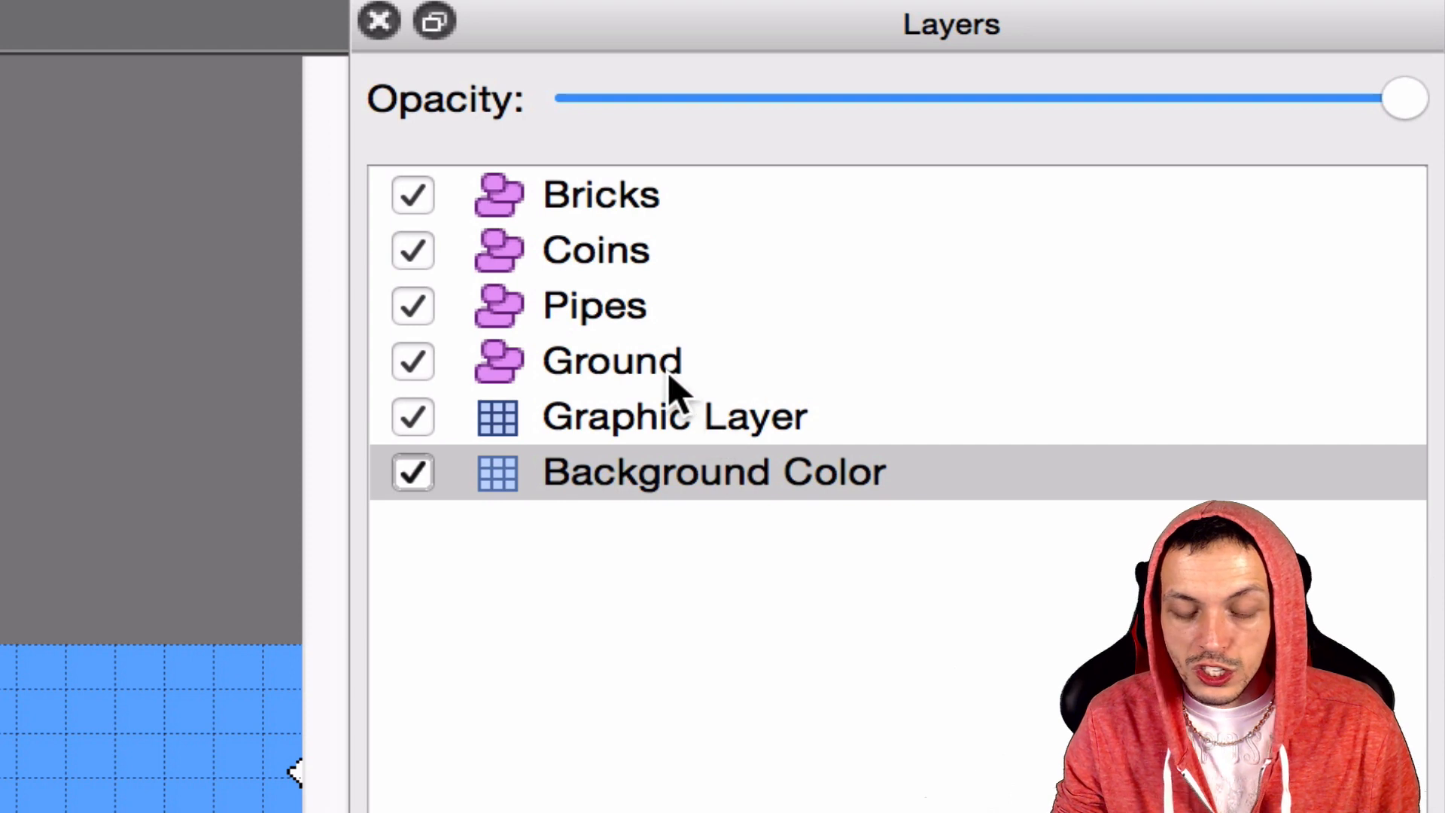
mouse_move(664, 378)
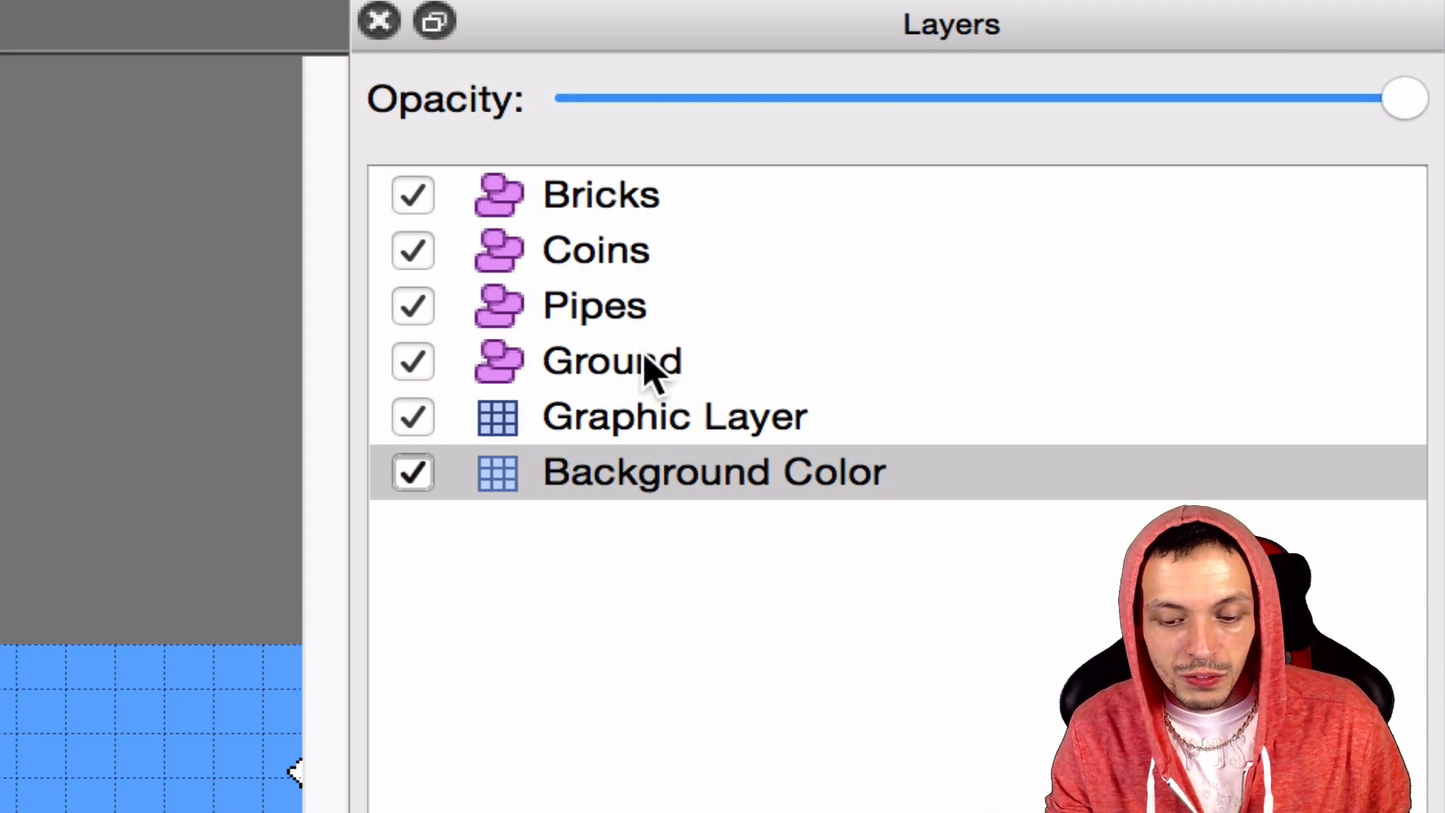
mouse_move(604, 309)
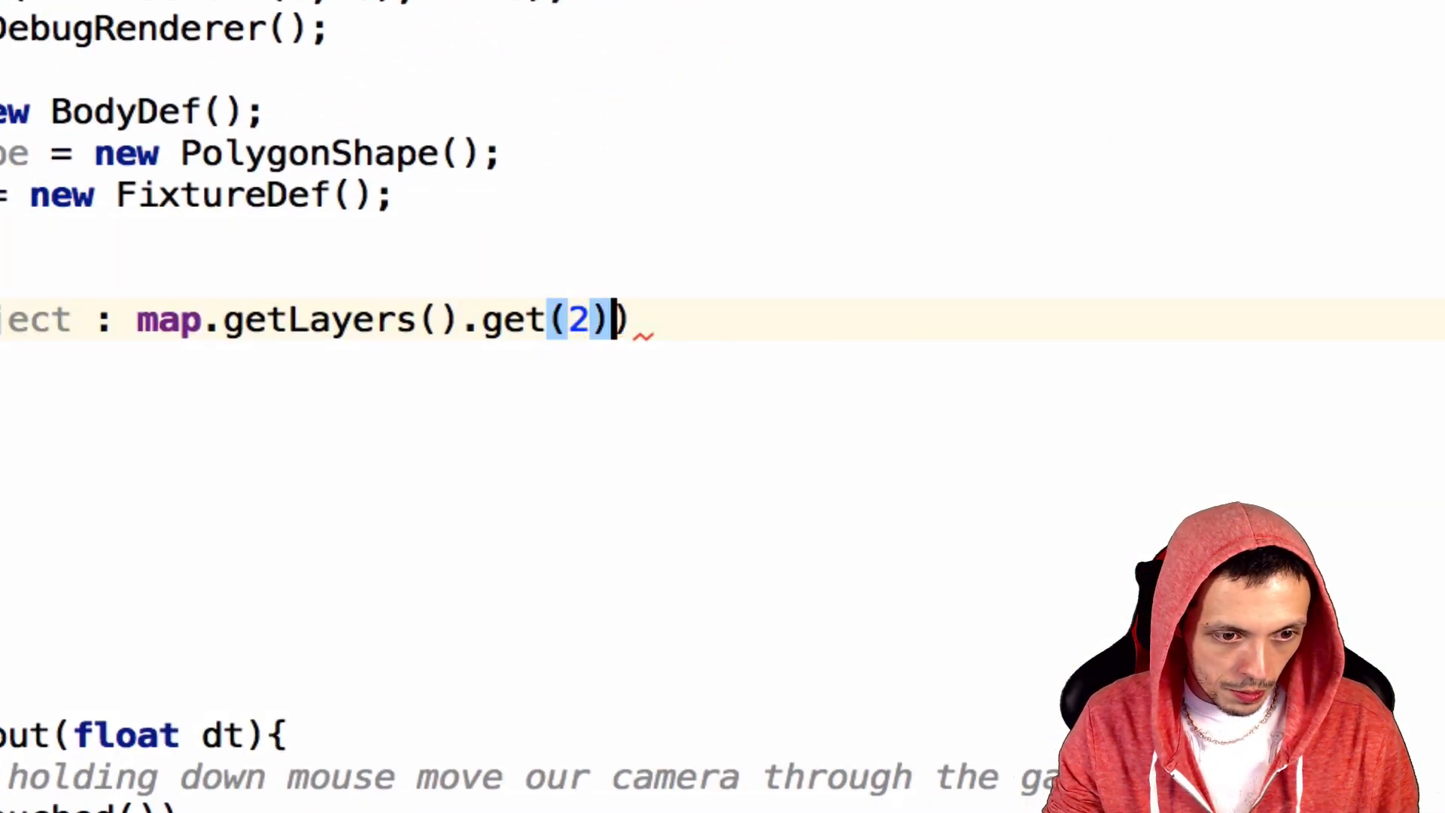
- Loop over getObjects().getByType(RectangleMapObject.class) and cast each object to get Rectangle rect
text(.getObjects())
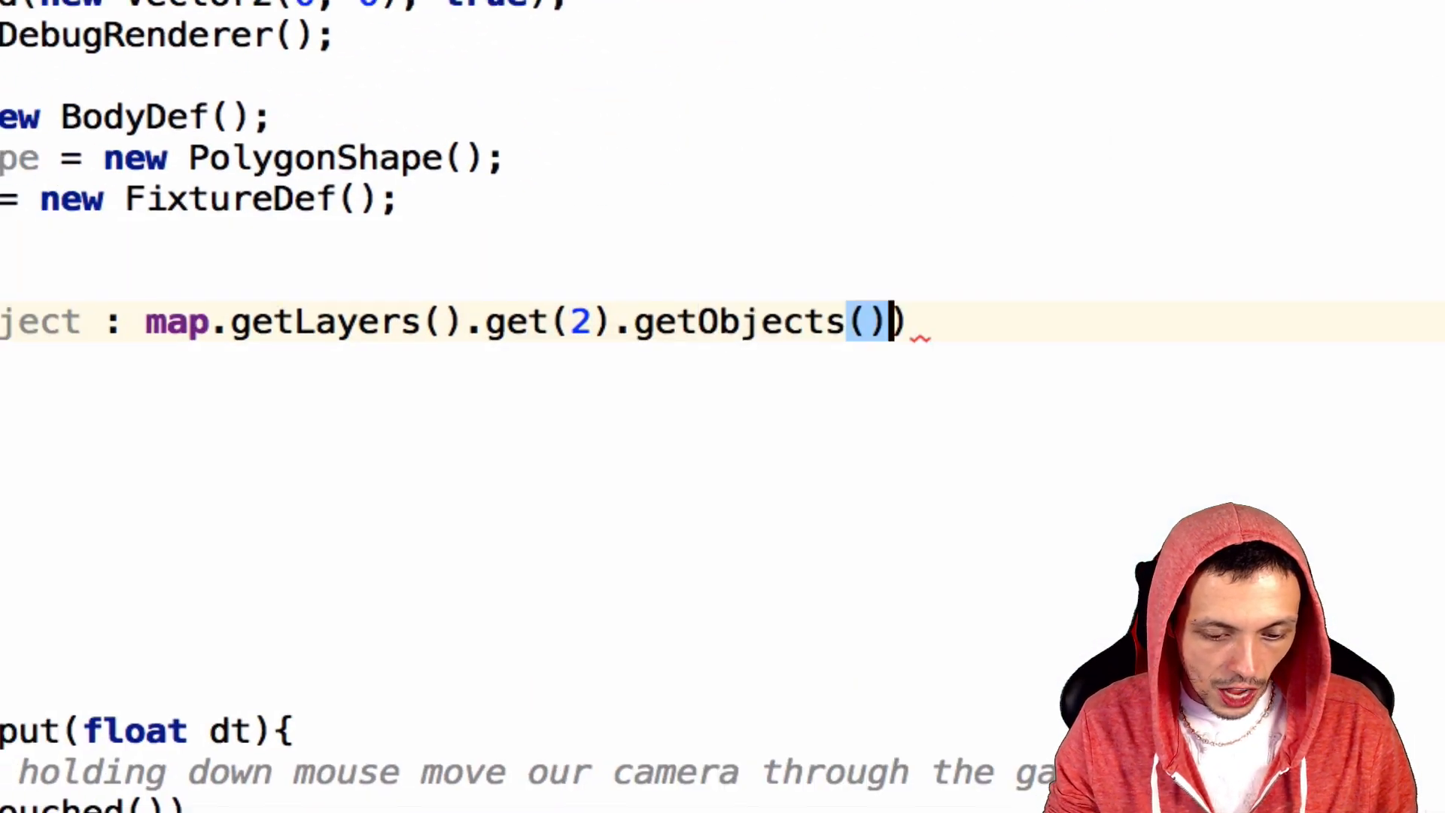
text(.)
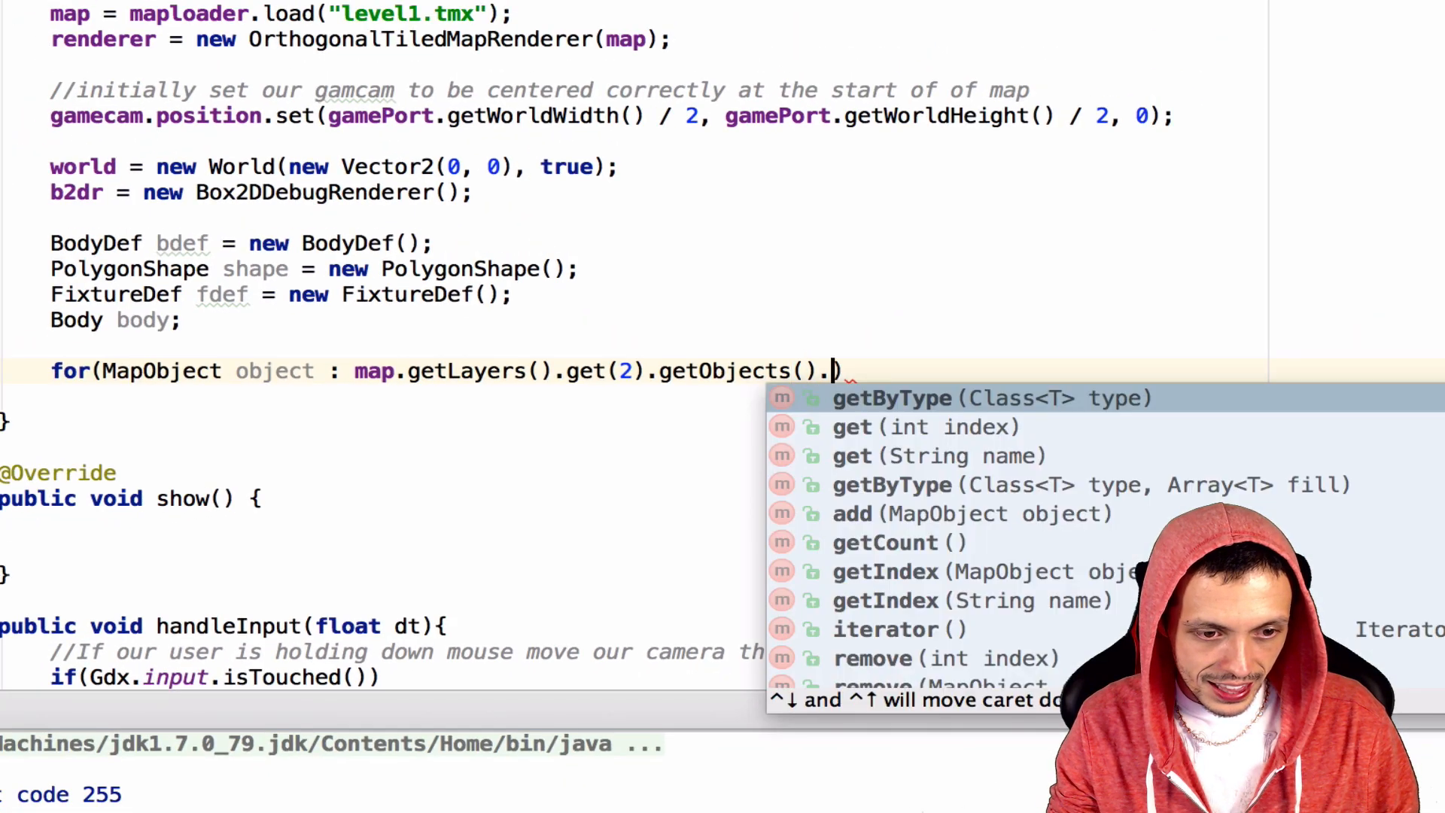
click(891, 398)
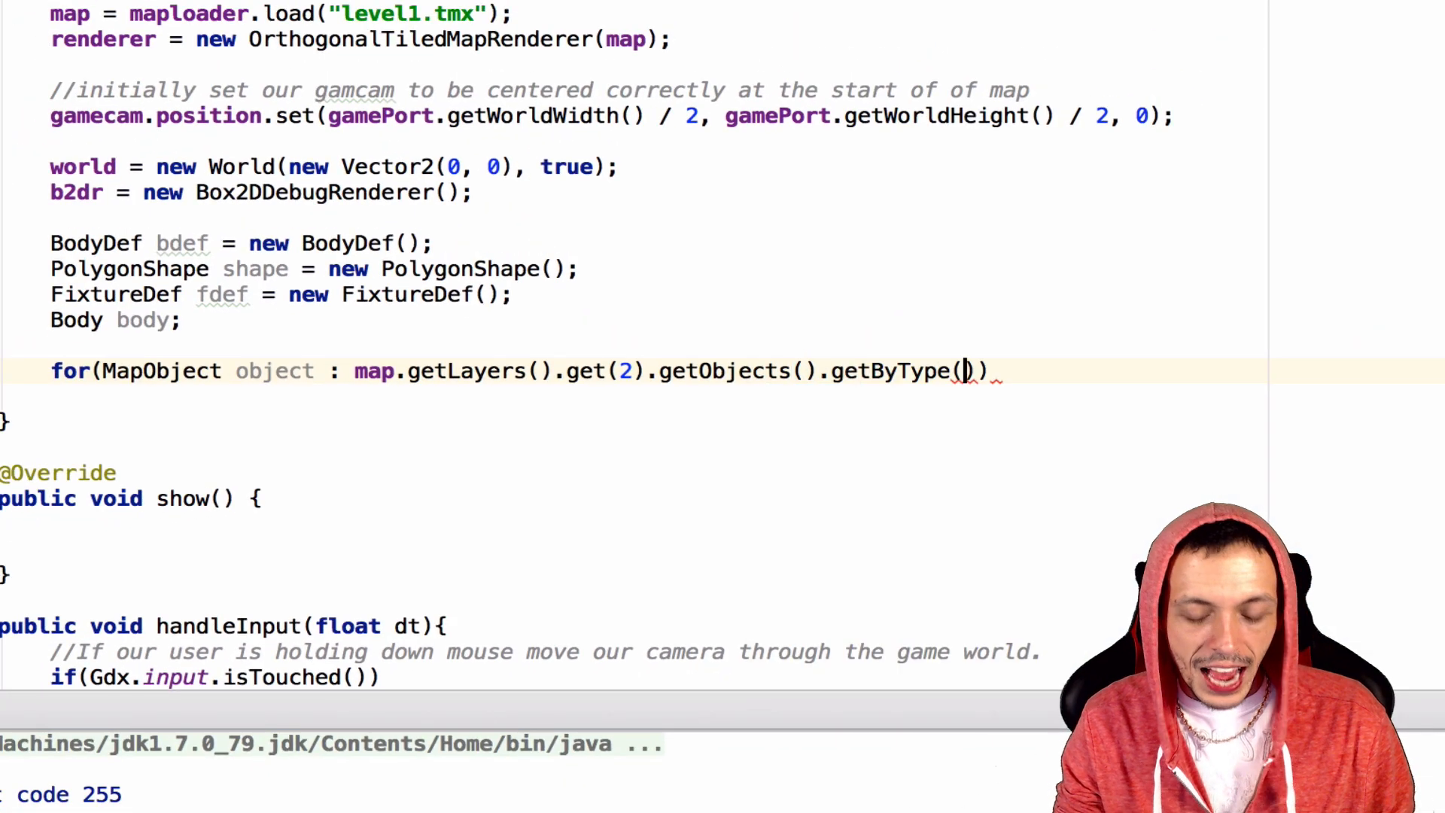
text(R)
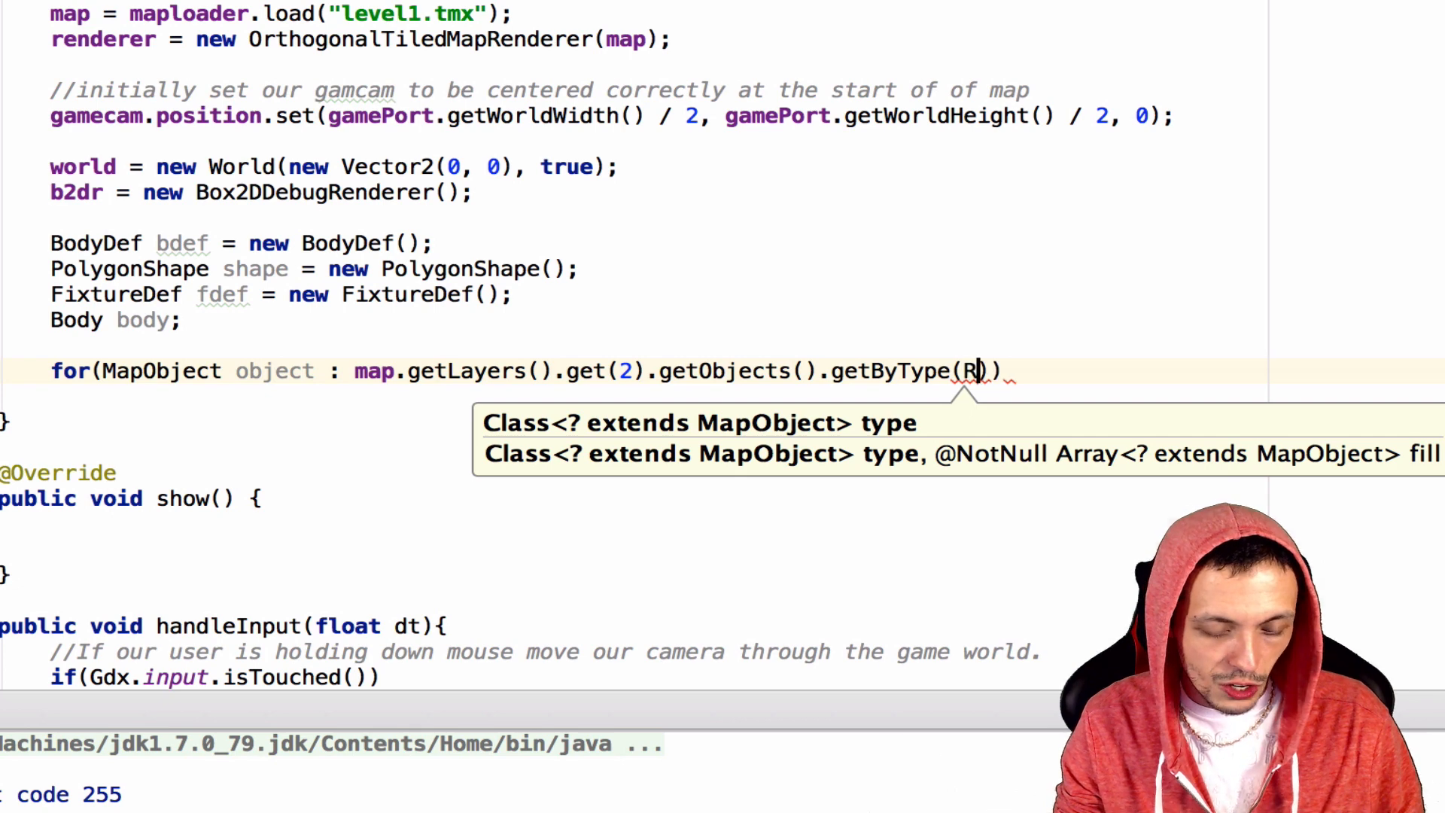
text(RectangleMapObject)
text(Rectangle rect =)
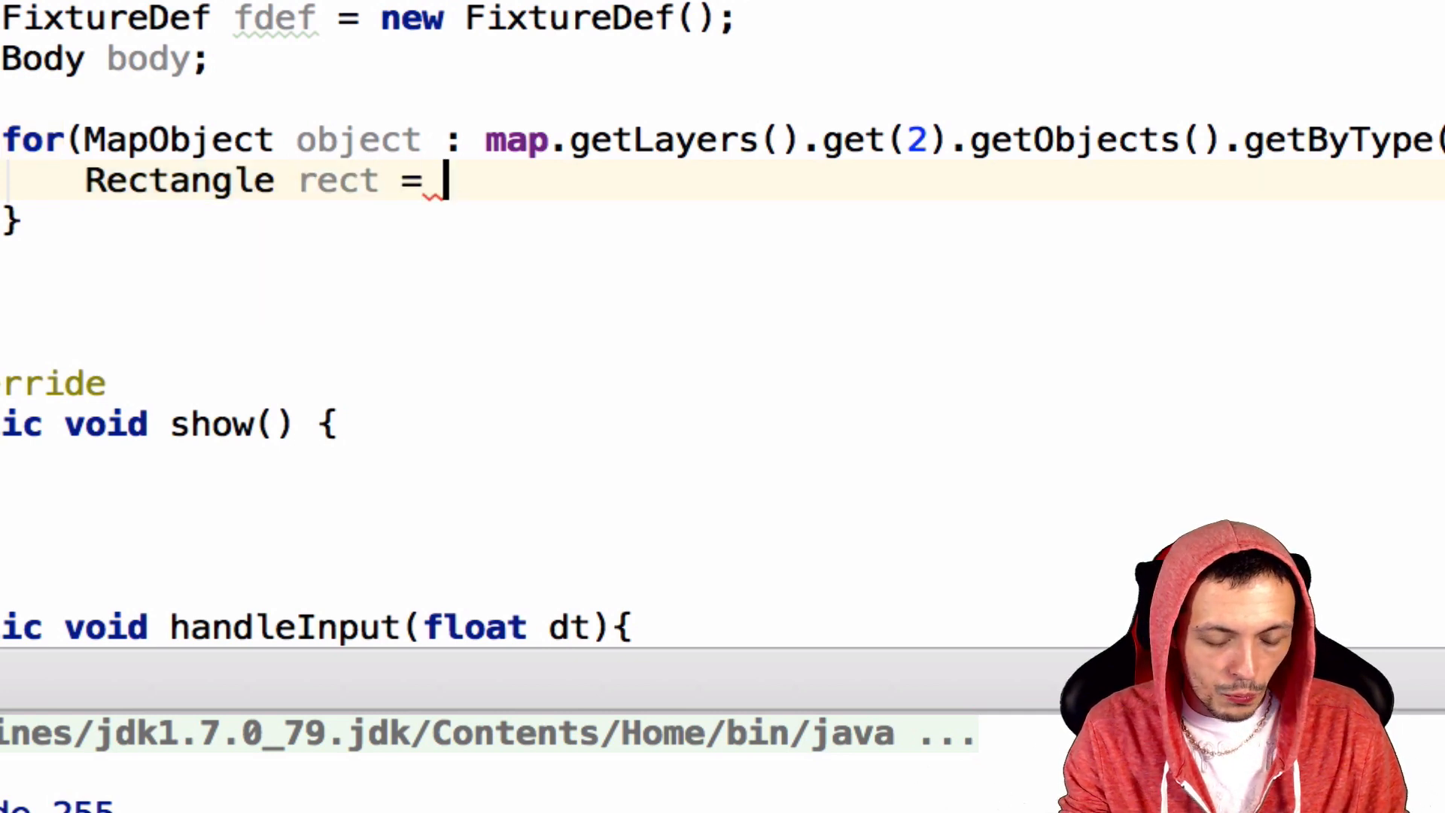
text((())
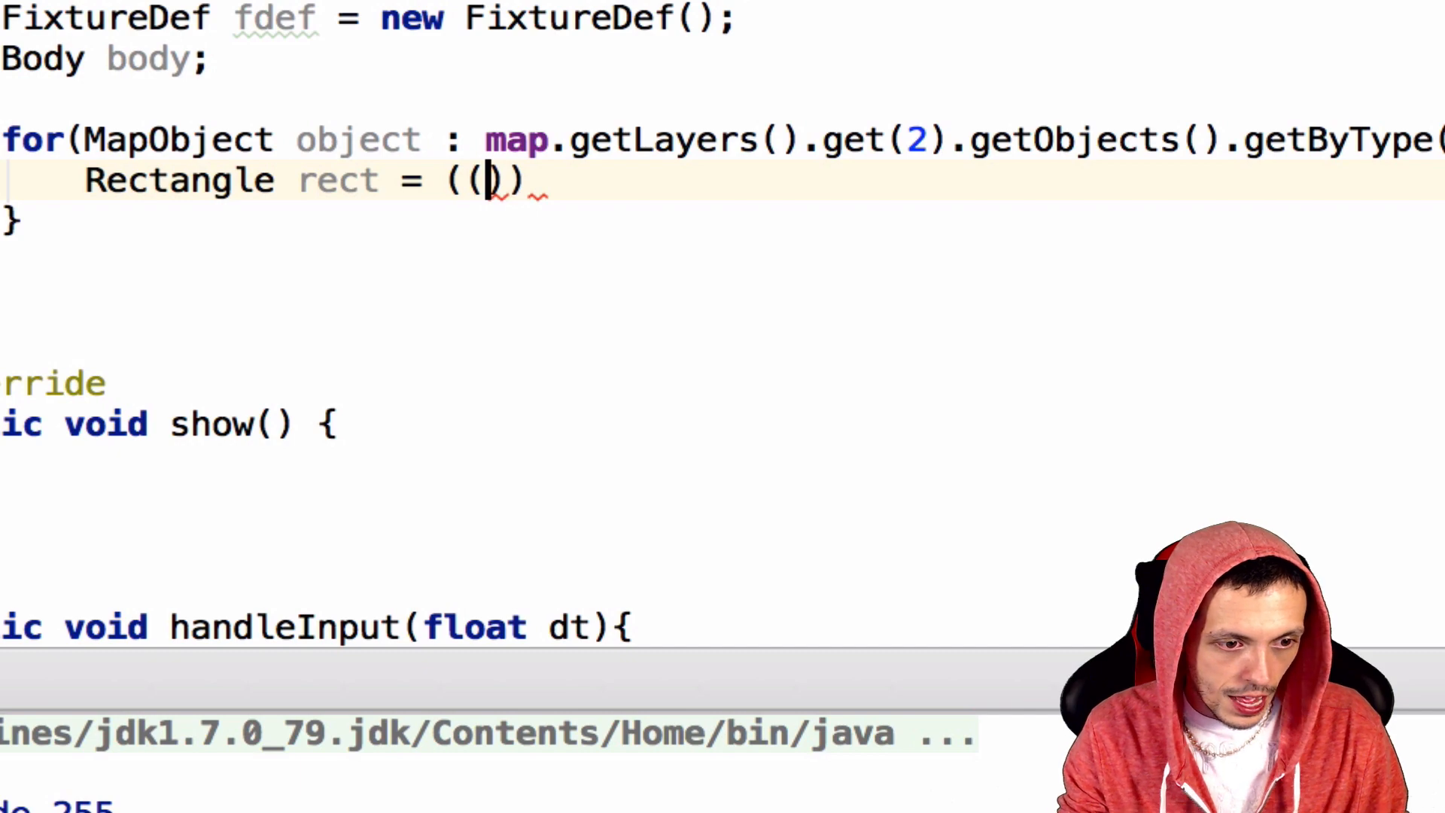
text(RectangleMapObject)
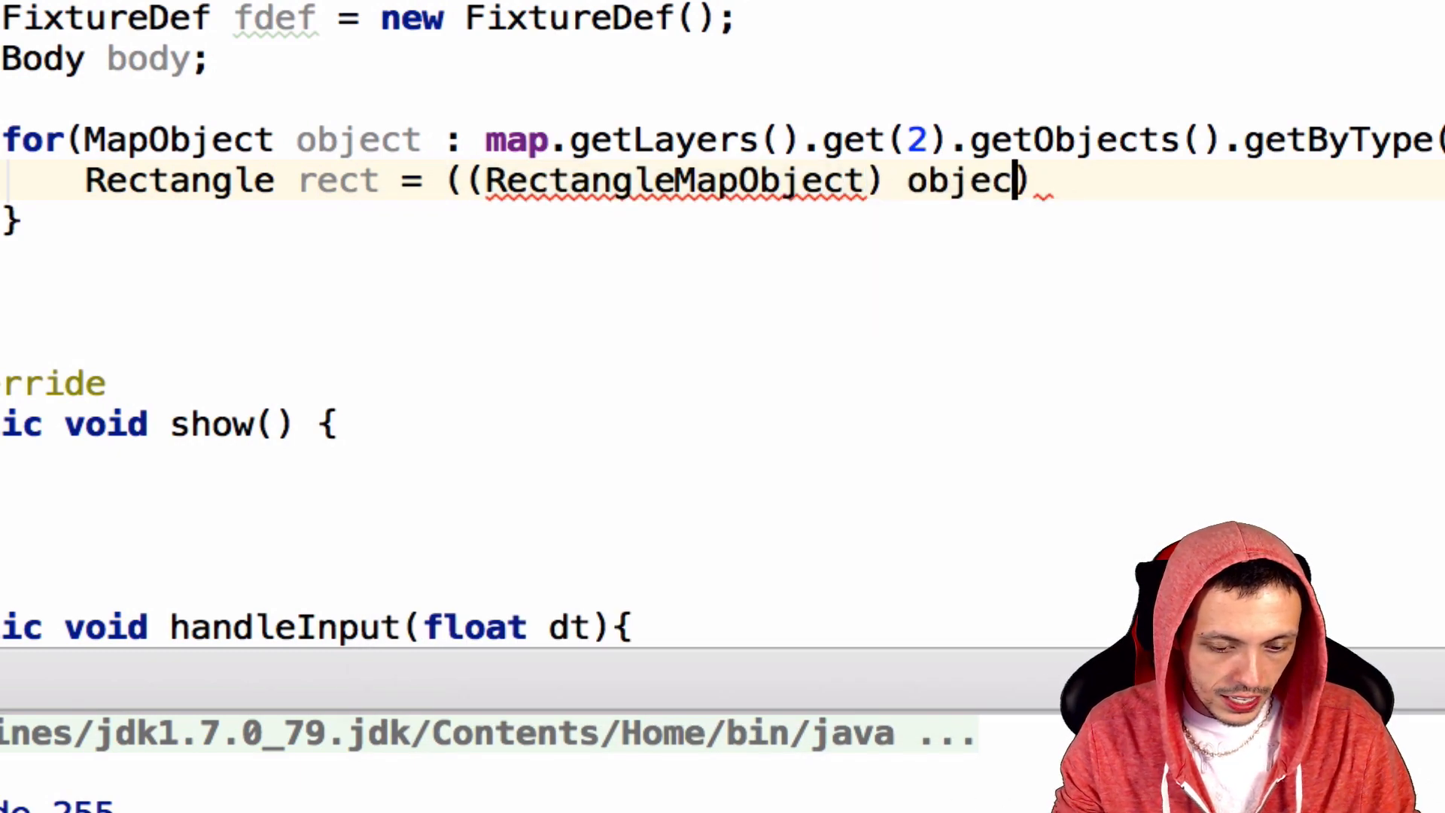
text().getRectangle();)
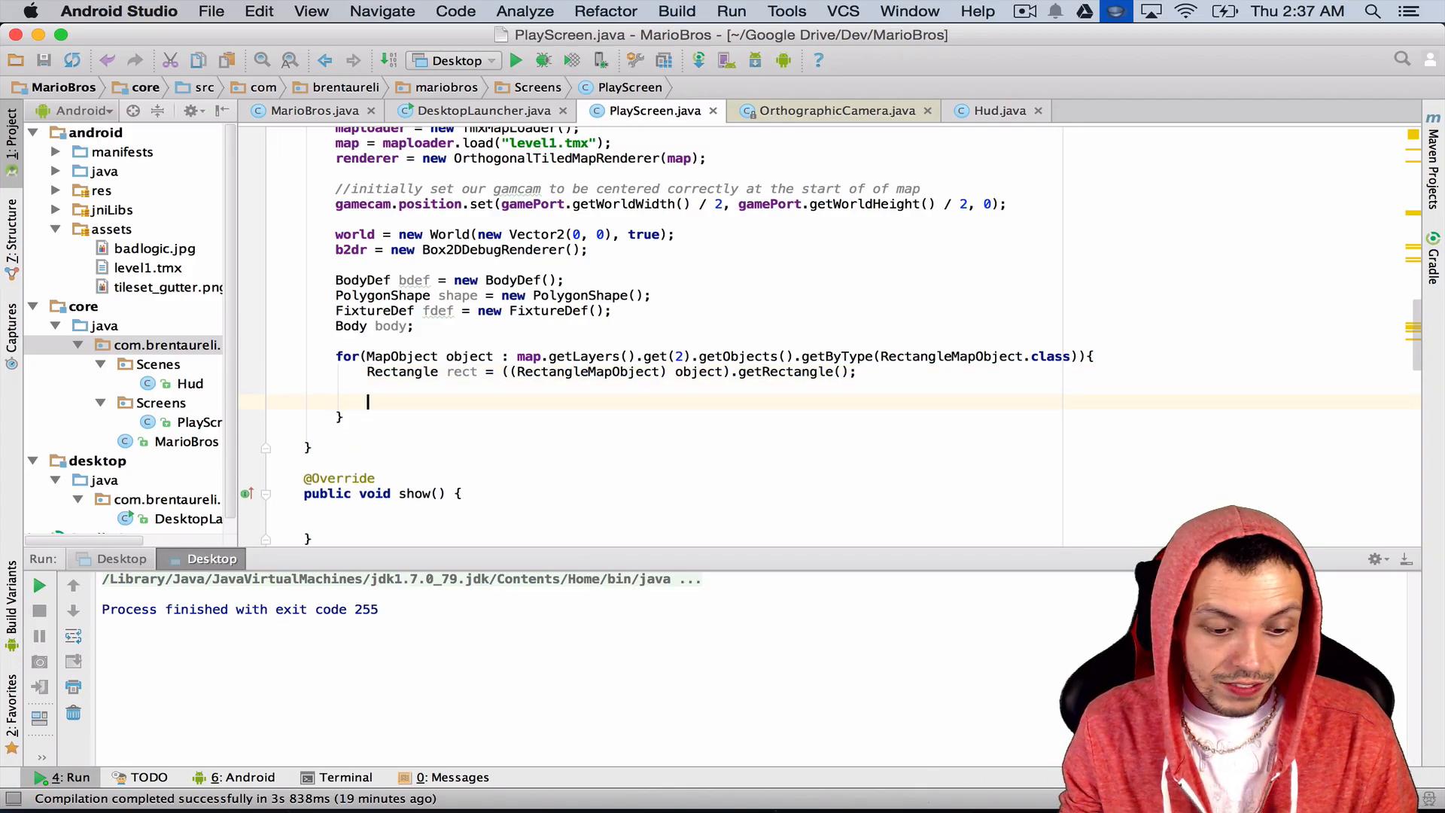
- Begin the loop line 'bdef.type = BodyDef.BodyType.' after fixing a typo
text(bdef.type B)
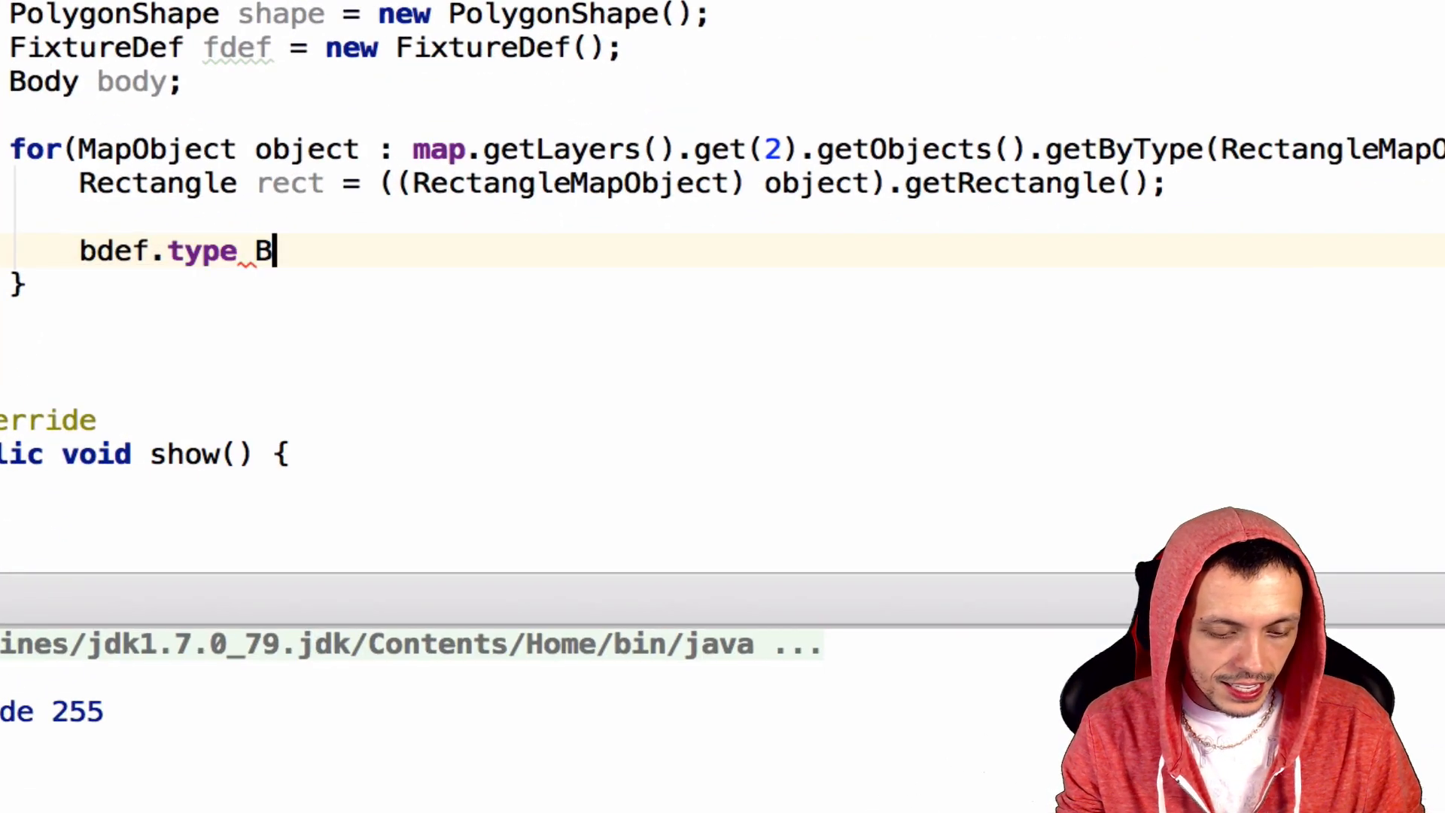
key(Backspace)
text(=)
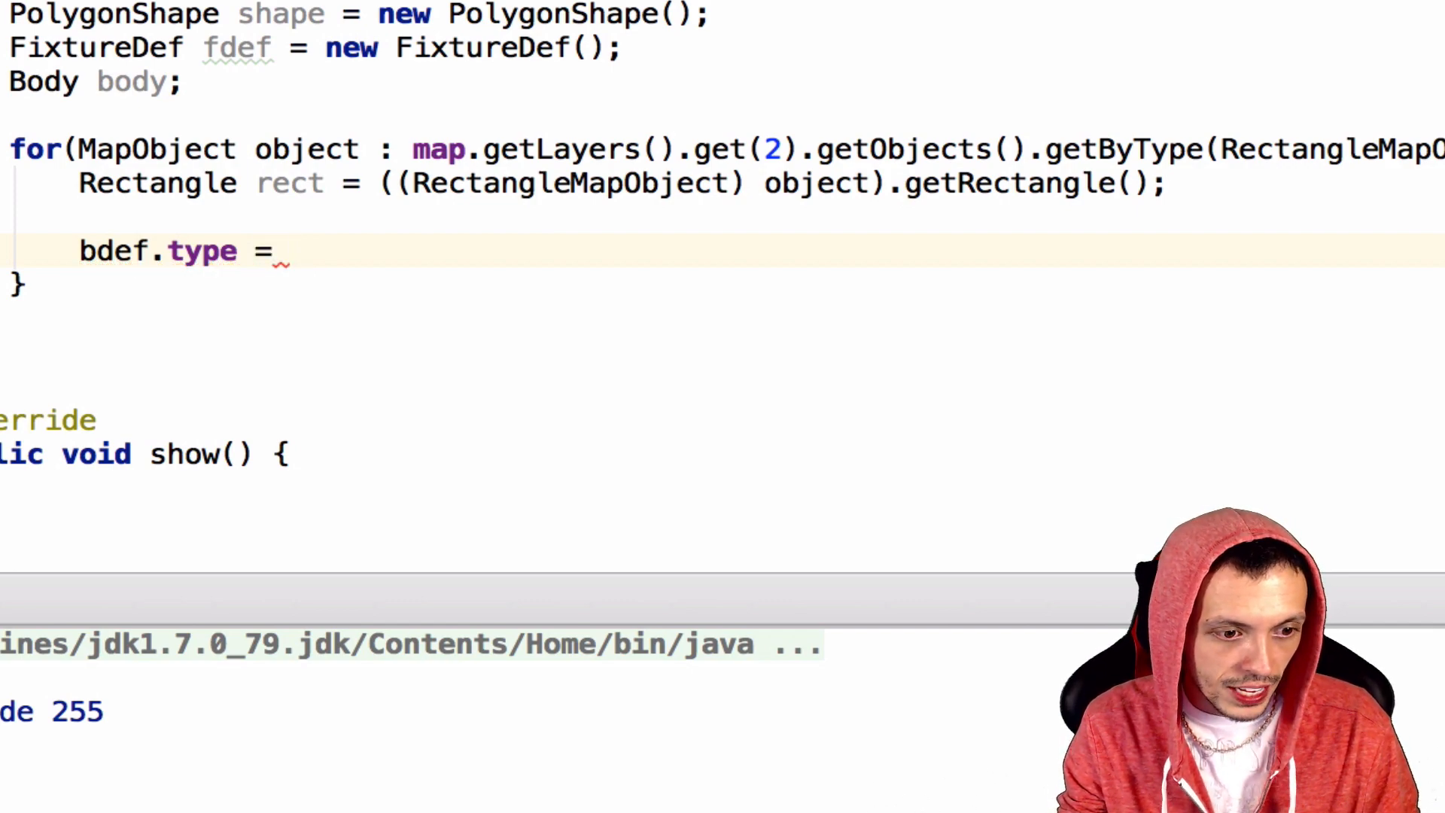
text(Body)
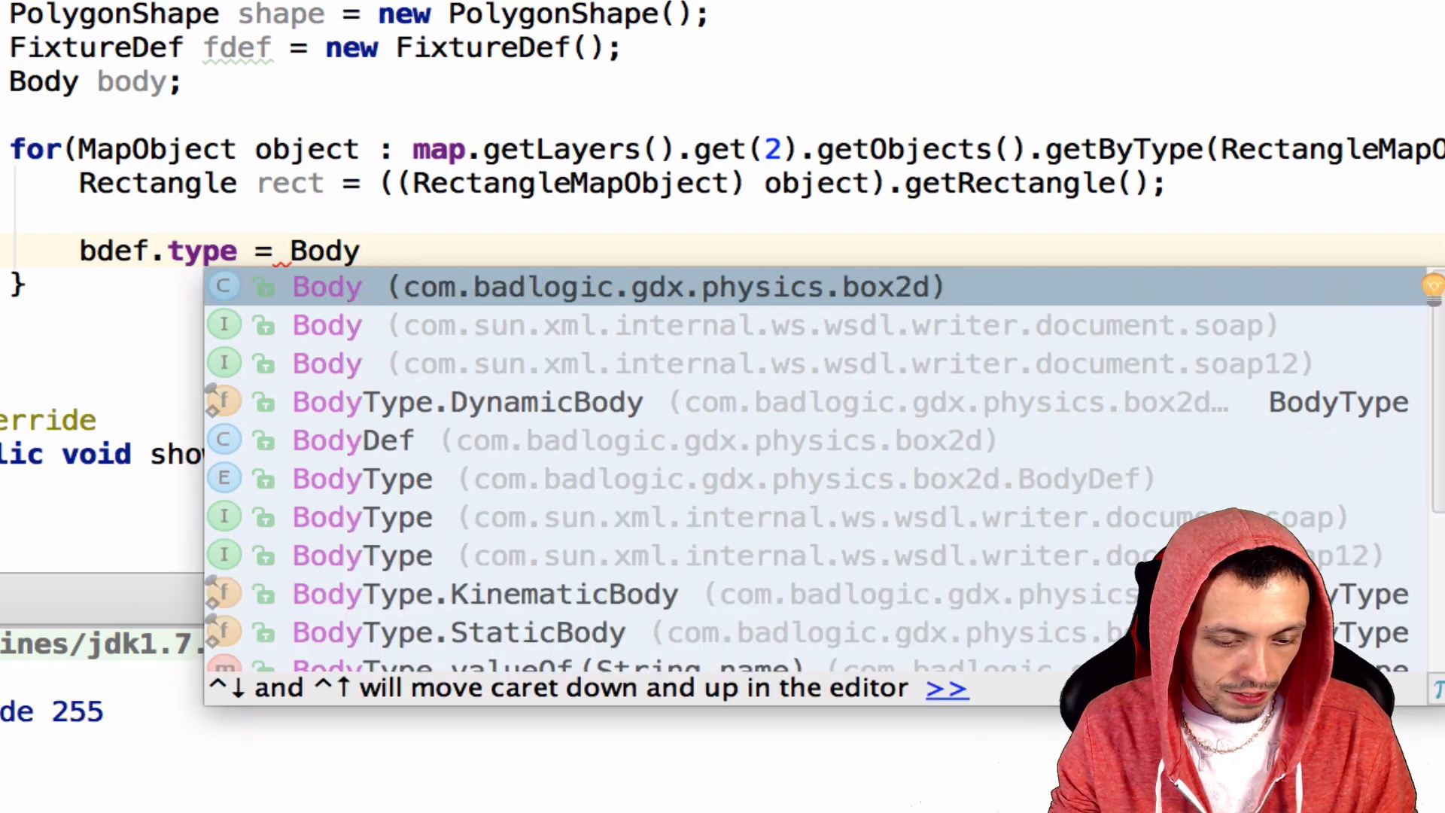
text(Def.BodyType.)
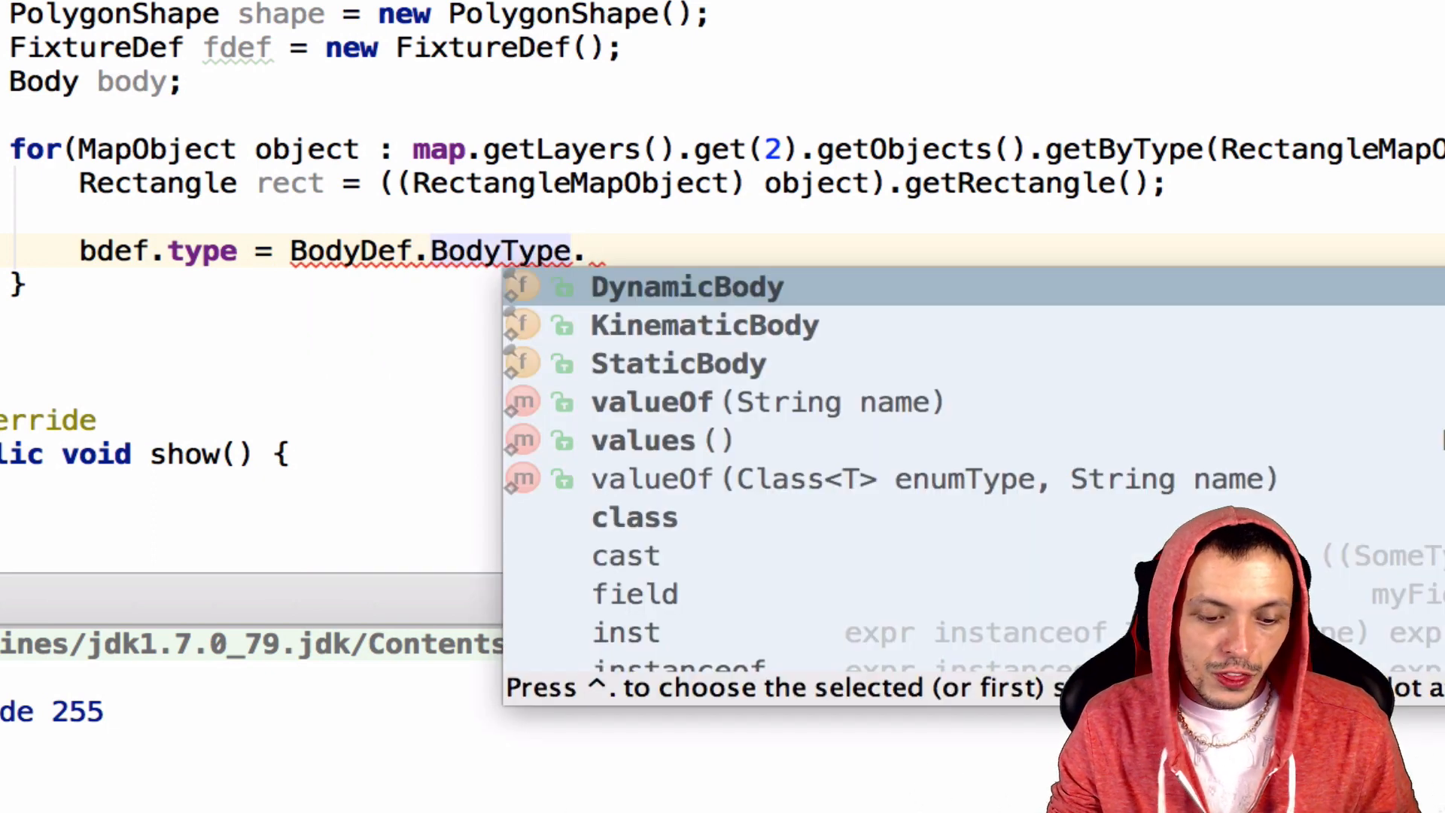
mouse_move(815, 323)
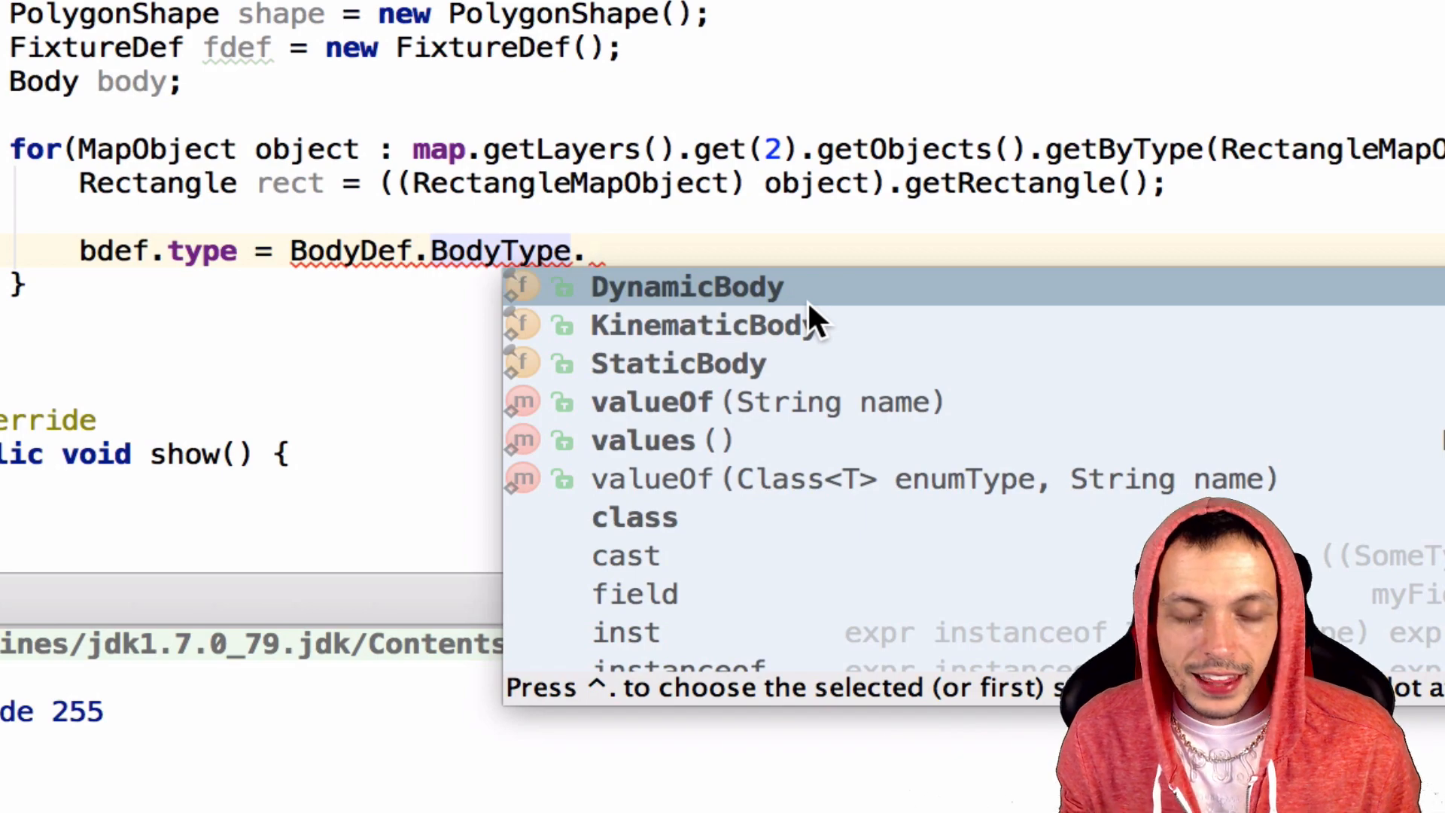
- Choose StaticBody and set bdef.position to the rectangle's centre (x + width/2, y + height/2)
text(StaticBody;)
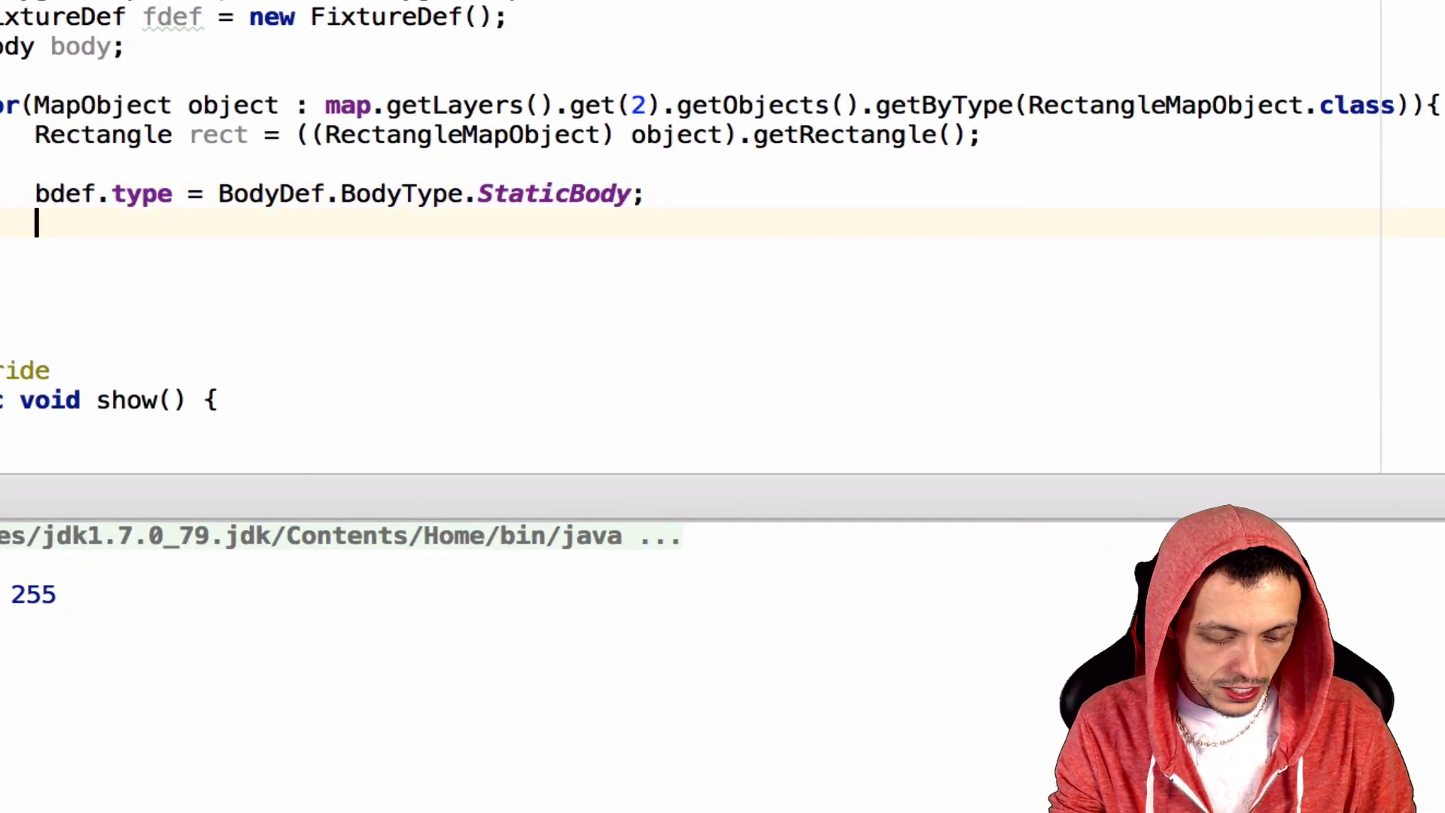
text(bde)
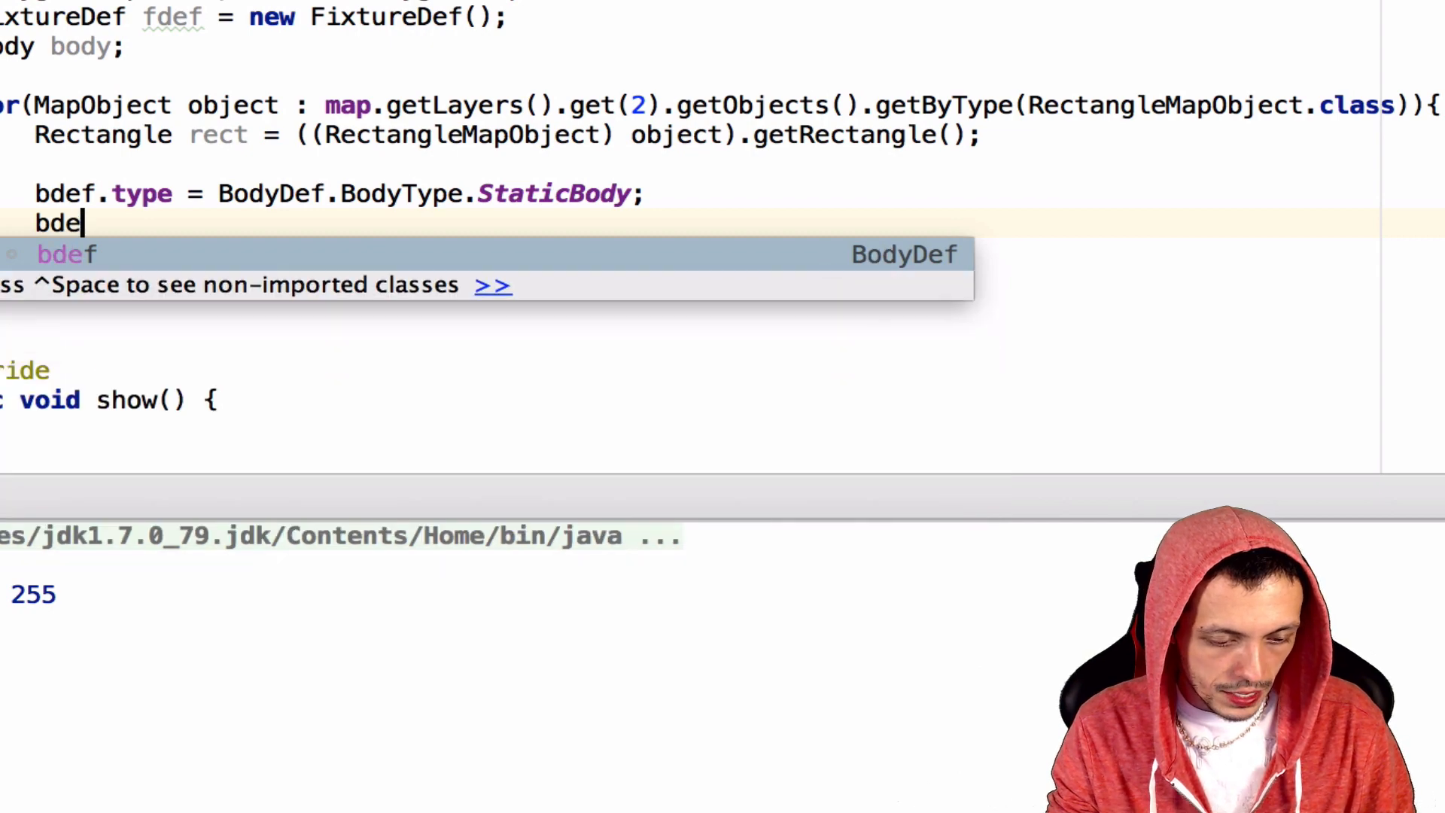
text(.positi)
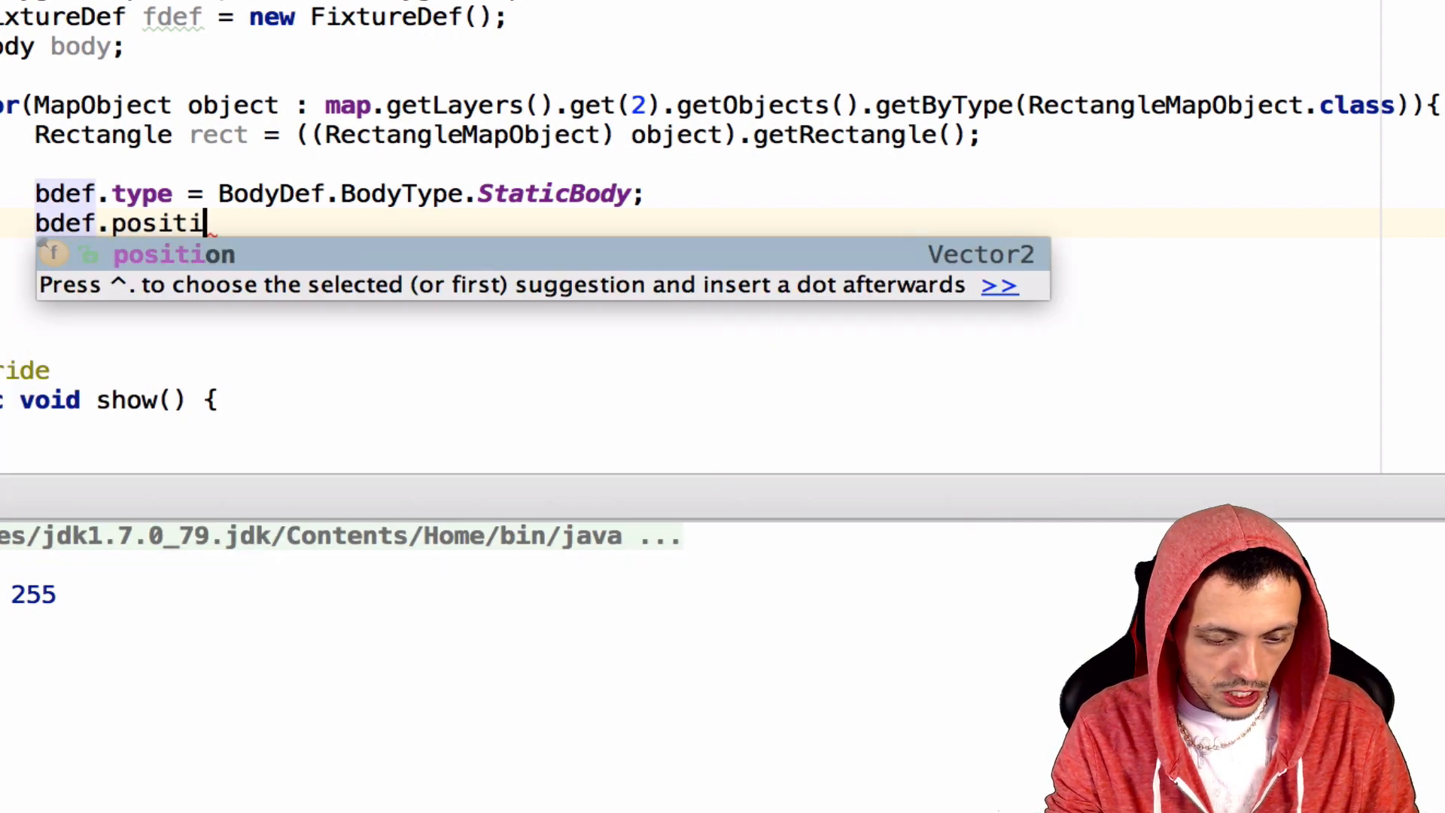
text(on.set()
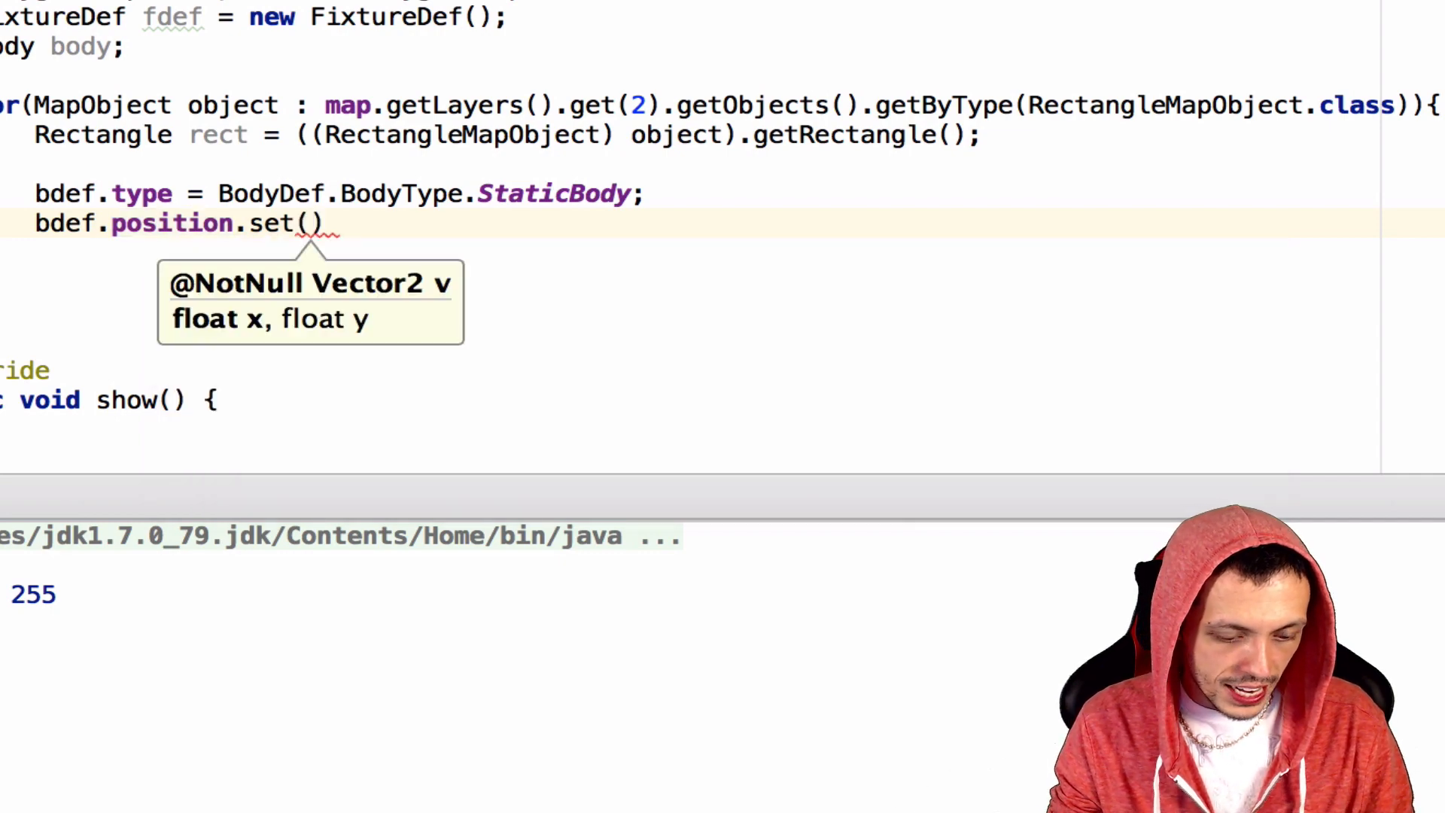
text(rec,)
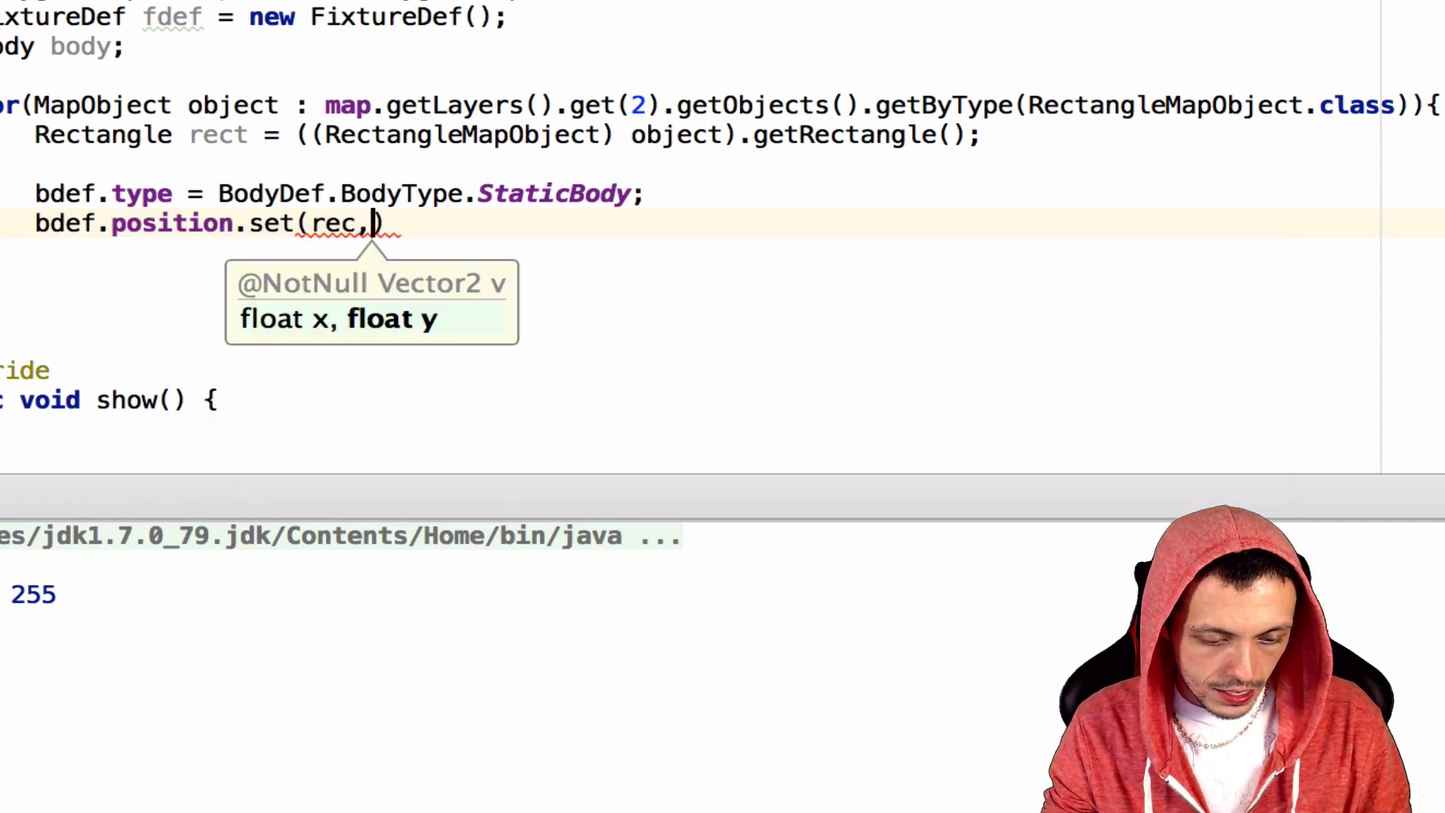
text(t.g)
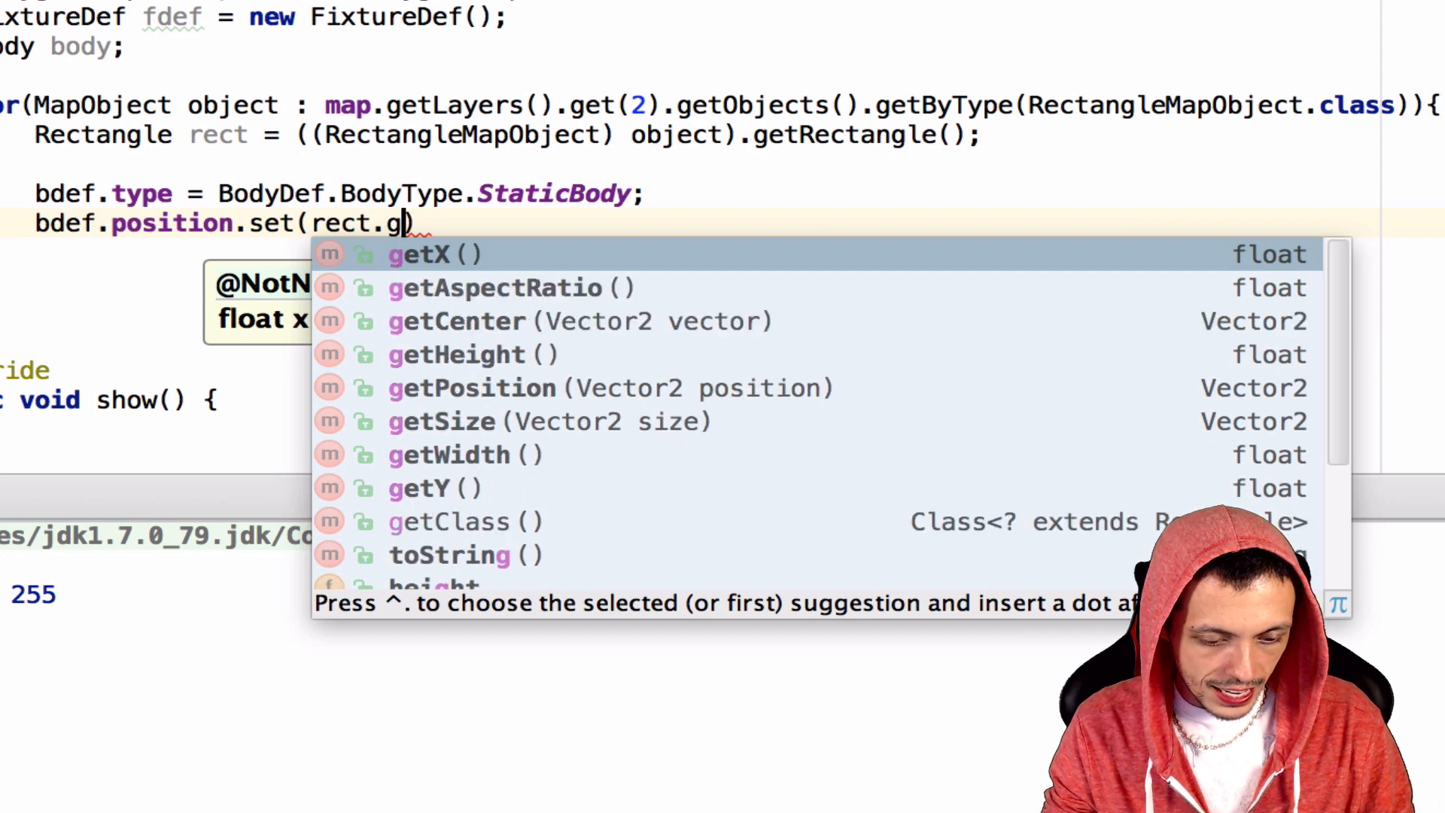
text(etX() +))
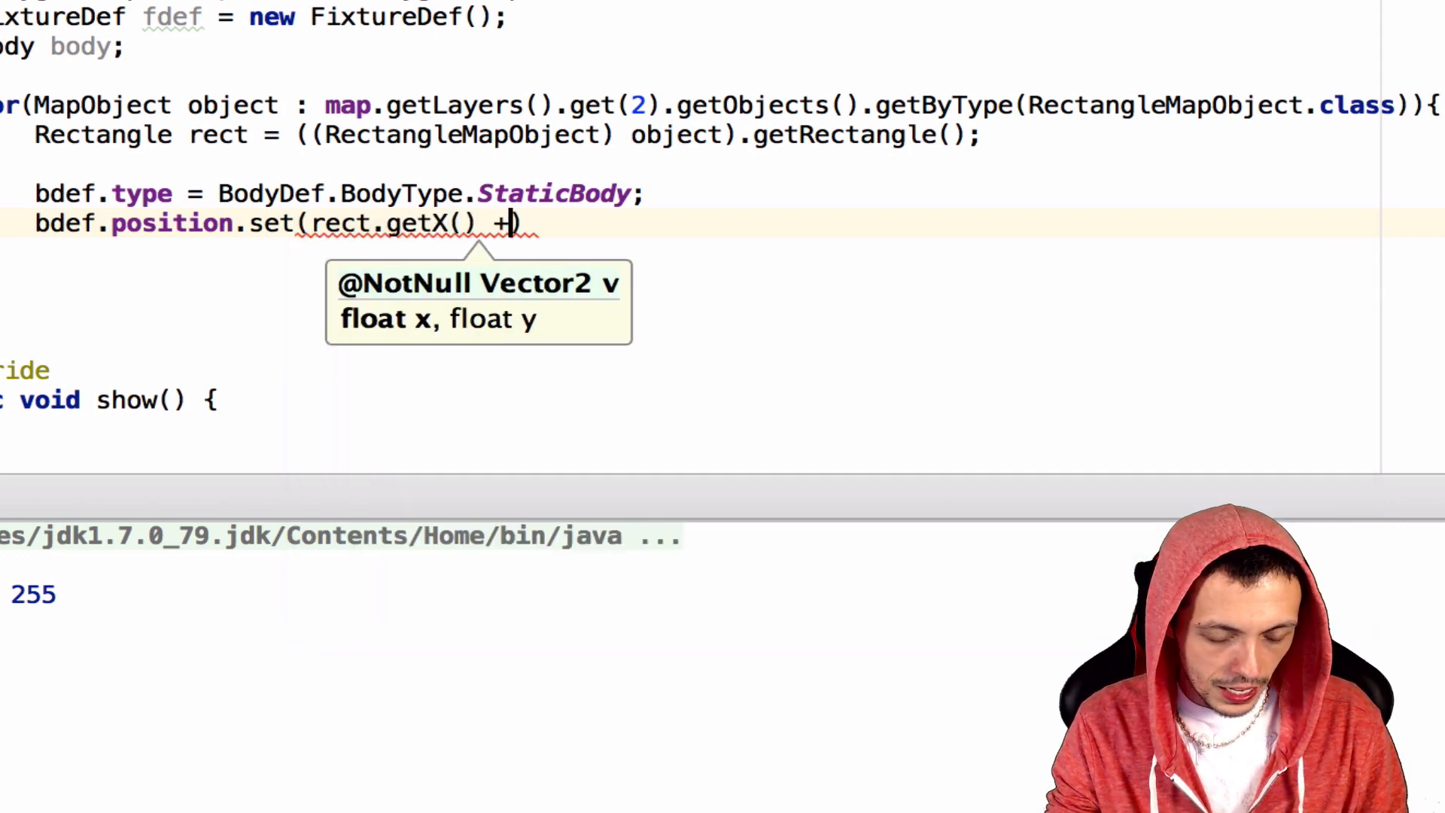
text(rect.getWidth()
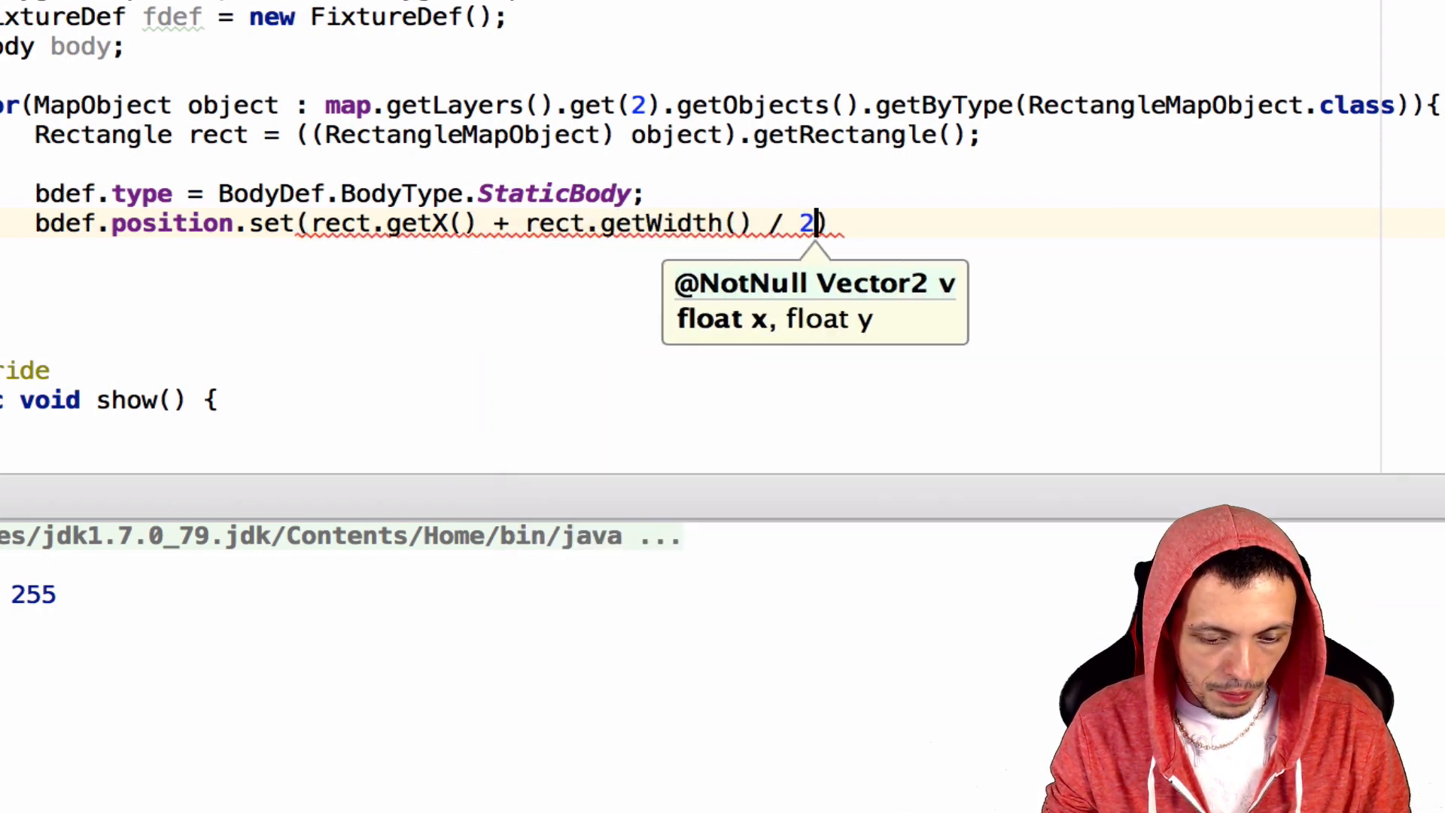
text(,)
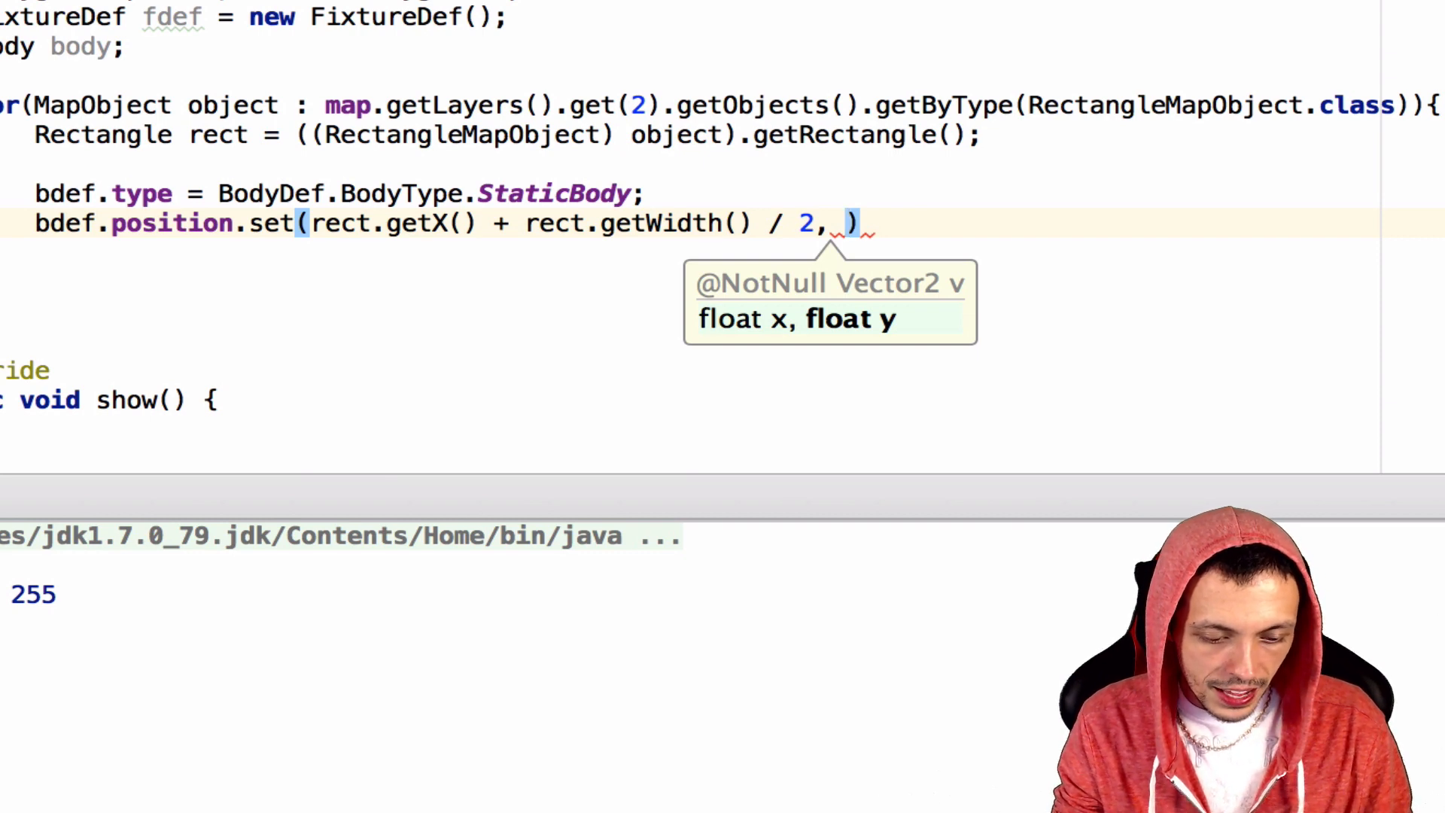
text(rect.getY()
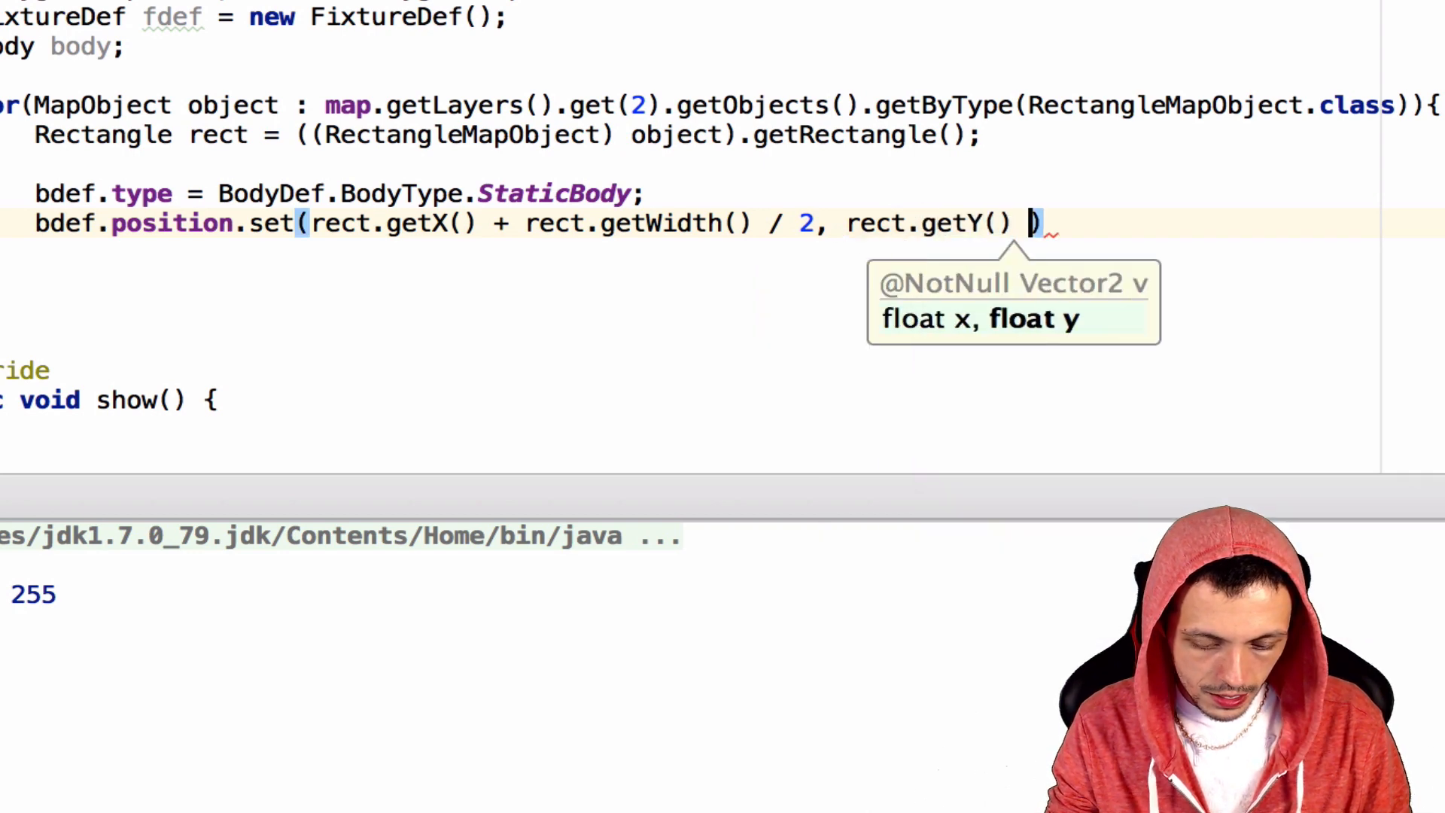
text(+ r)
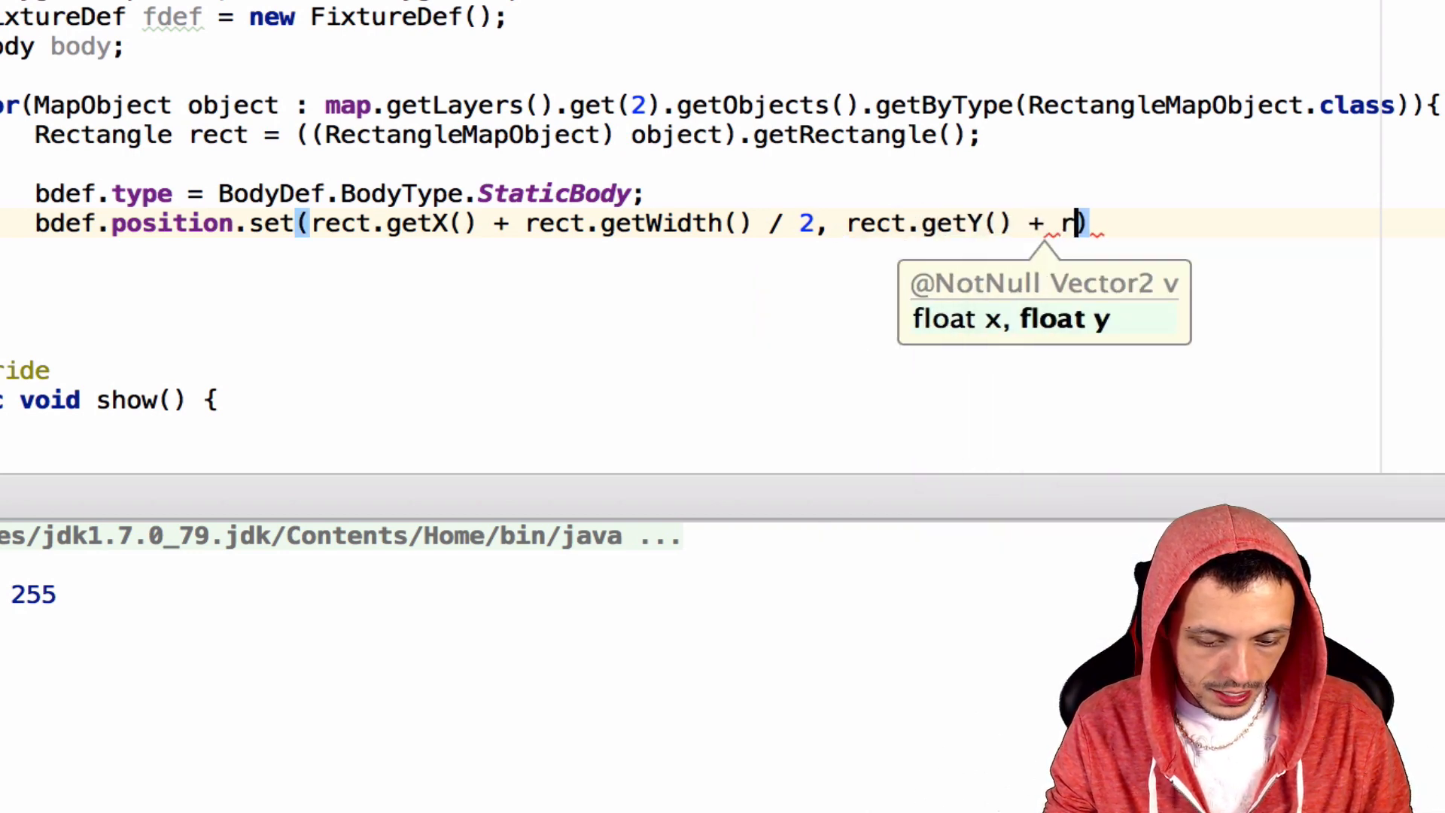
text(ect.getHeight()
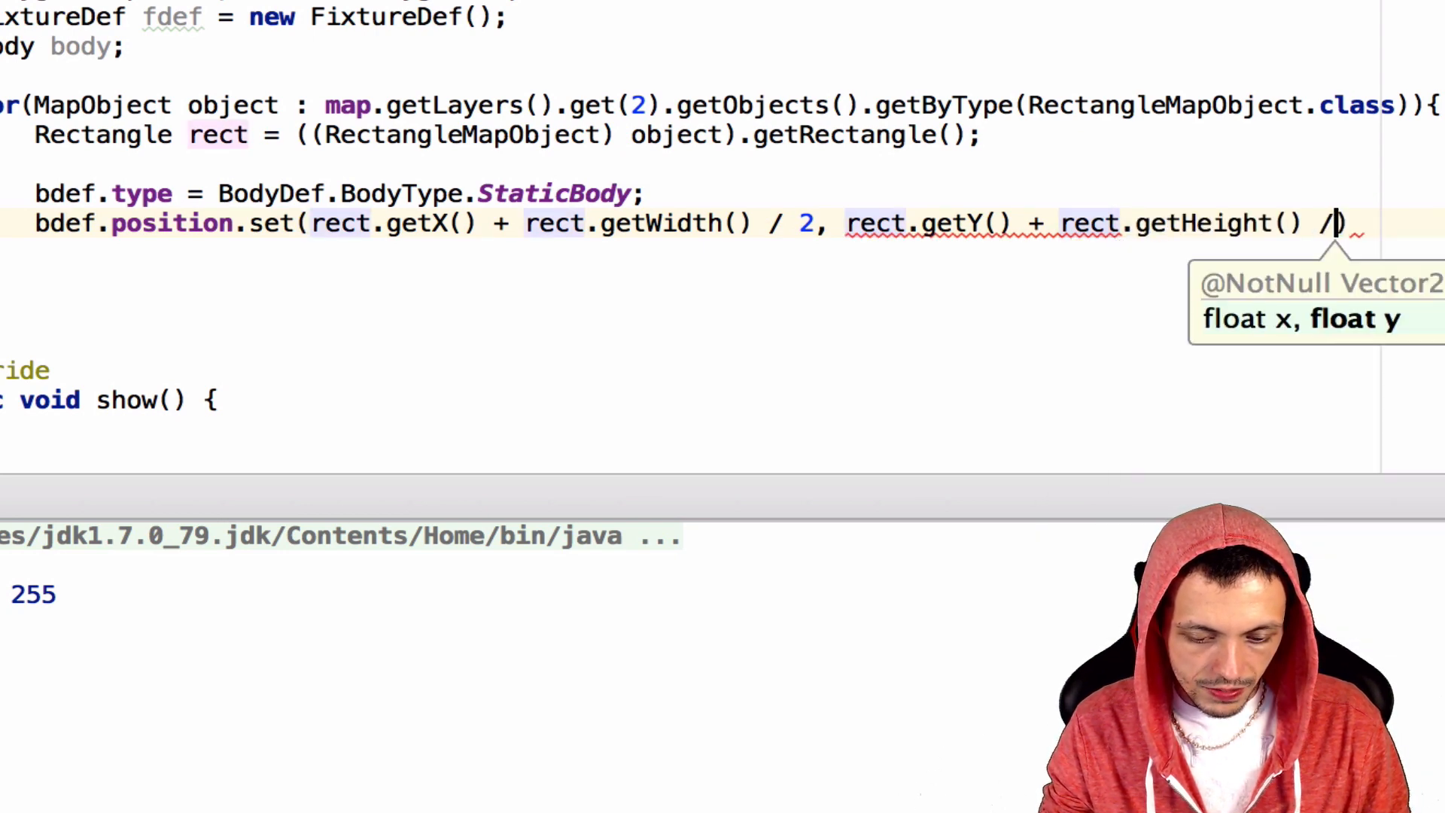
text(2))
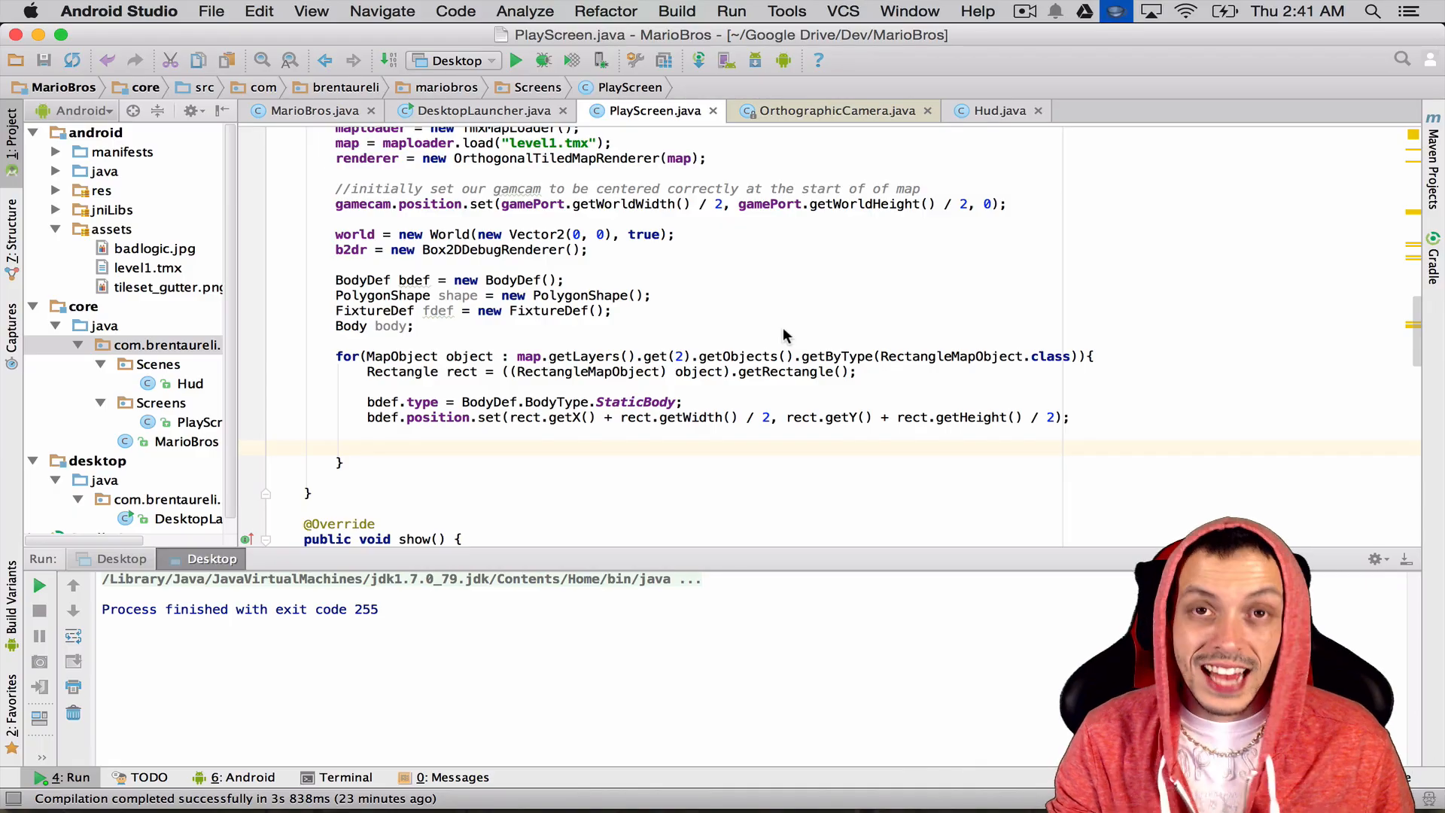
- Create the body with 'body = world.createBody(bdef);'
text(bo)
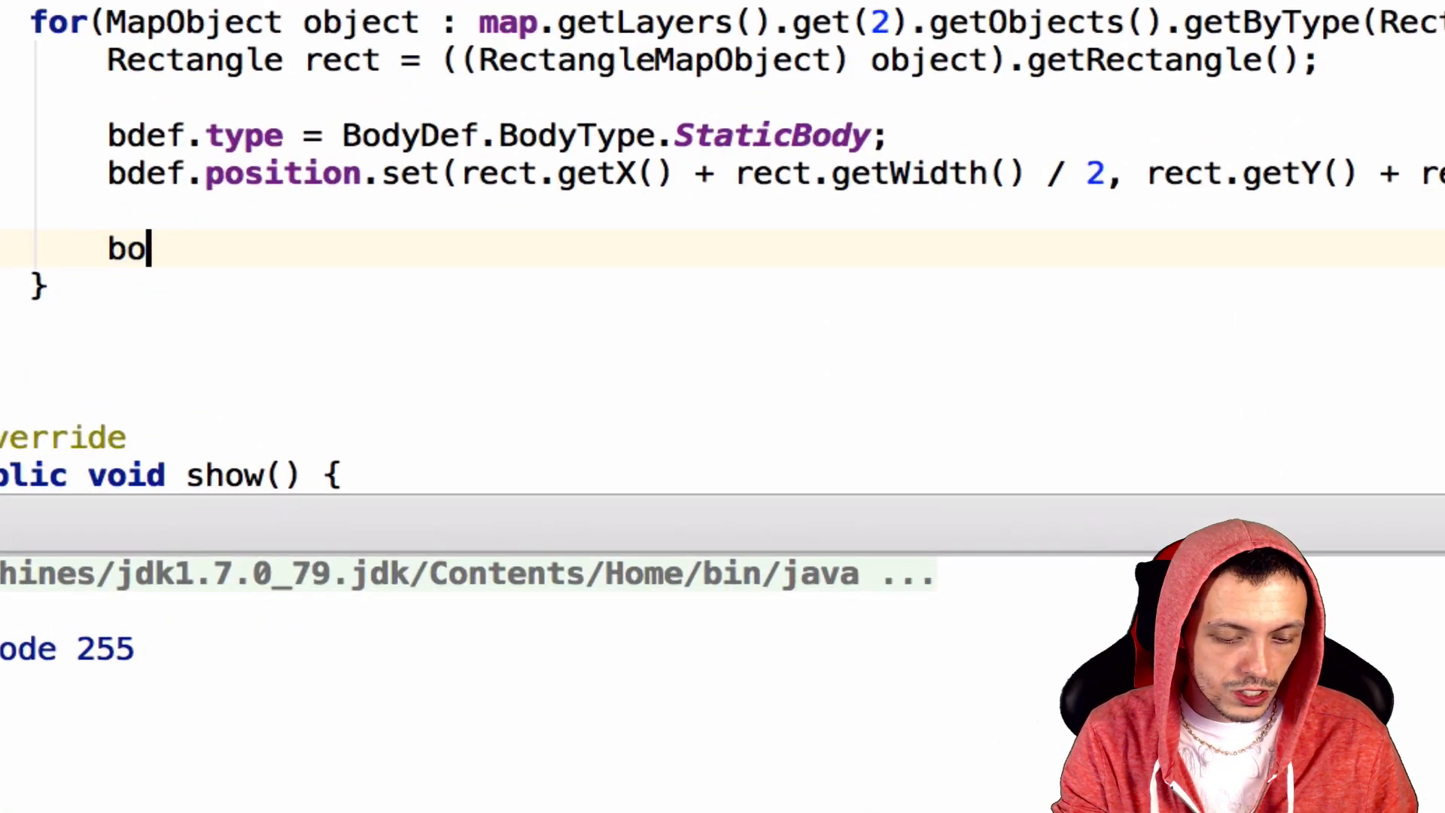
text(dy =)
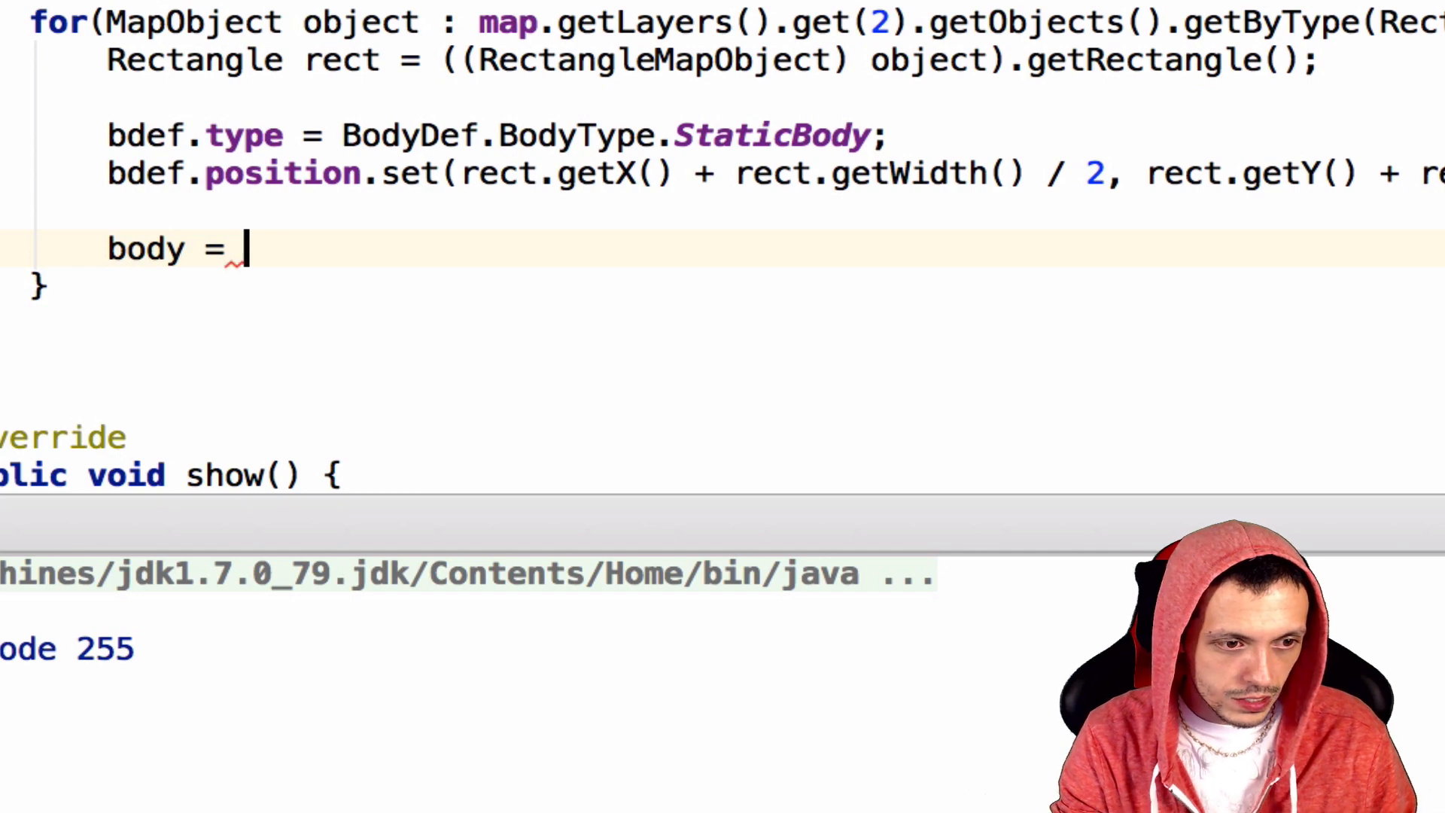
text(world.createBody())
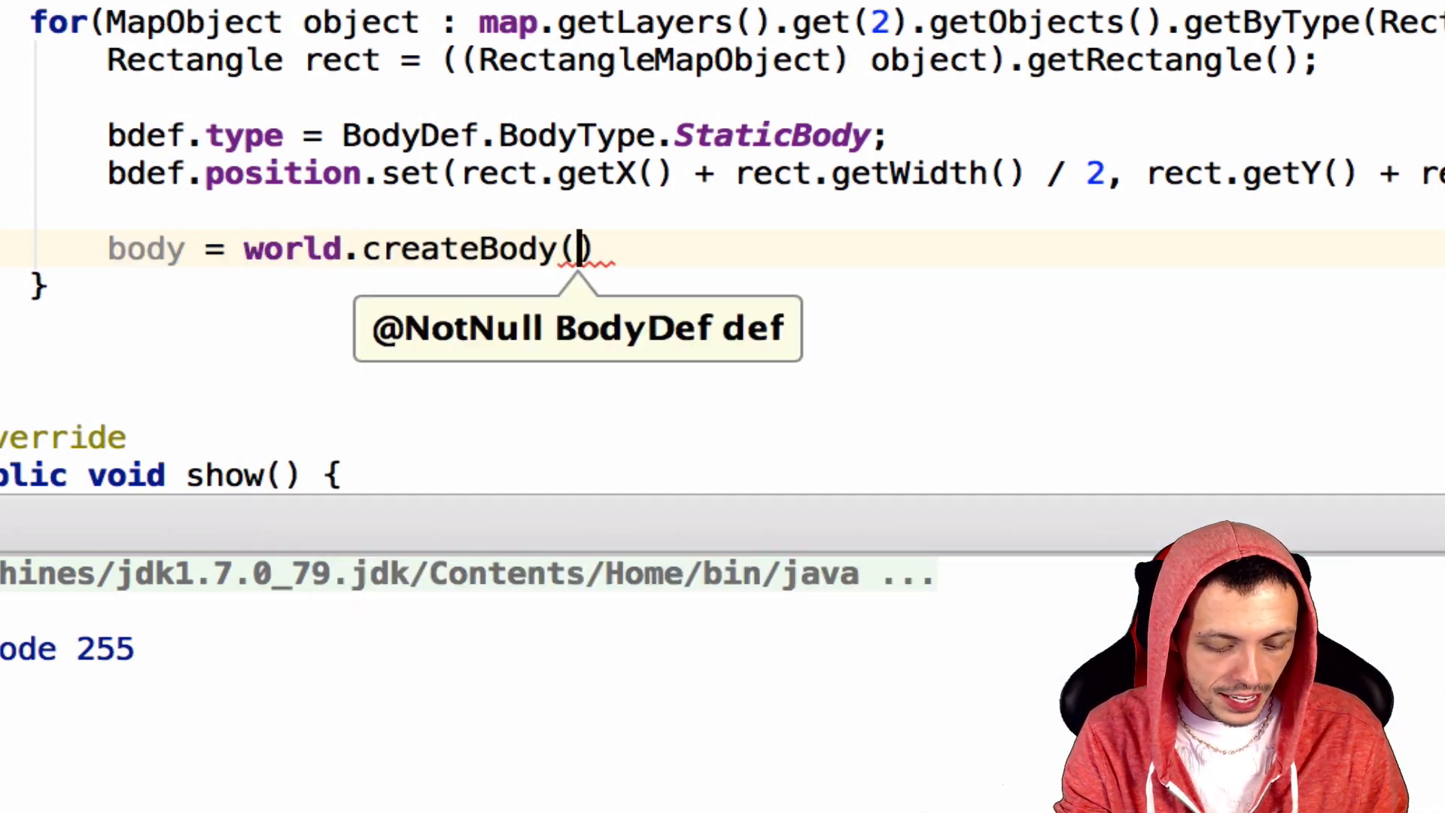
text(bdef);)
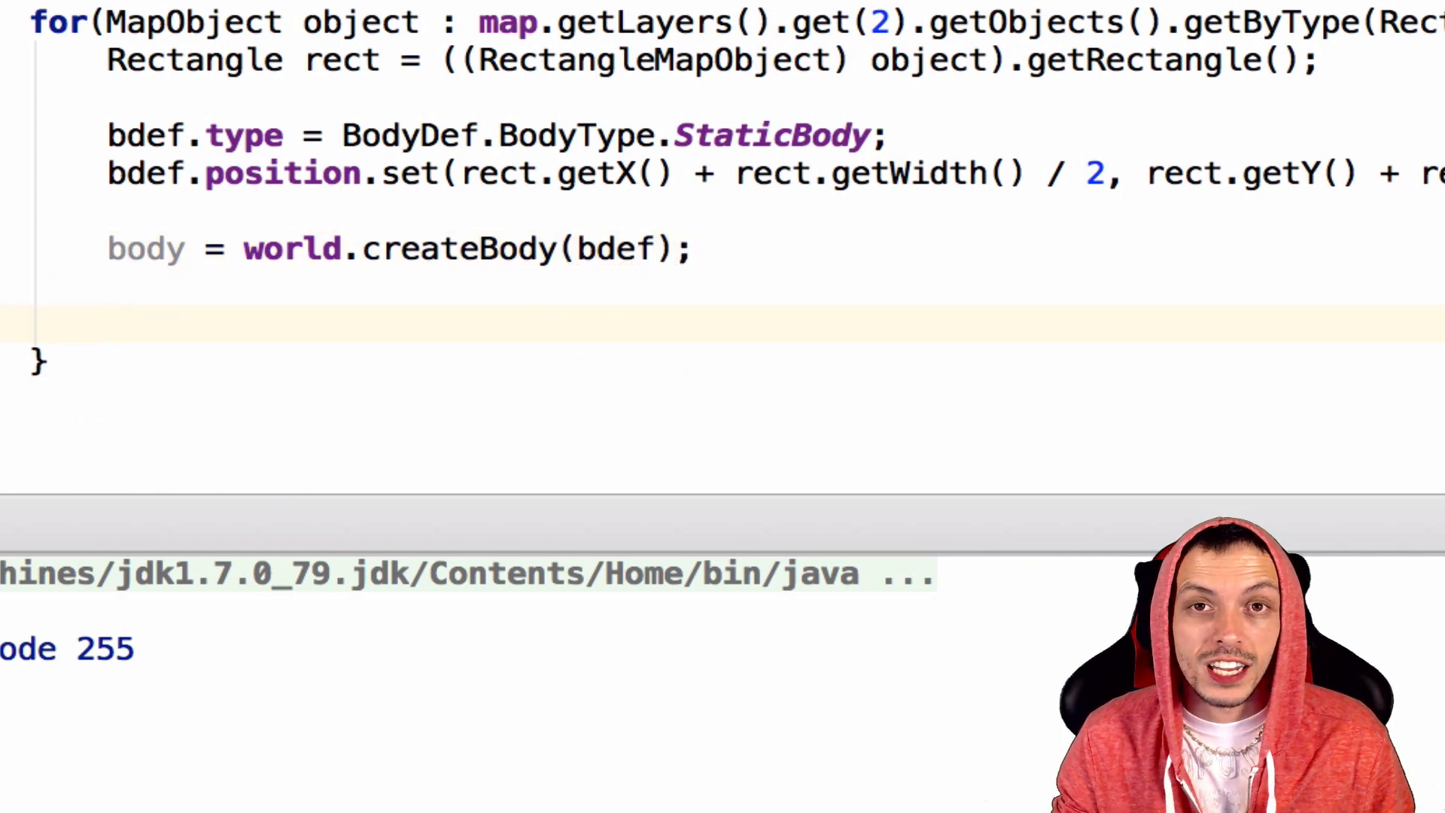
- In the ground loop, size the shape as a box from the rectangle's half-width and half-height
text(shap)
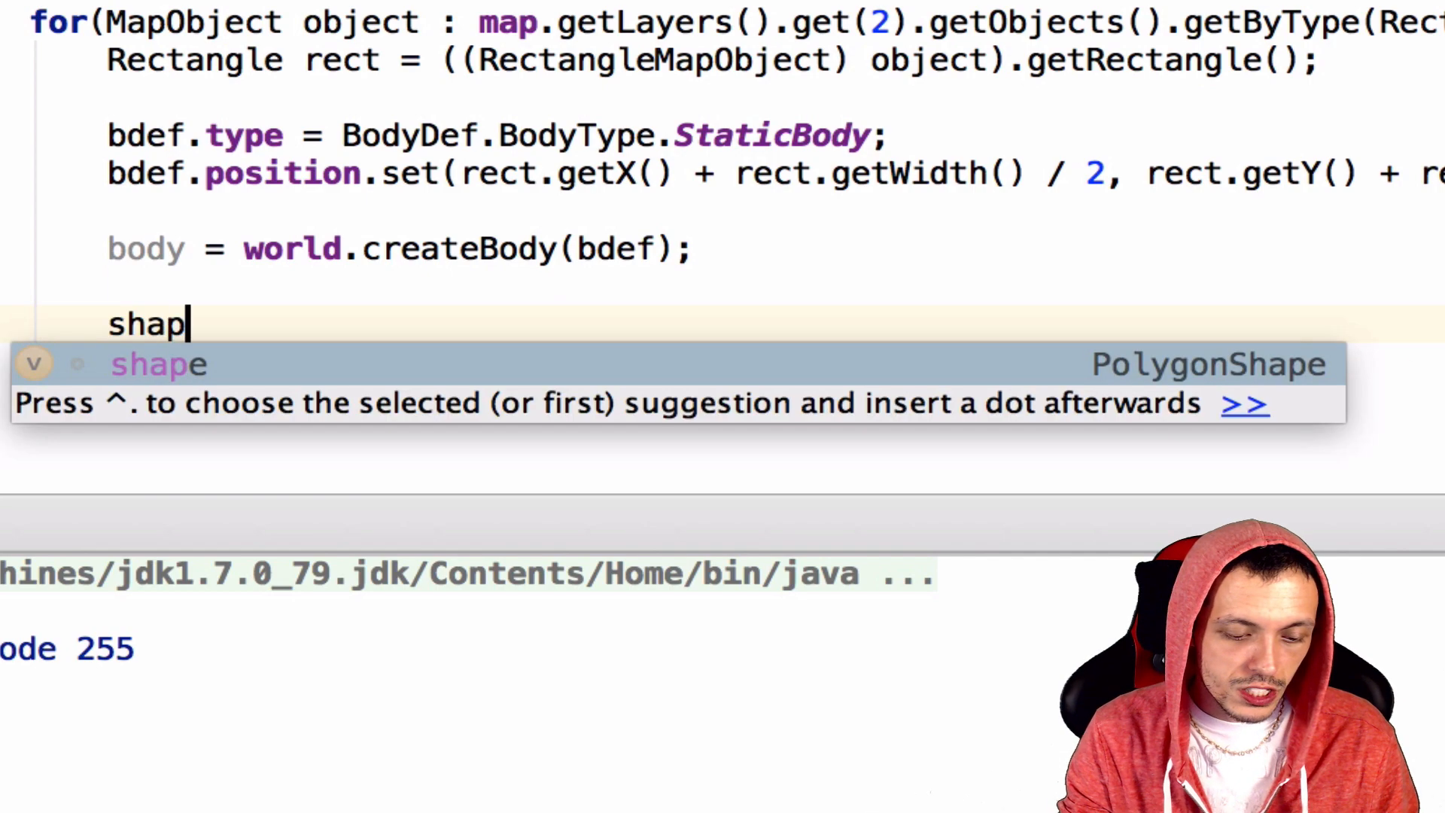
text(.)
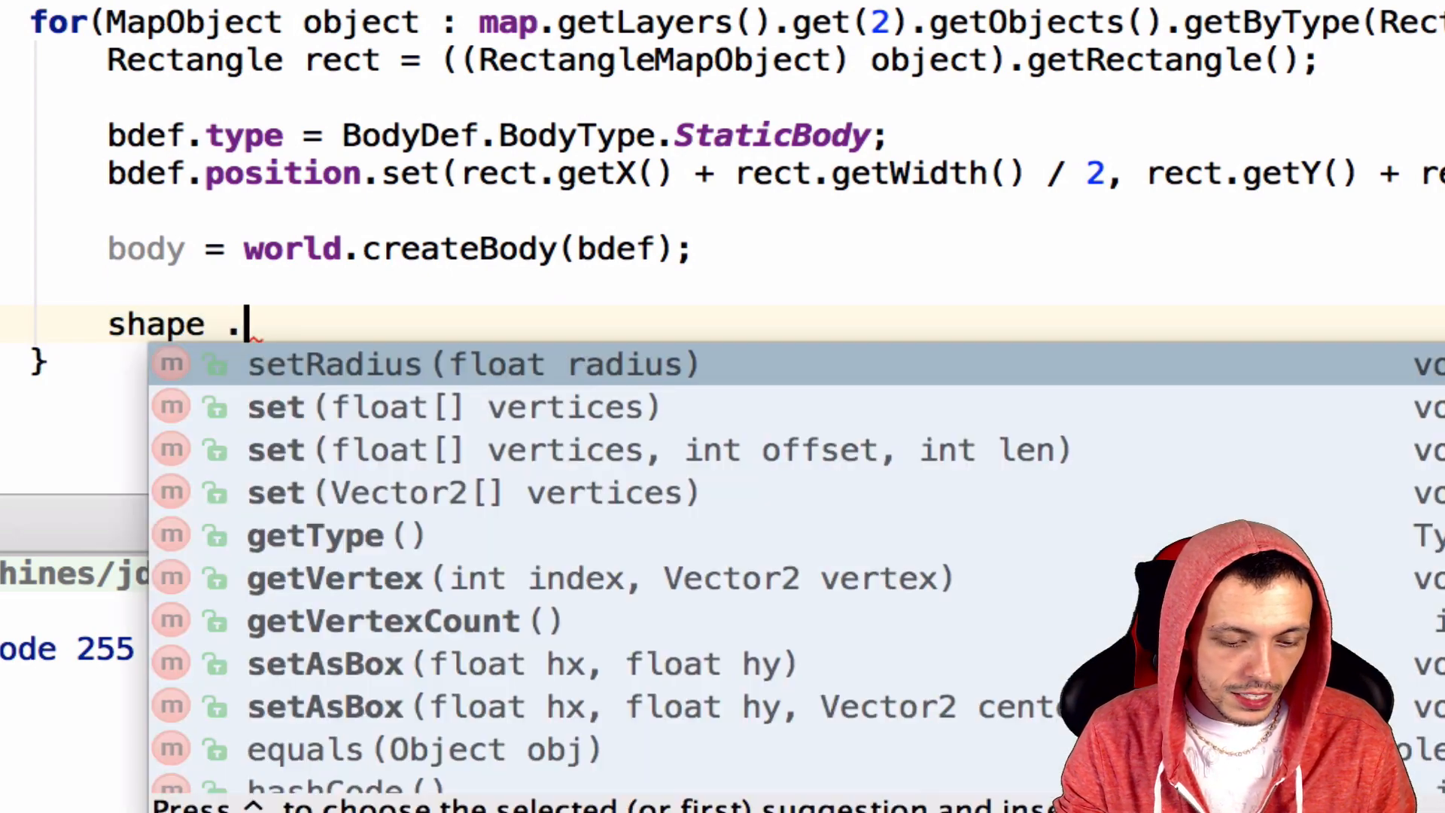
key(backspace)
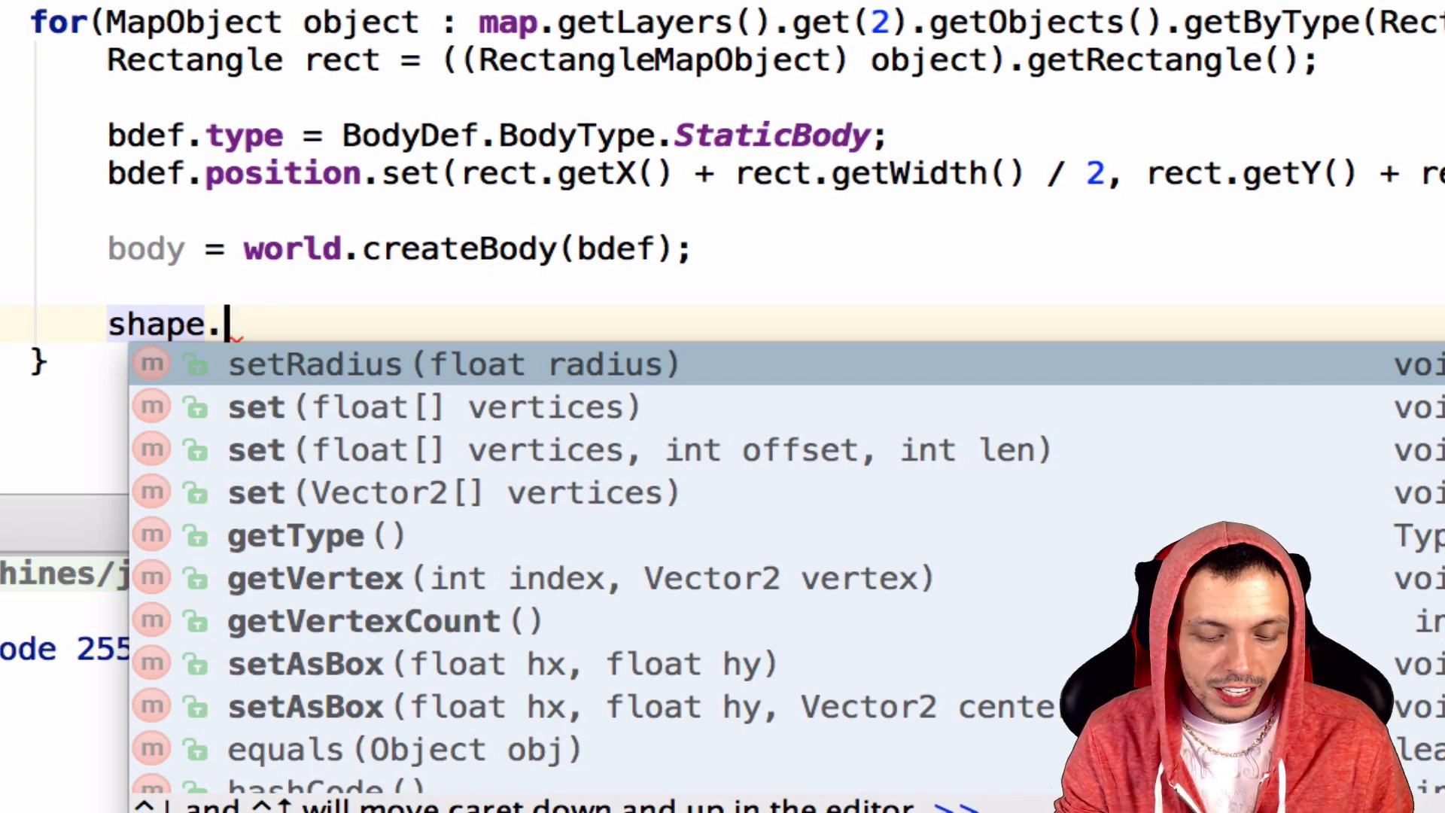
text(setAsBox();)
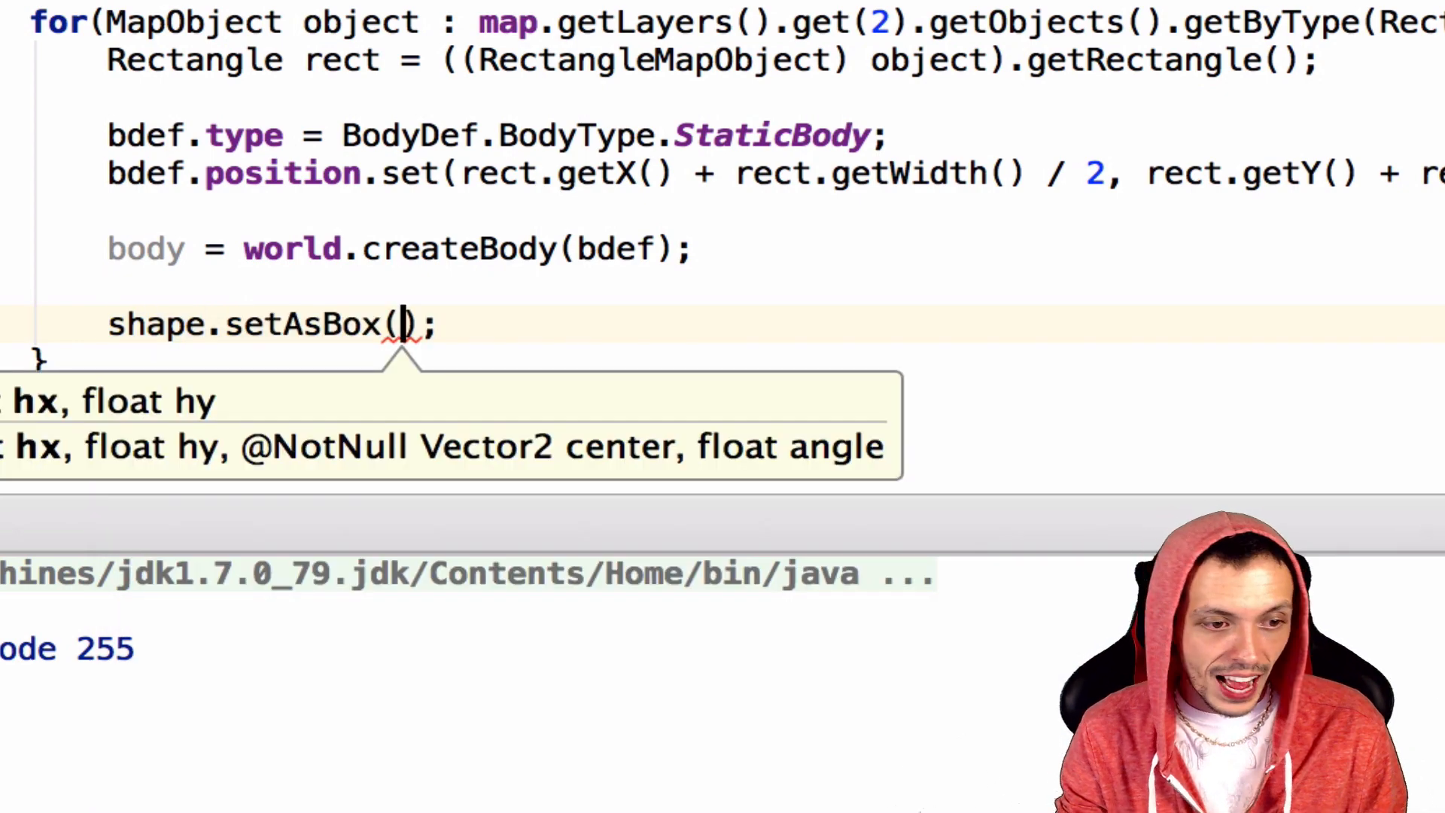
text(rect)
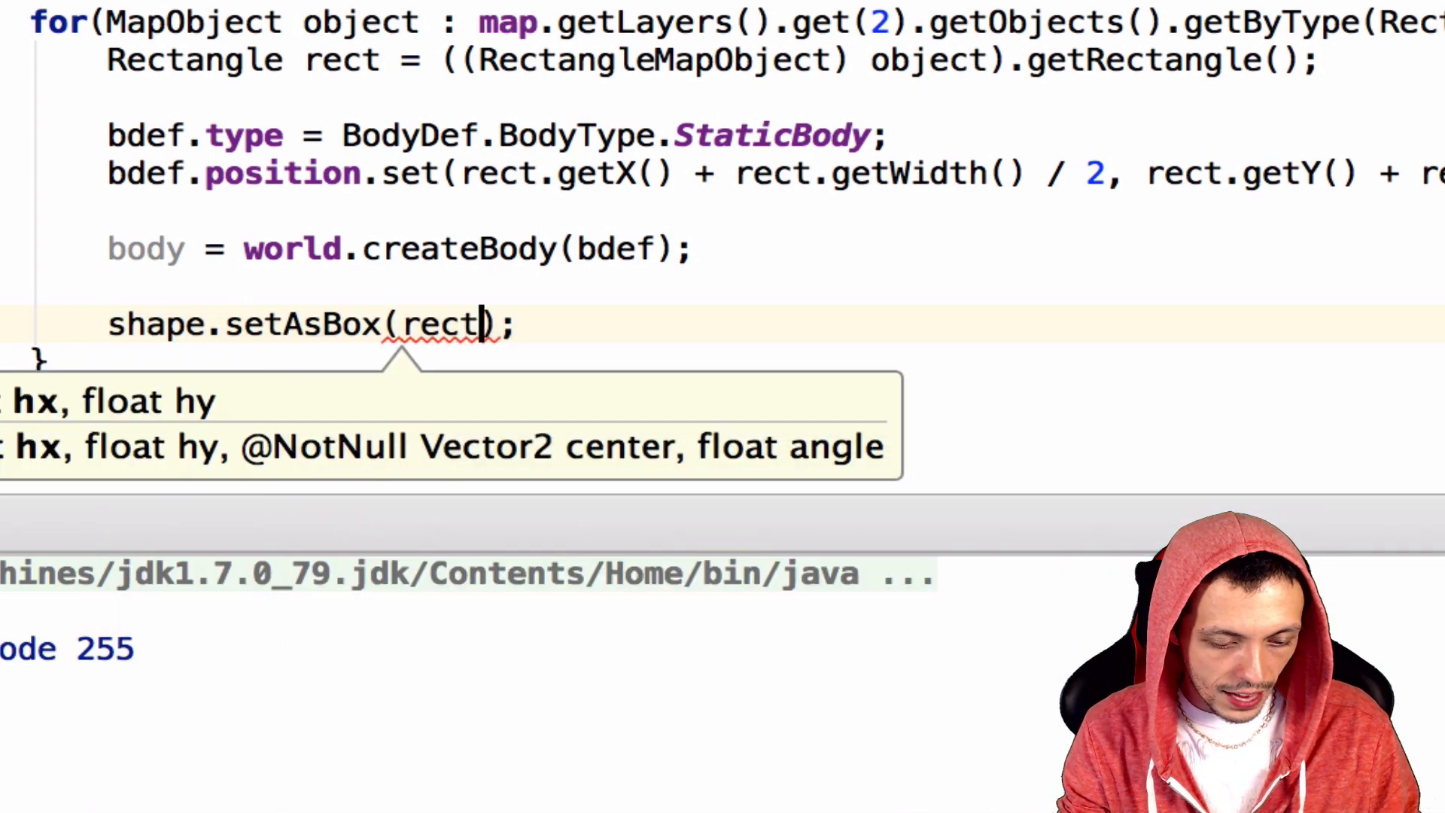
text(.getWidth() / 2)
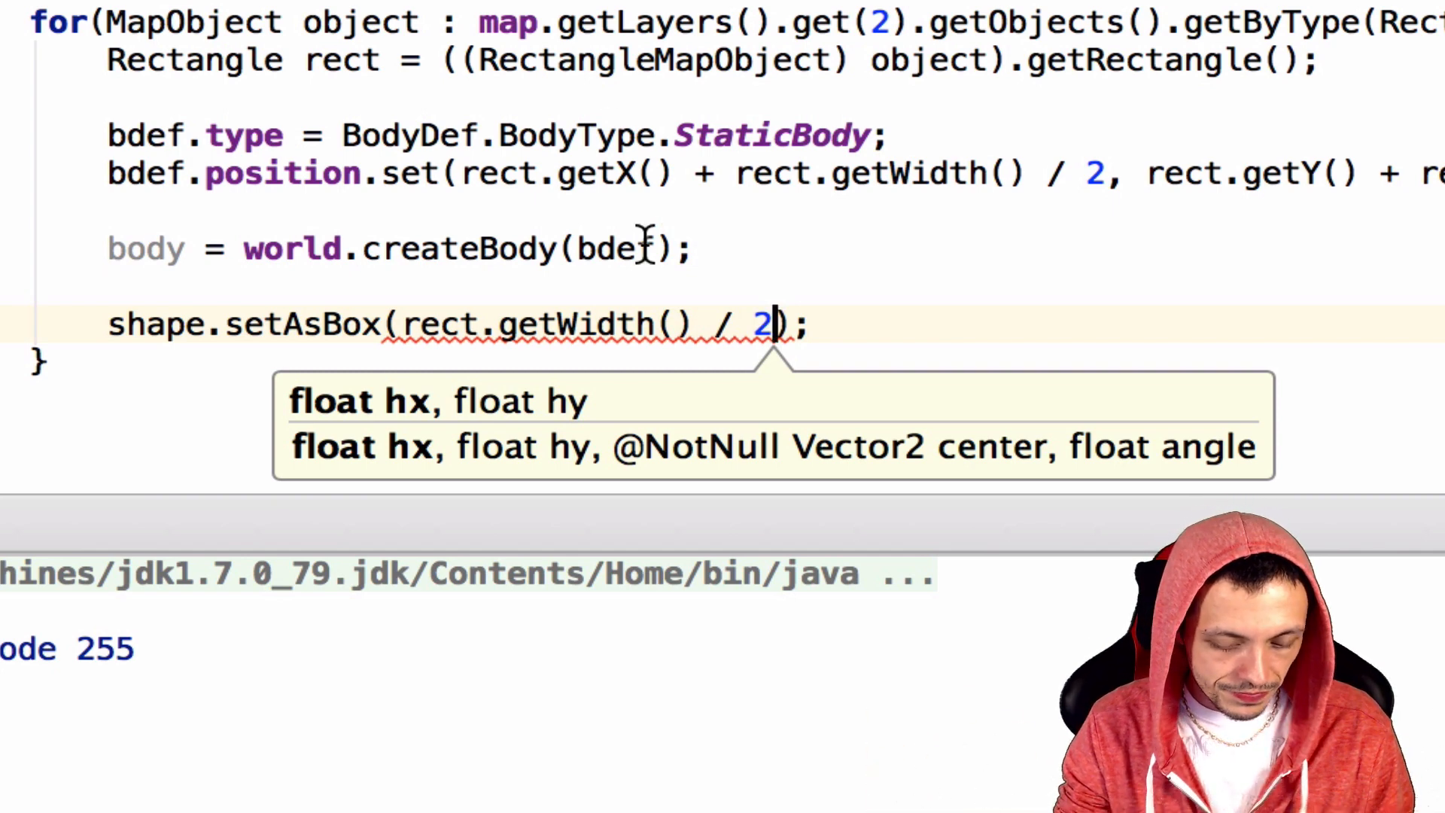
text(, rect.getHeight() / 2)
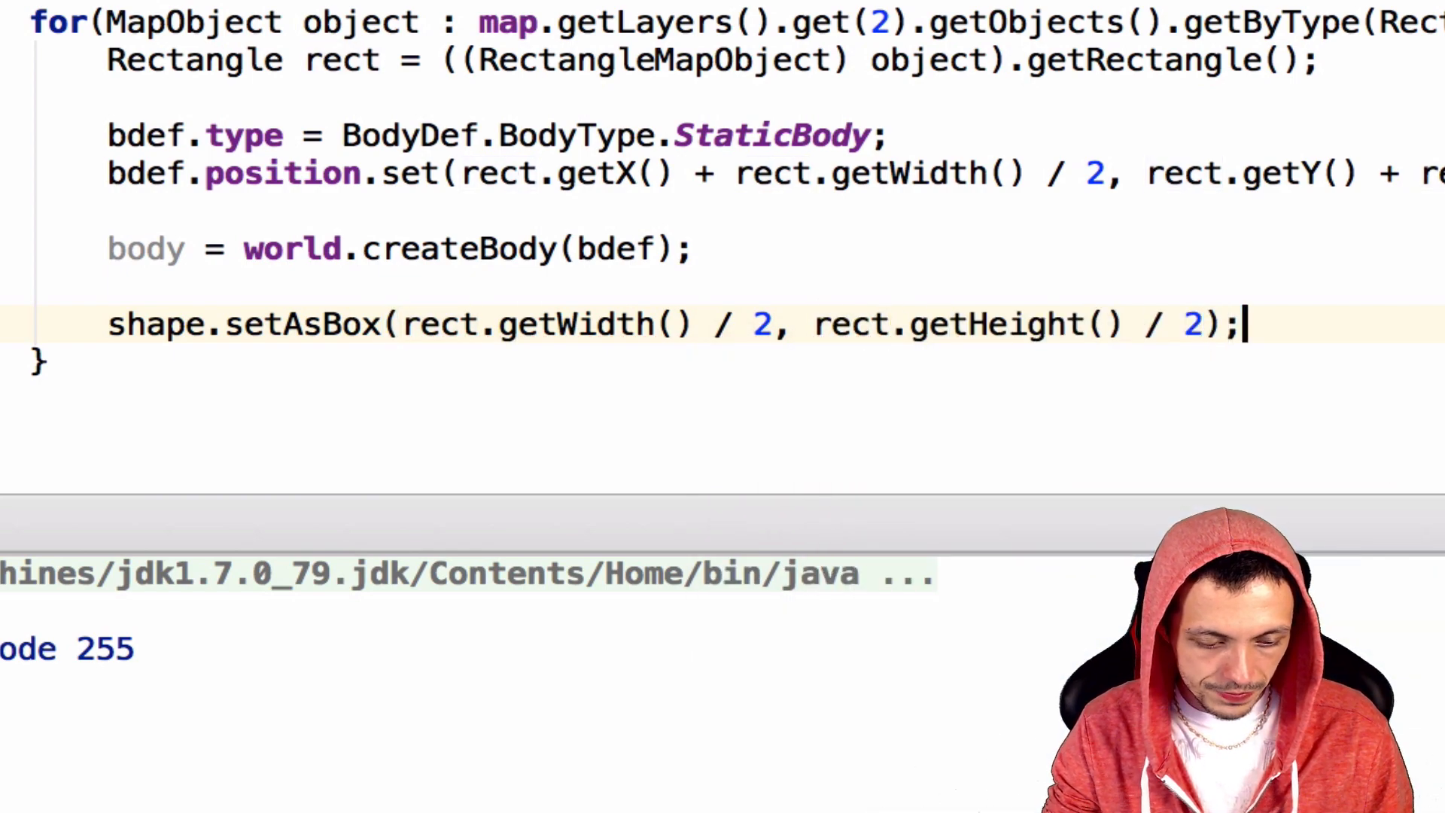
- Set fdef.shape = shape; and call body.createFixture(fdef) on each ground body
text(fdef.shape)
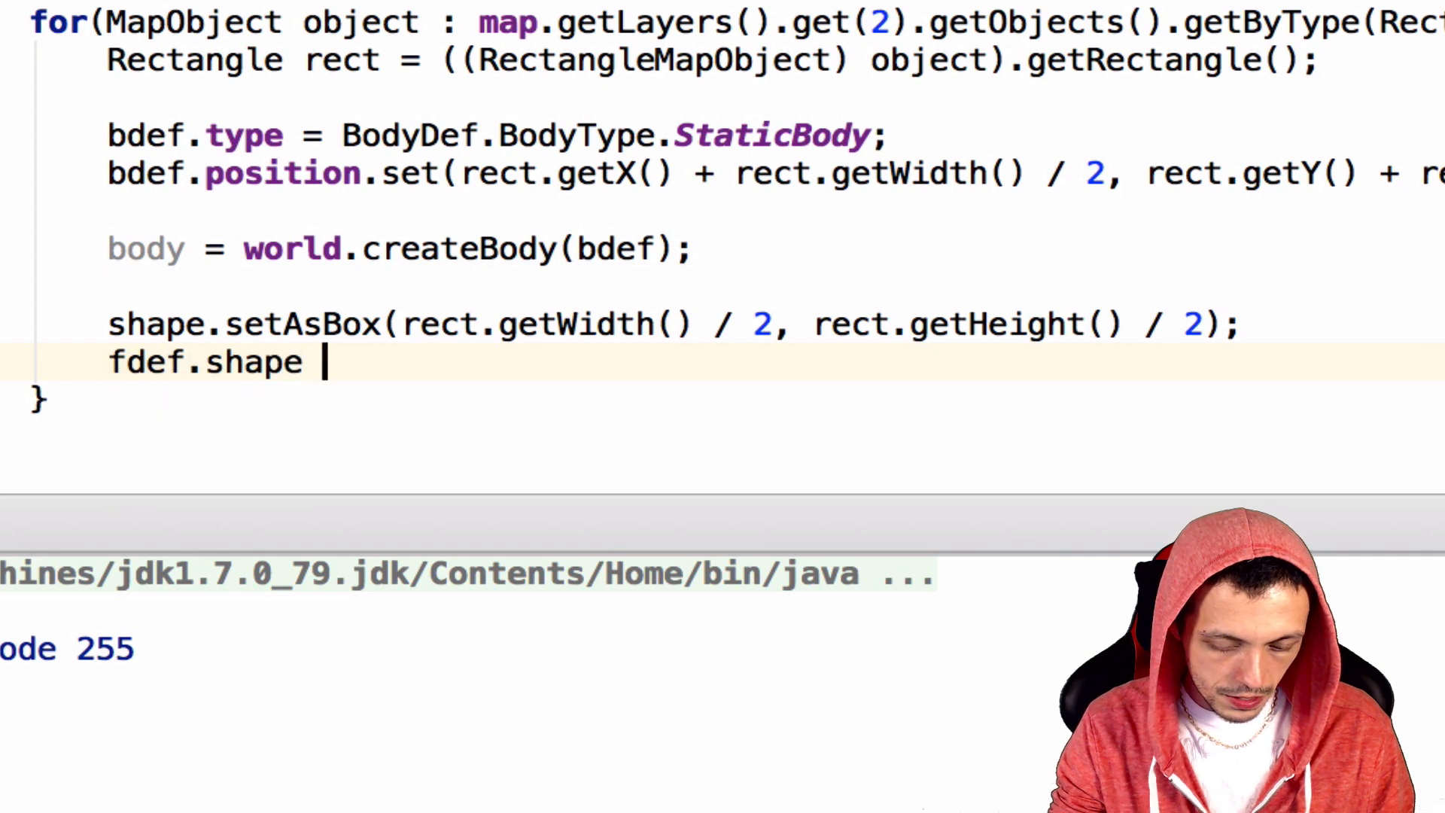
text(= shape;)
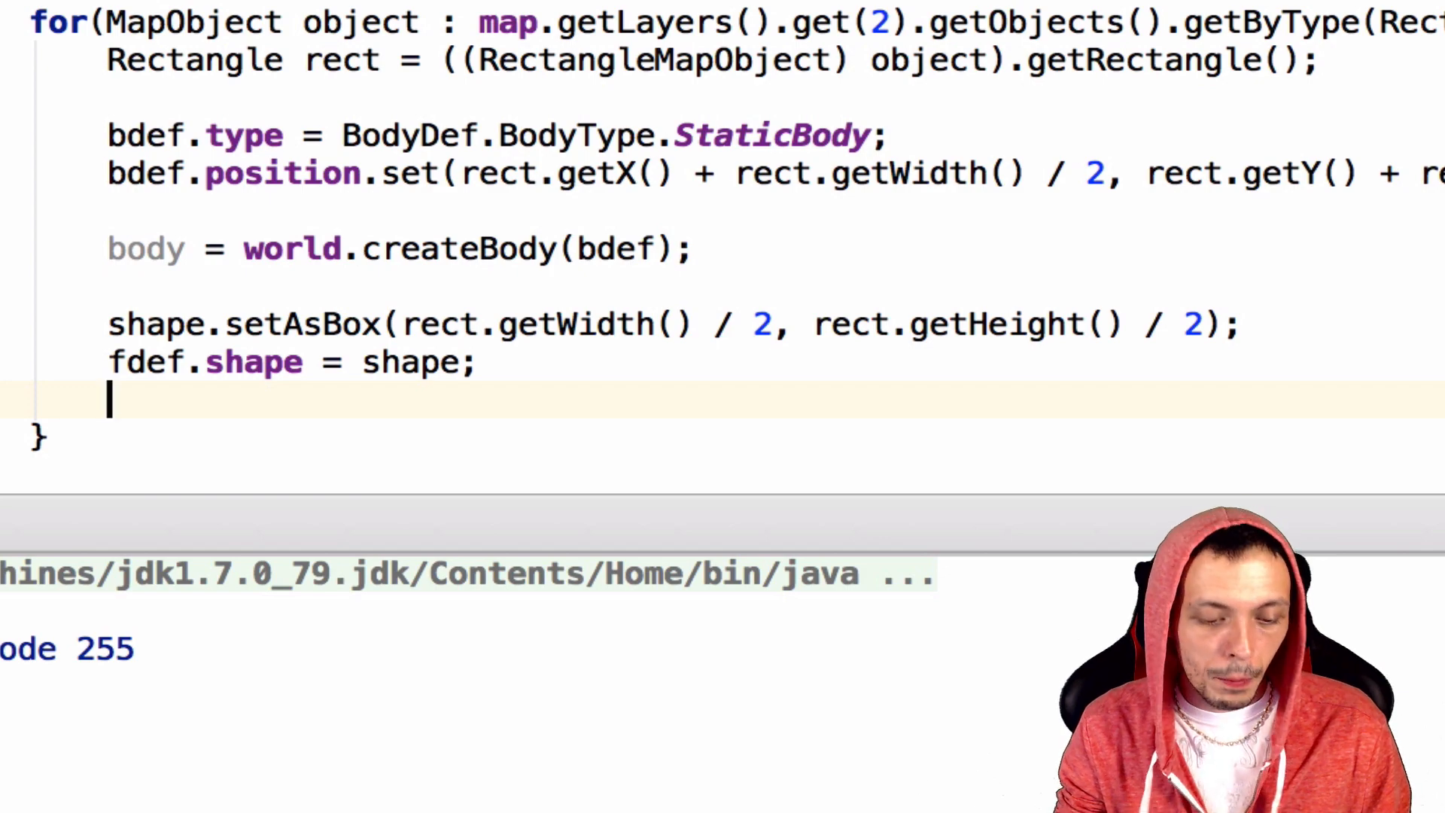
text(body)
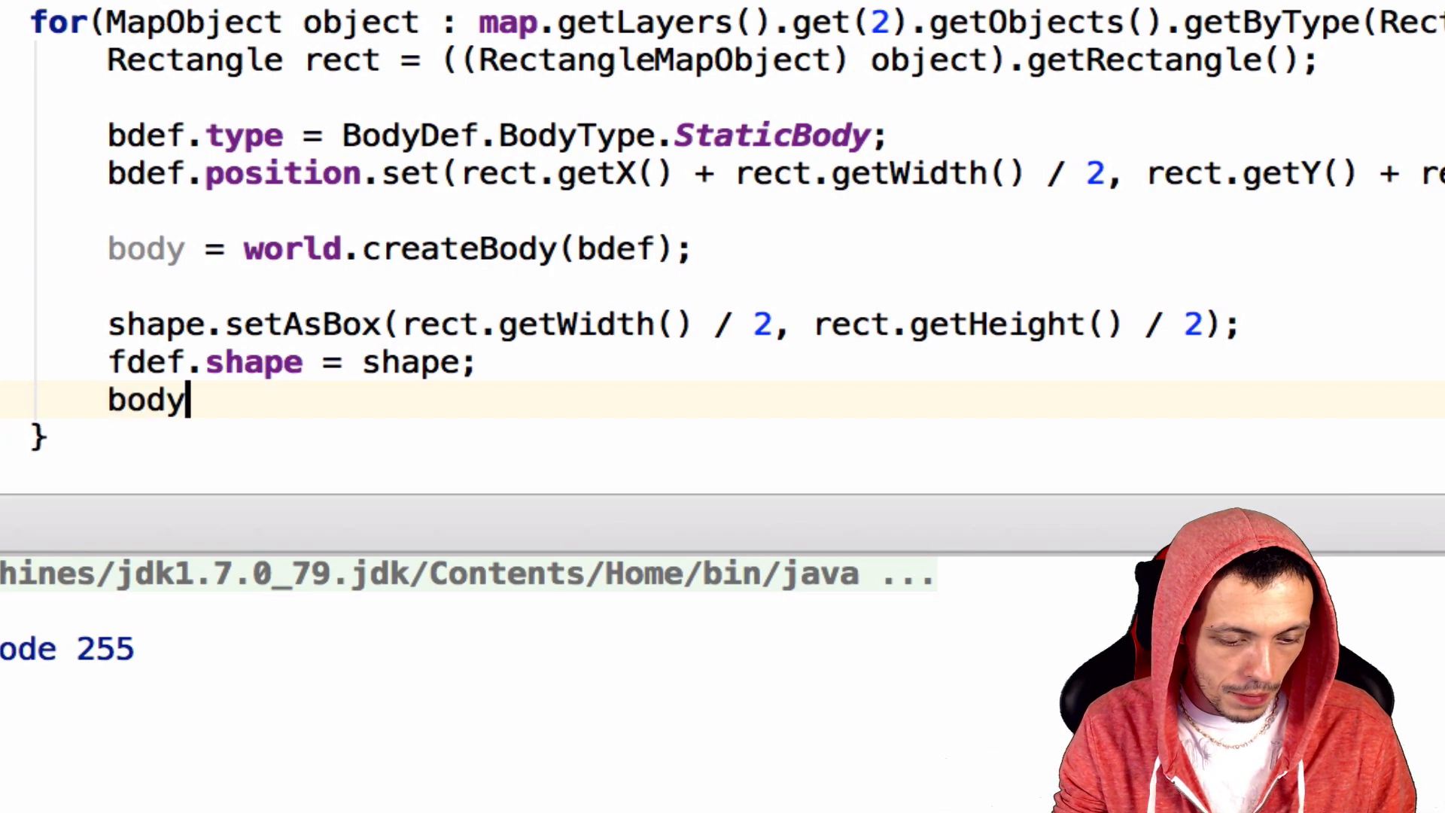
text(.createFixture()
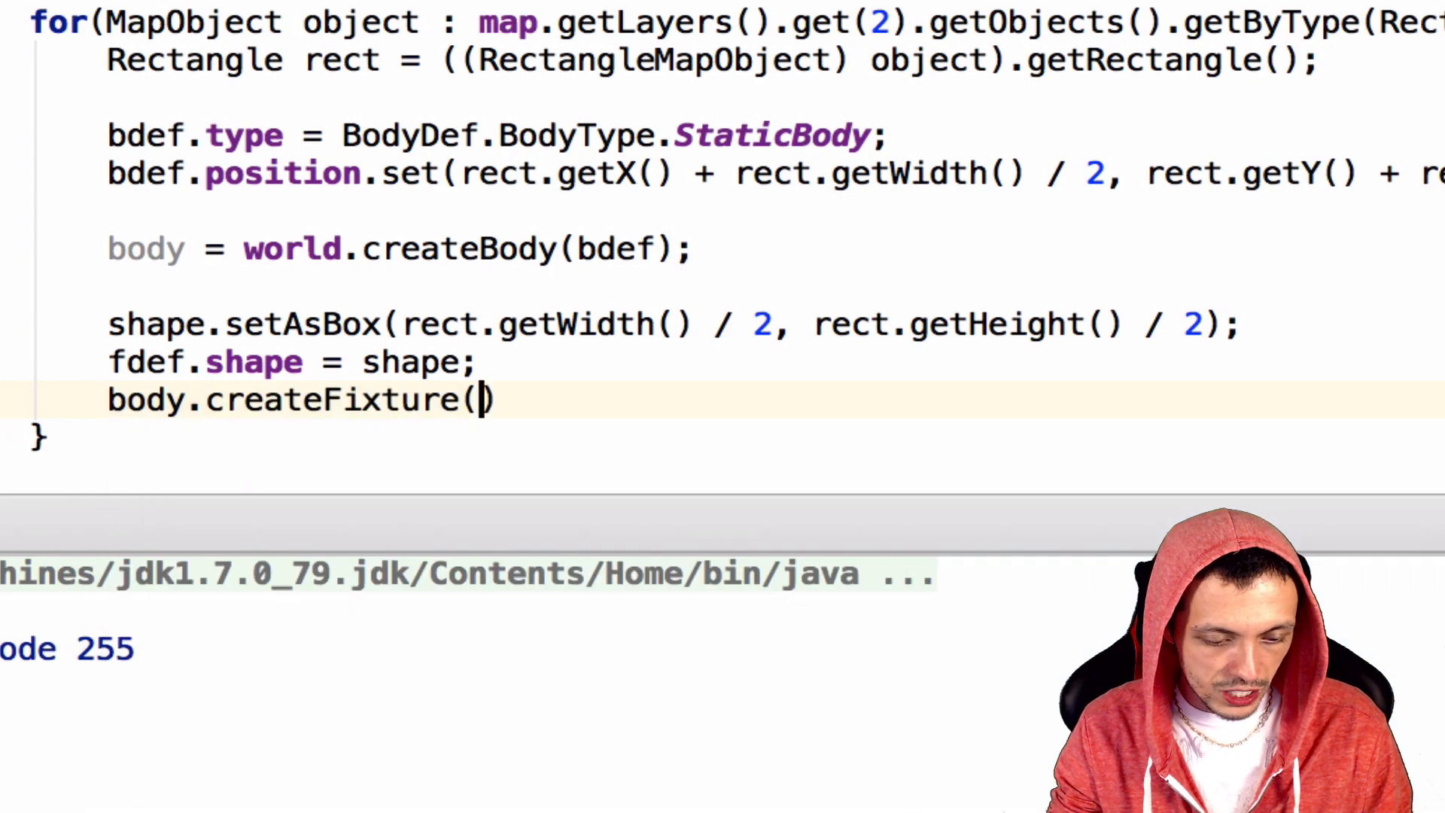
text(fed)
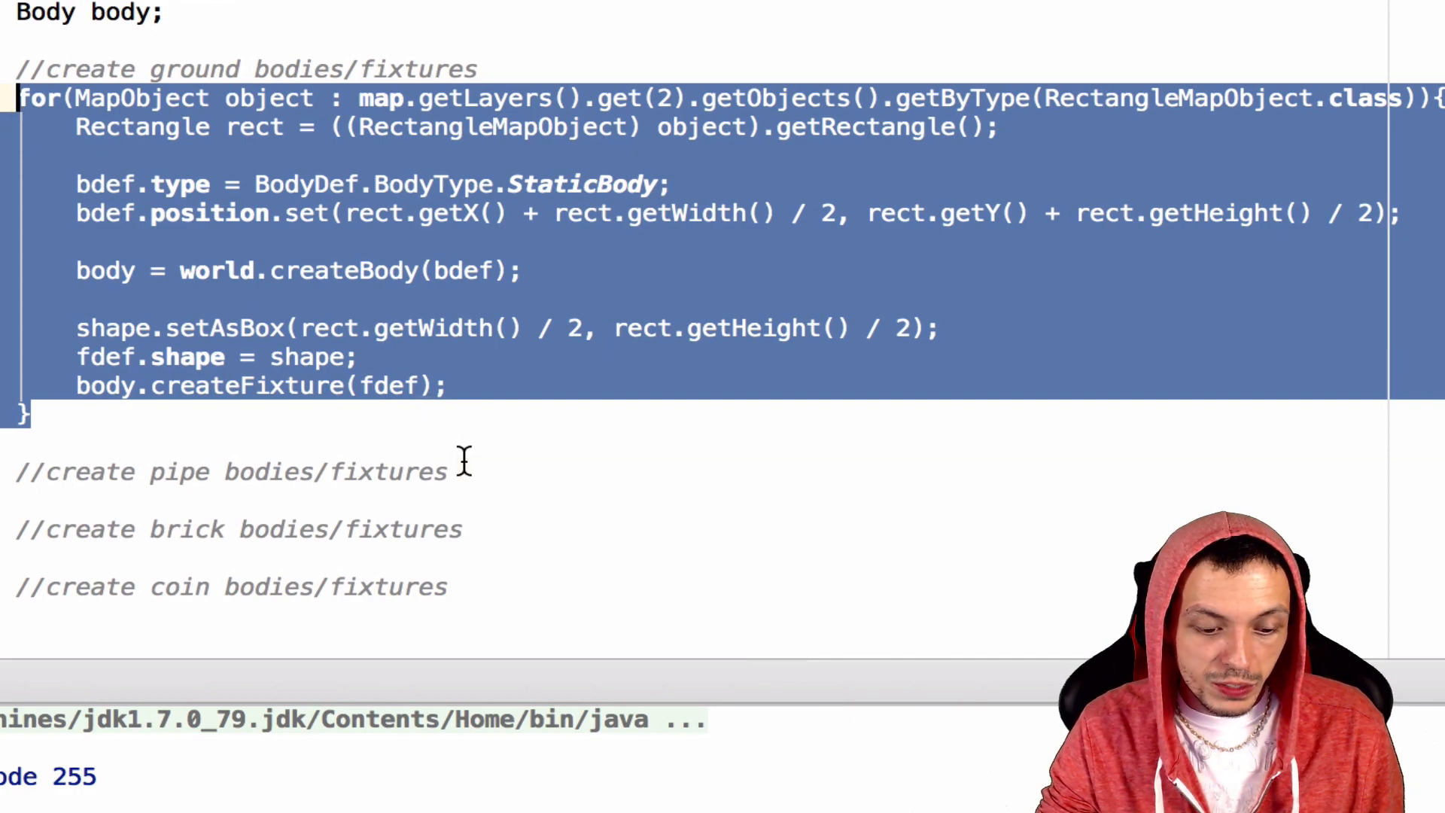
- Paste the ground loop copy under the pipe bodies comment and set its layer index to 3
click(447, 471)
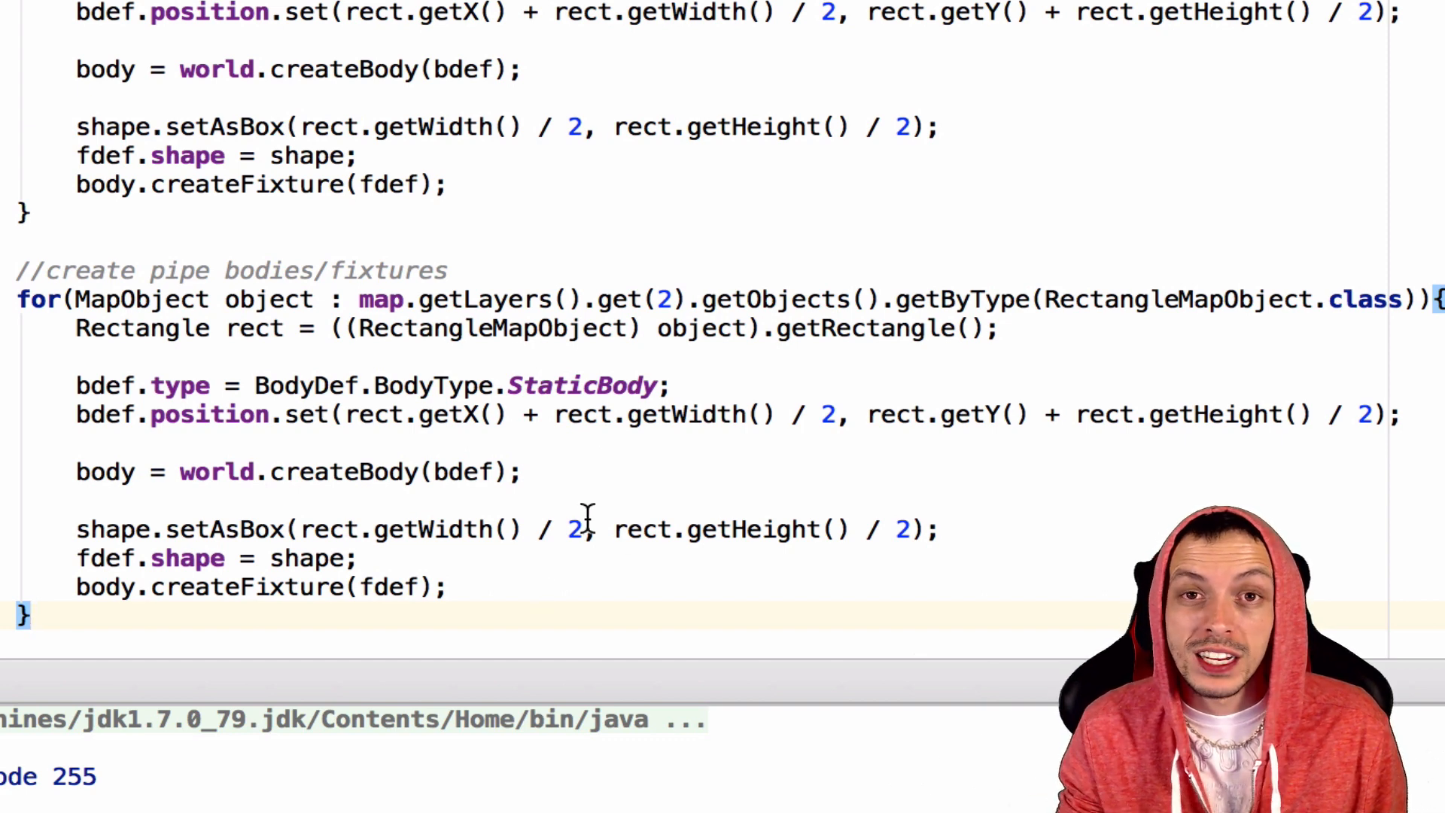
mouse_move(497, 396)
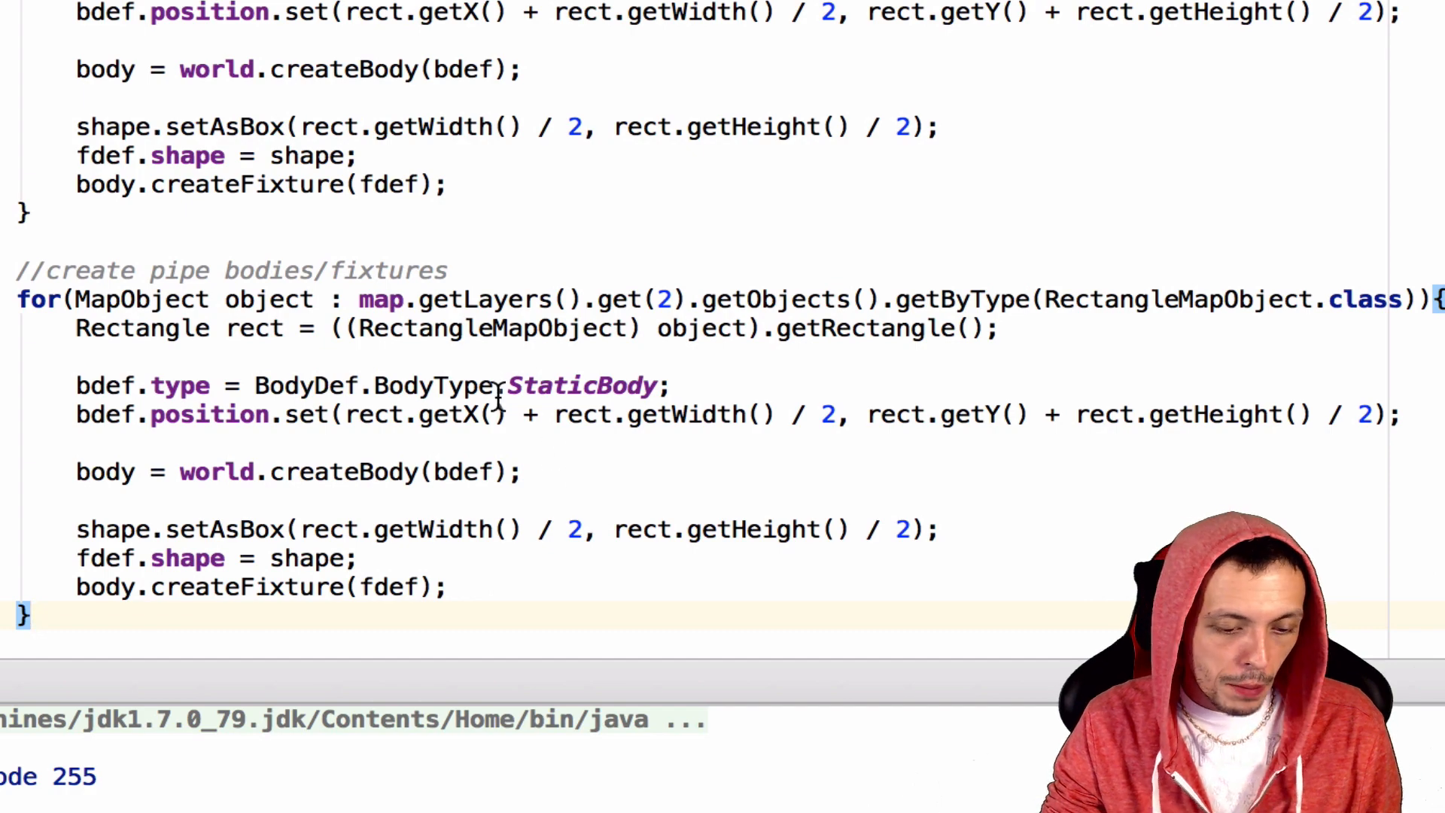
scroll(down, 3)
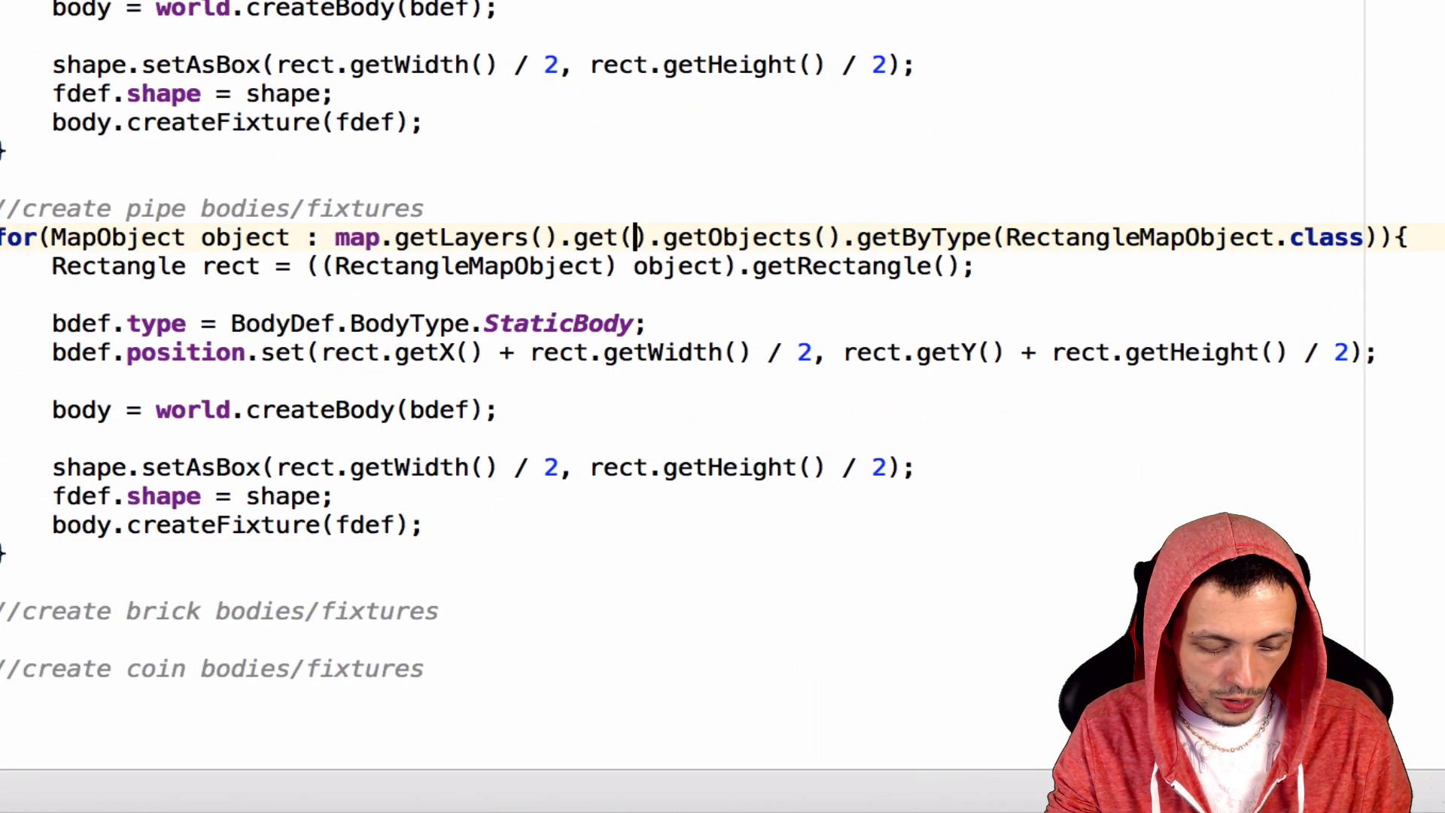
text(3)
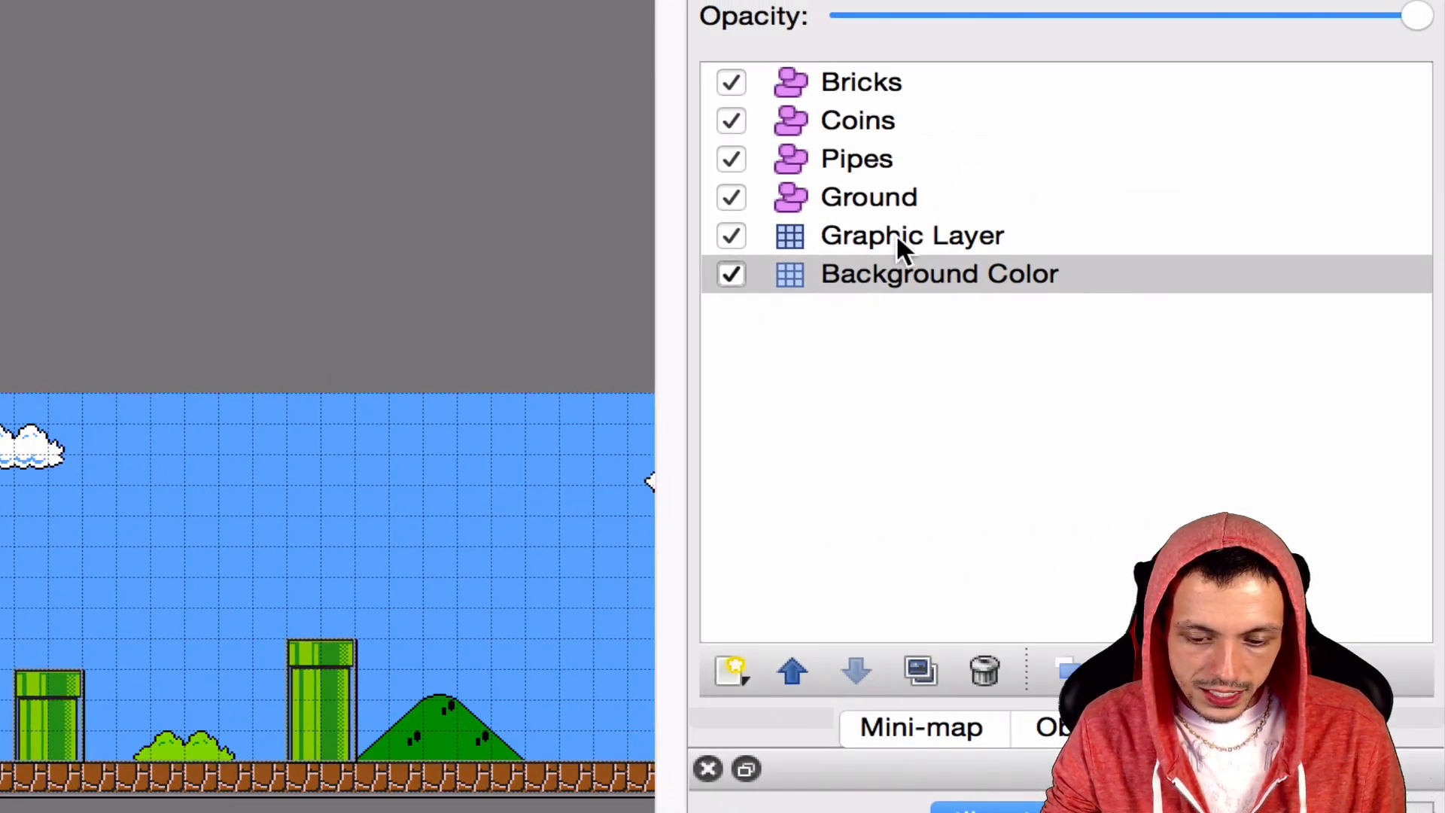
mouse_move(862, 119)
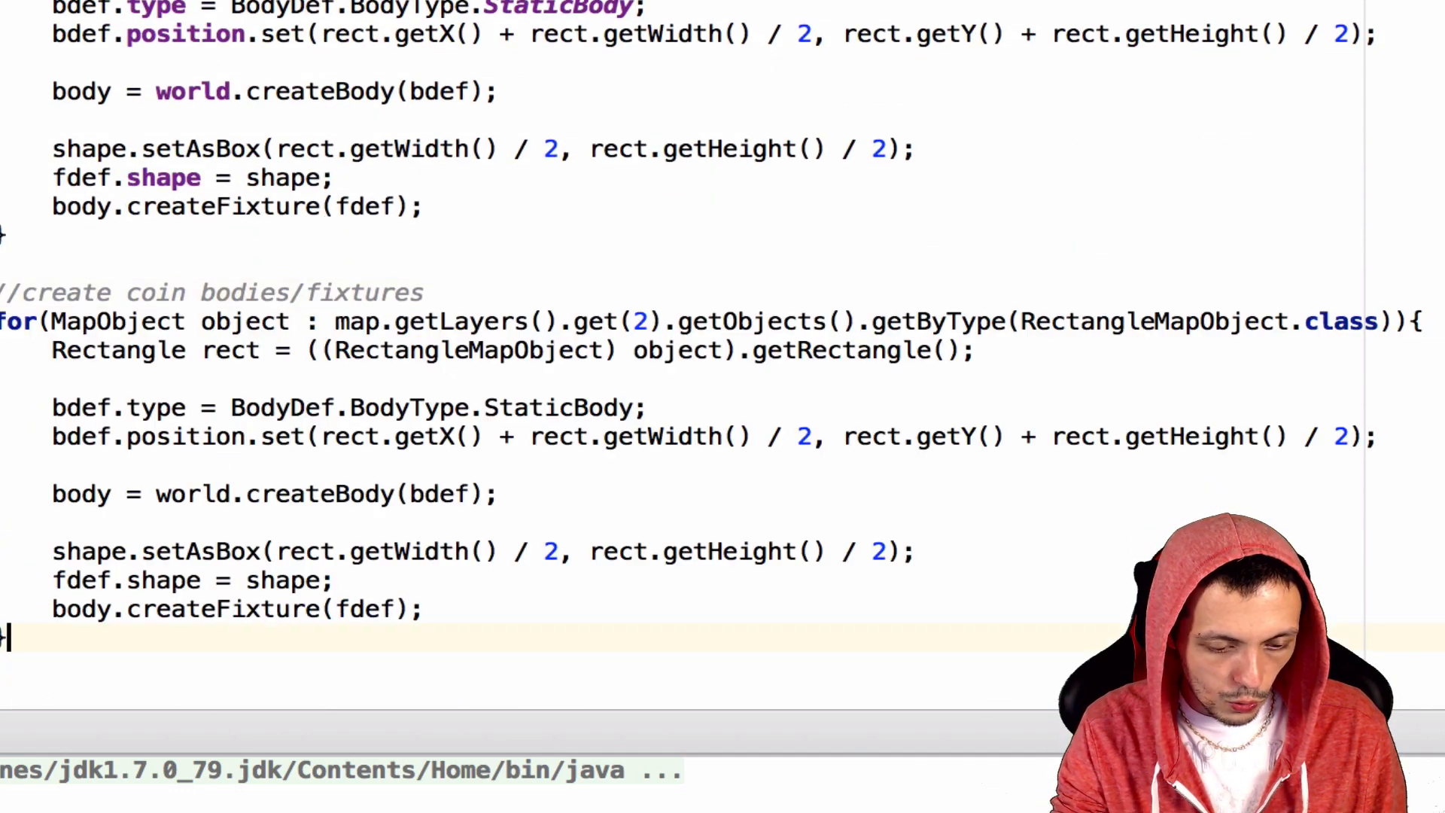
- Review the Bricks, Coins, Pipes and Ground layers in Tiled, then paste the loop for coins
click(636, 321)
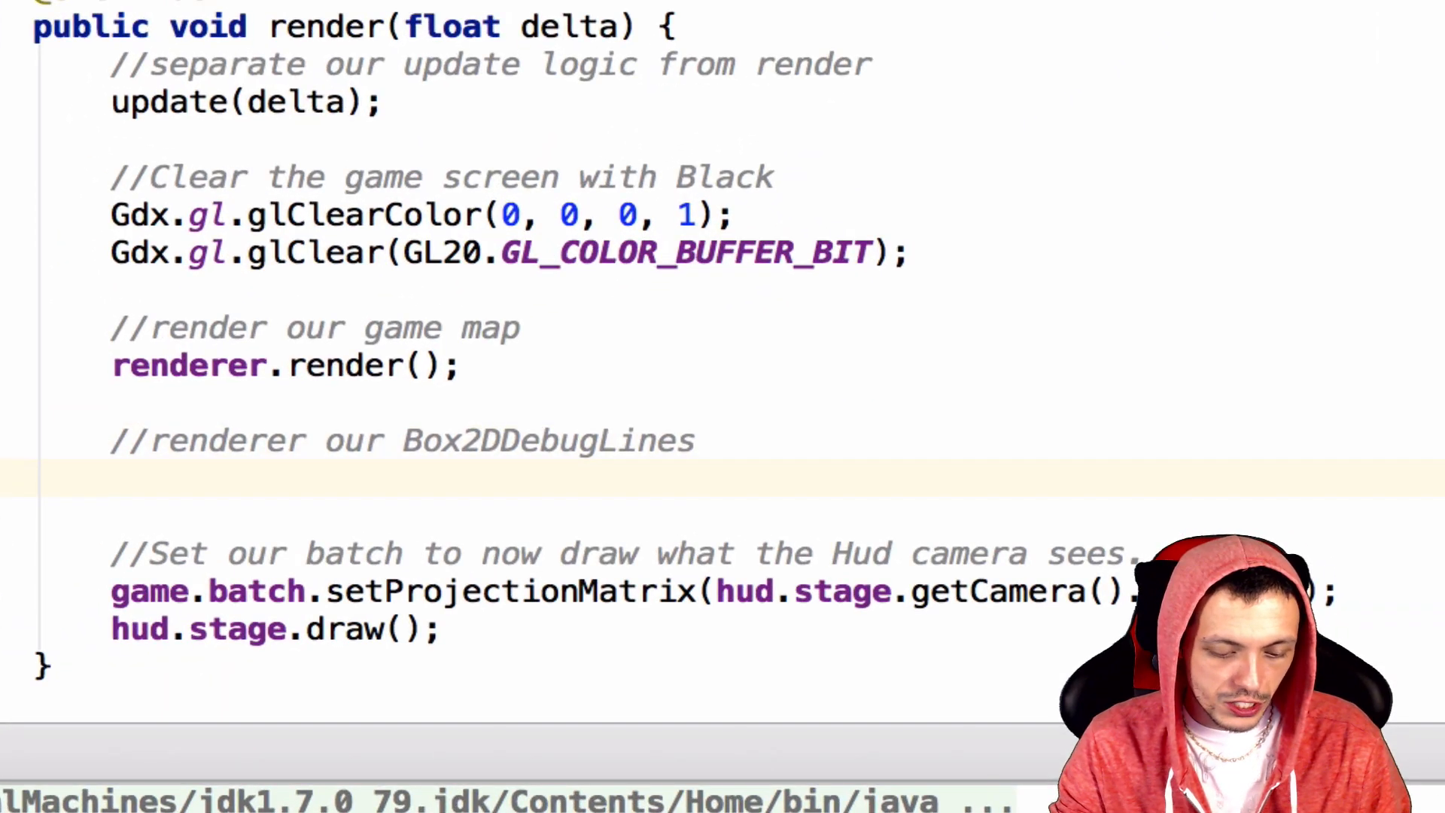
- Add b2dr.render(world, gamecam.combined); under the Box2DDebugLines comment, choosing gamecam from autocomplete
text(b2)
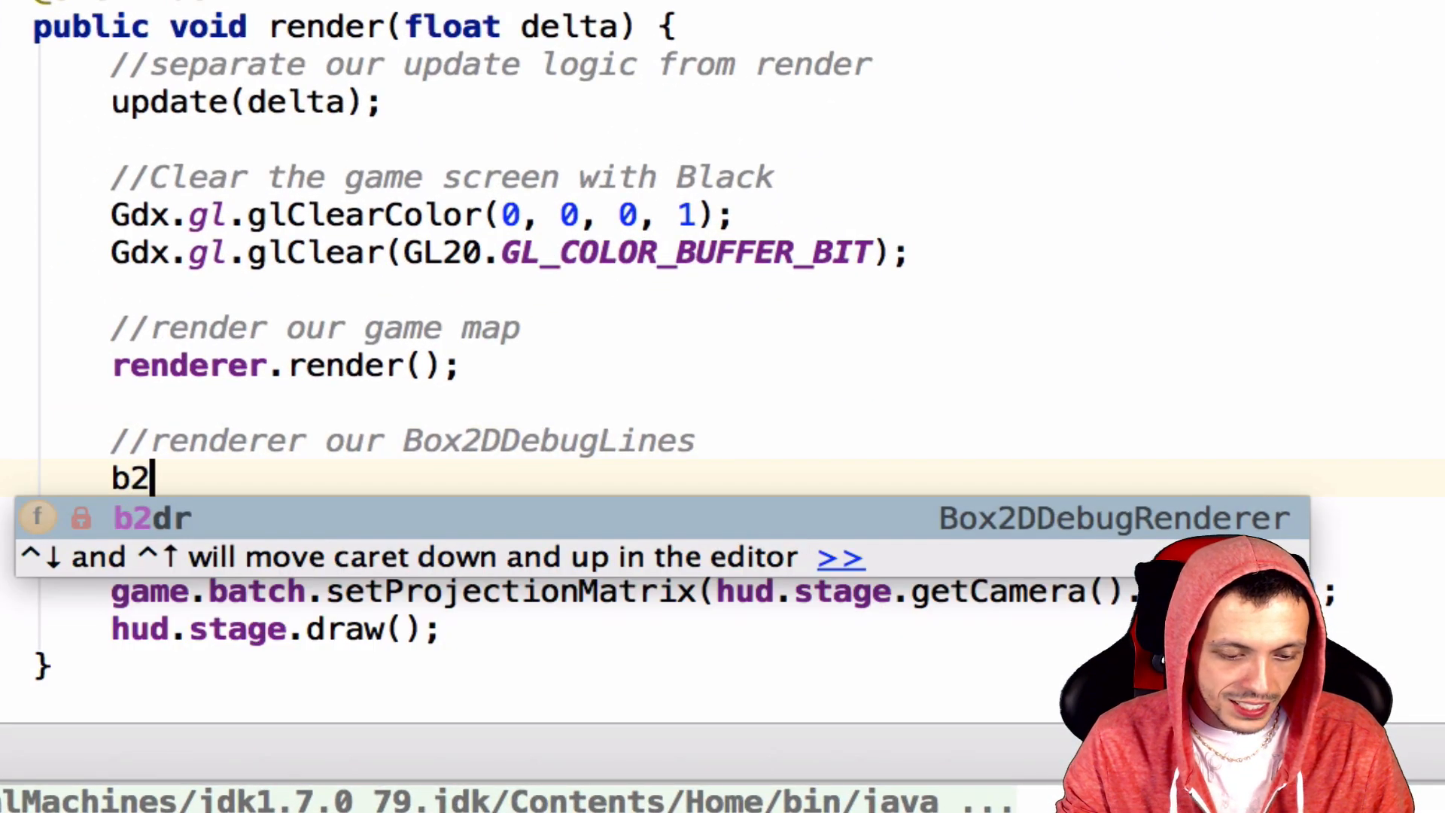
text(dr.render(world,)
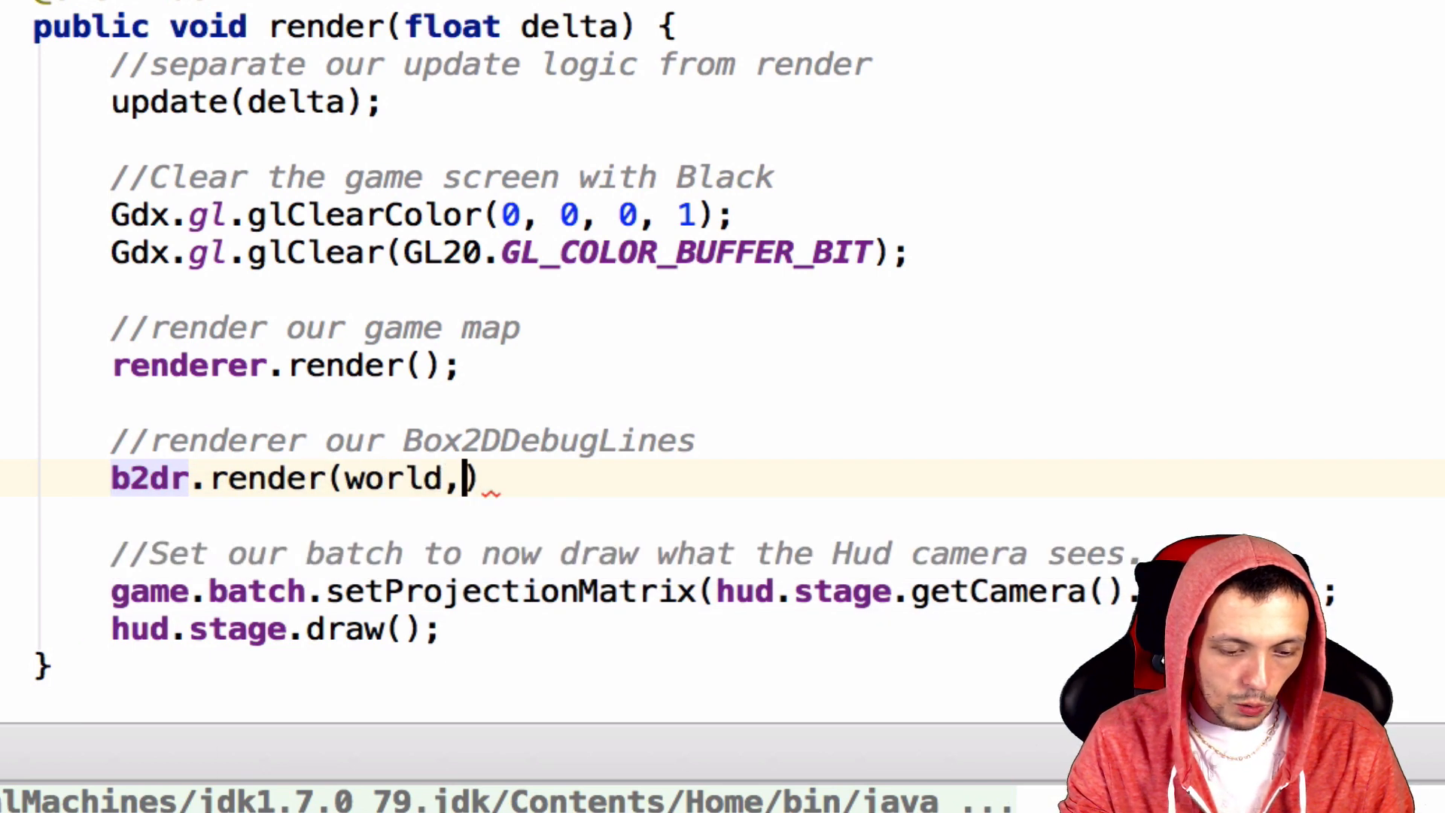
text(g)
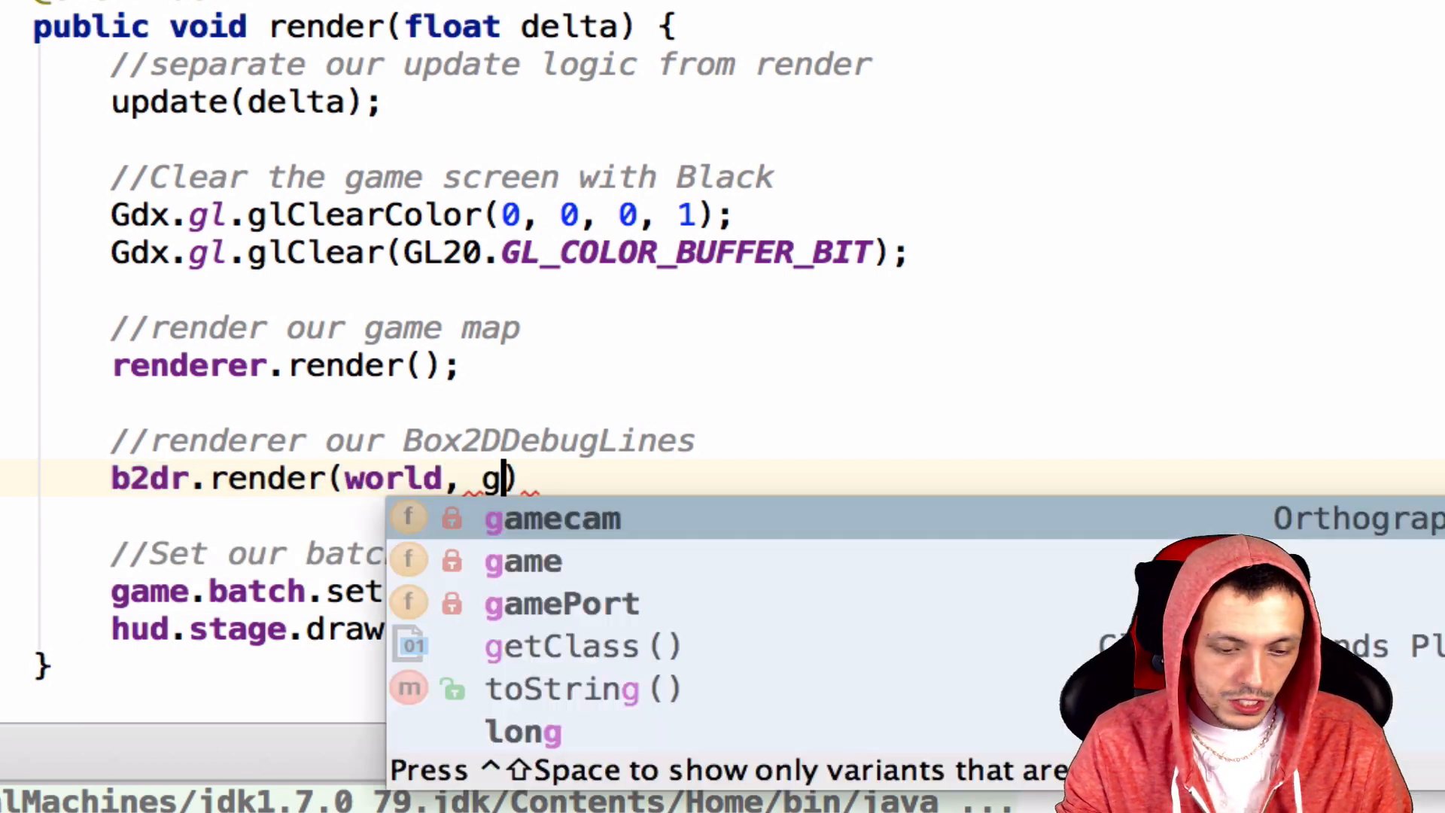
click(551, 517)
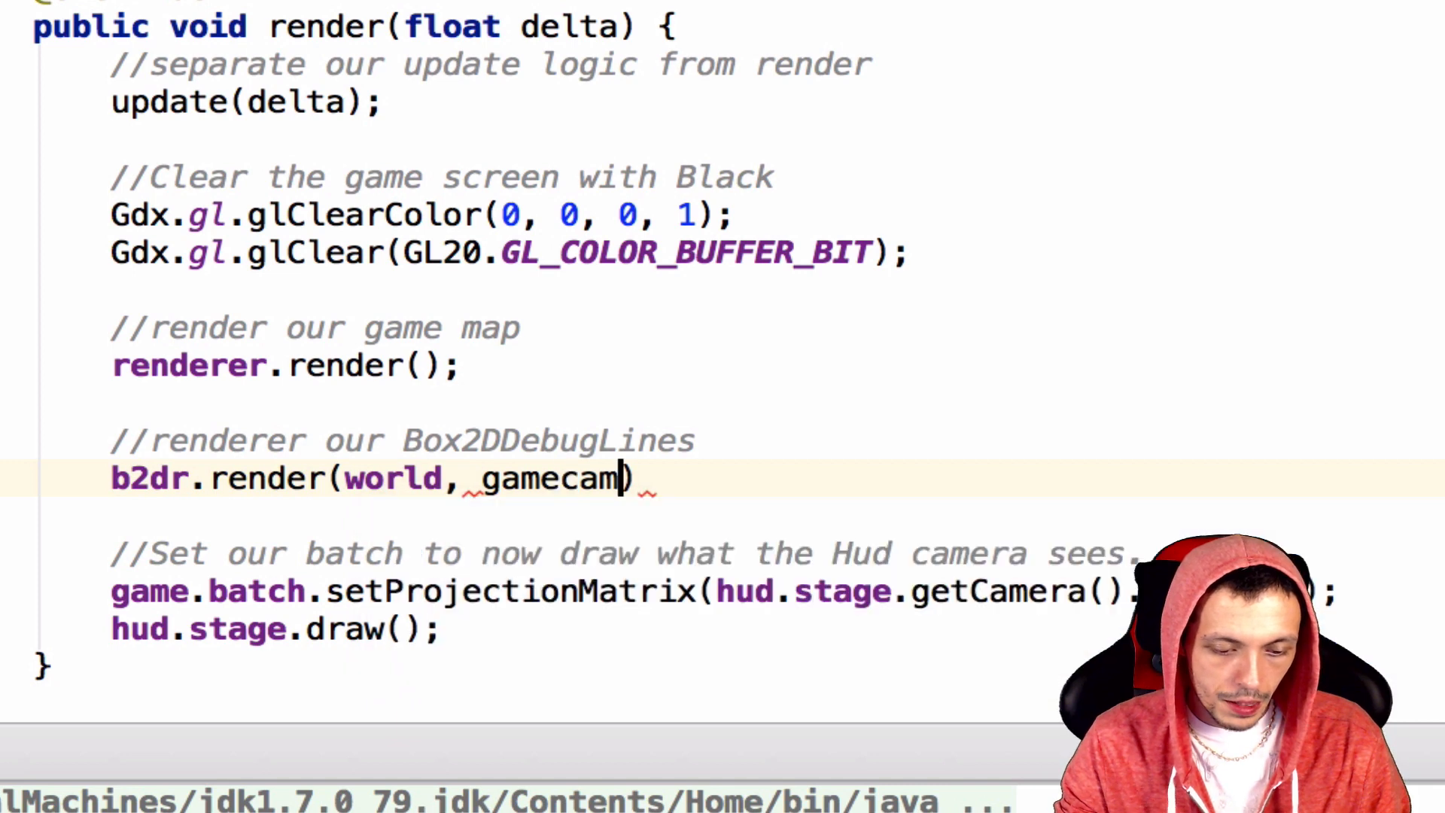
text(.combined)
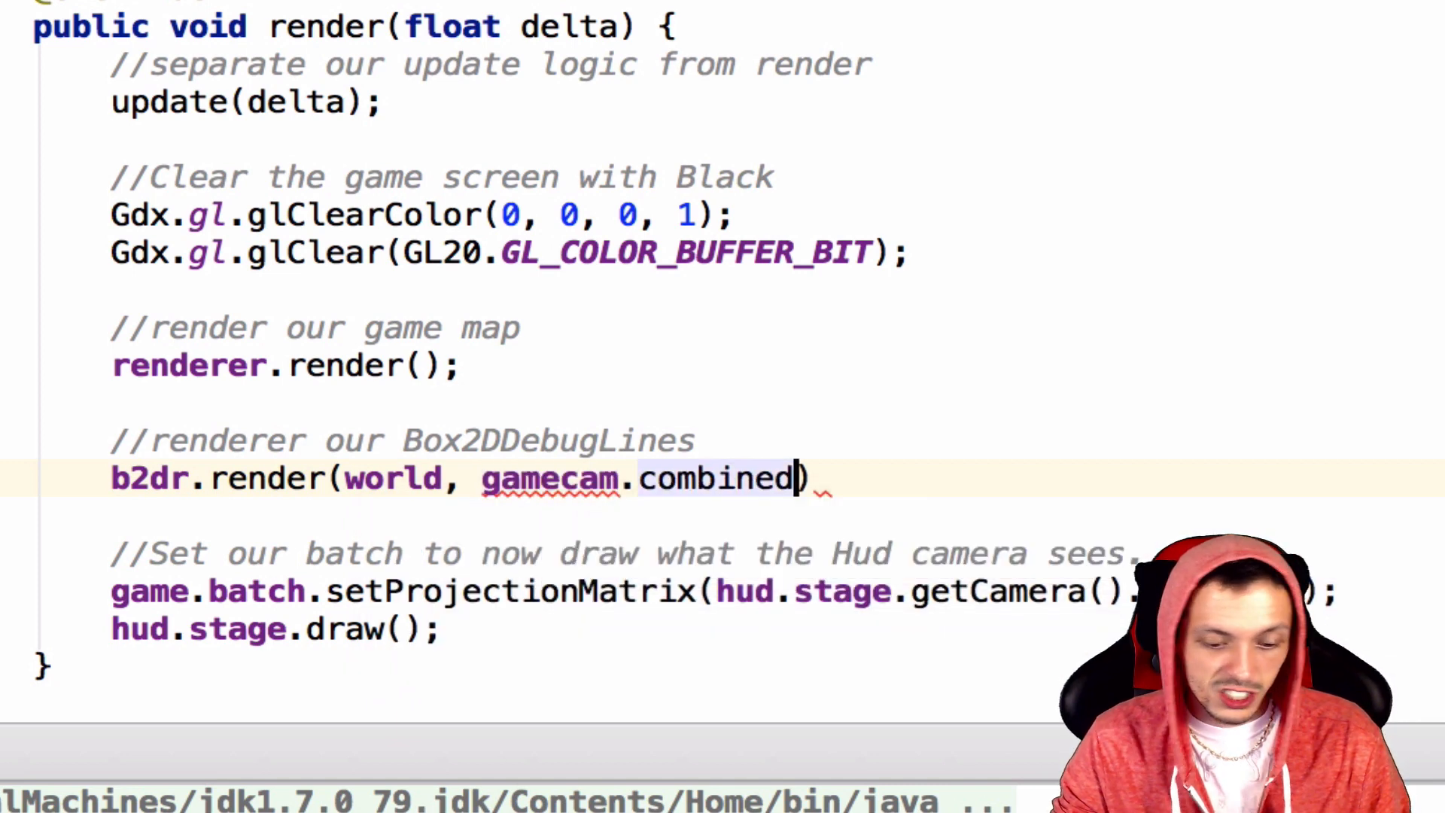
text(;)
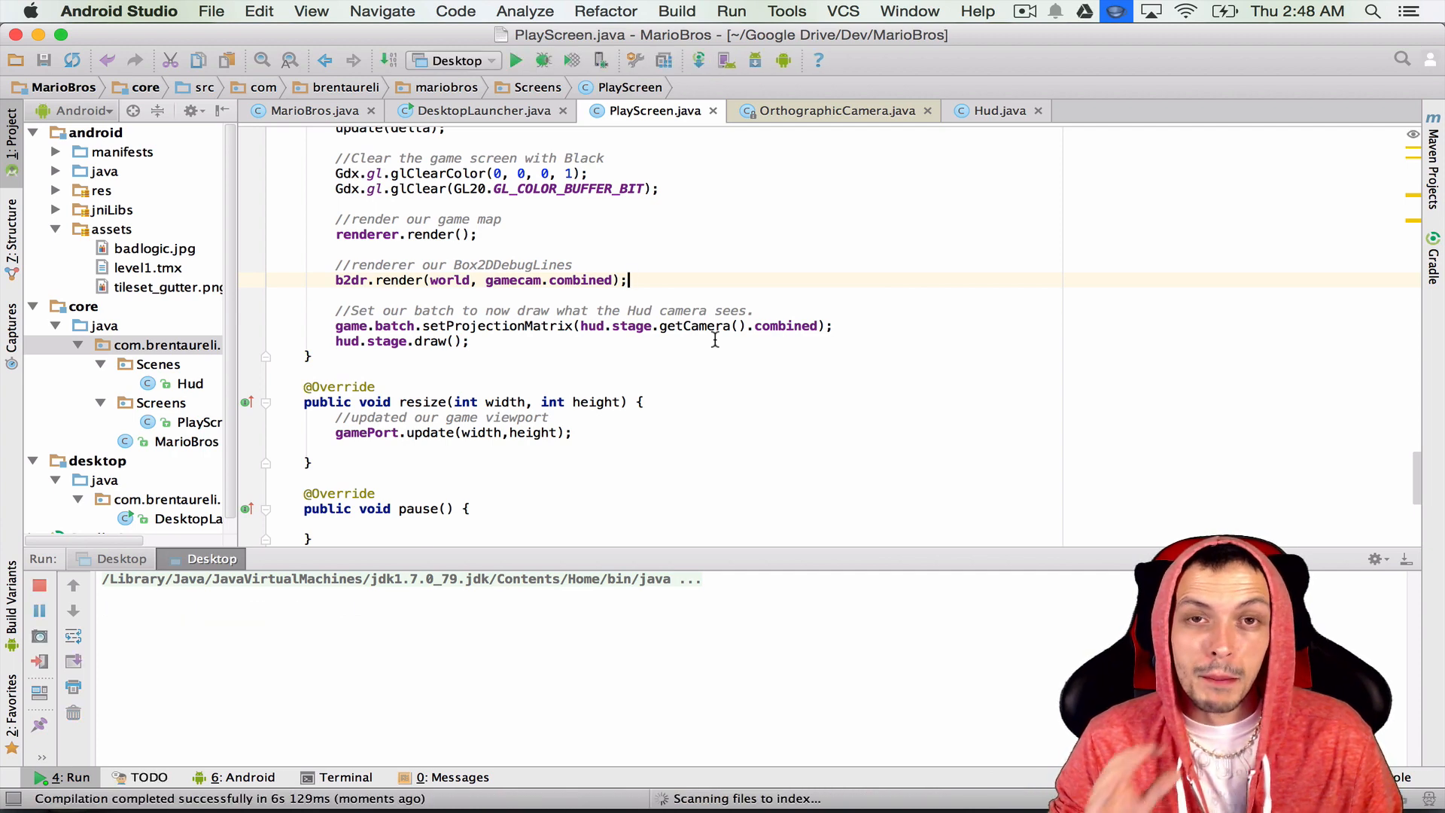
- Launch the Desktop game and scroll the level to inspect the green debug outlines
click(516, 60)
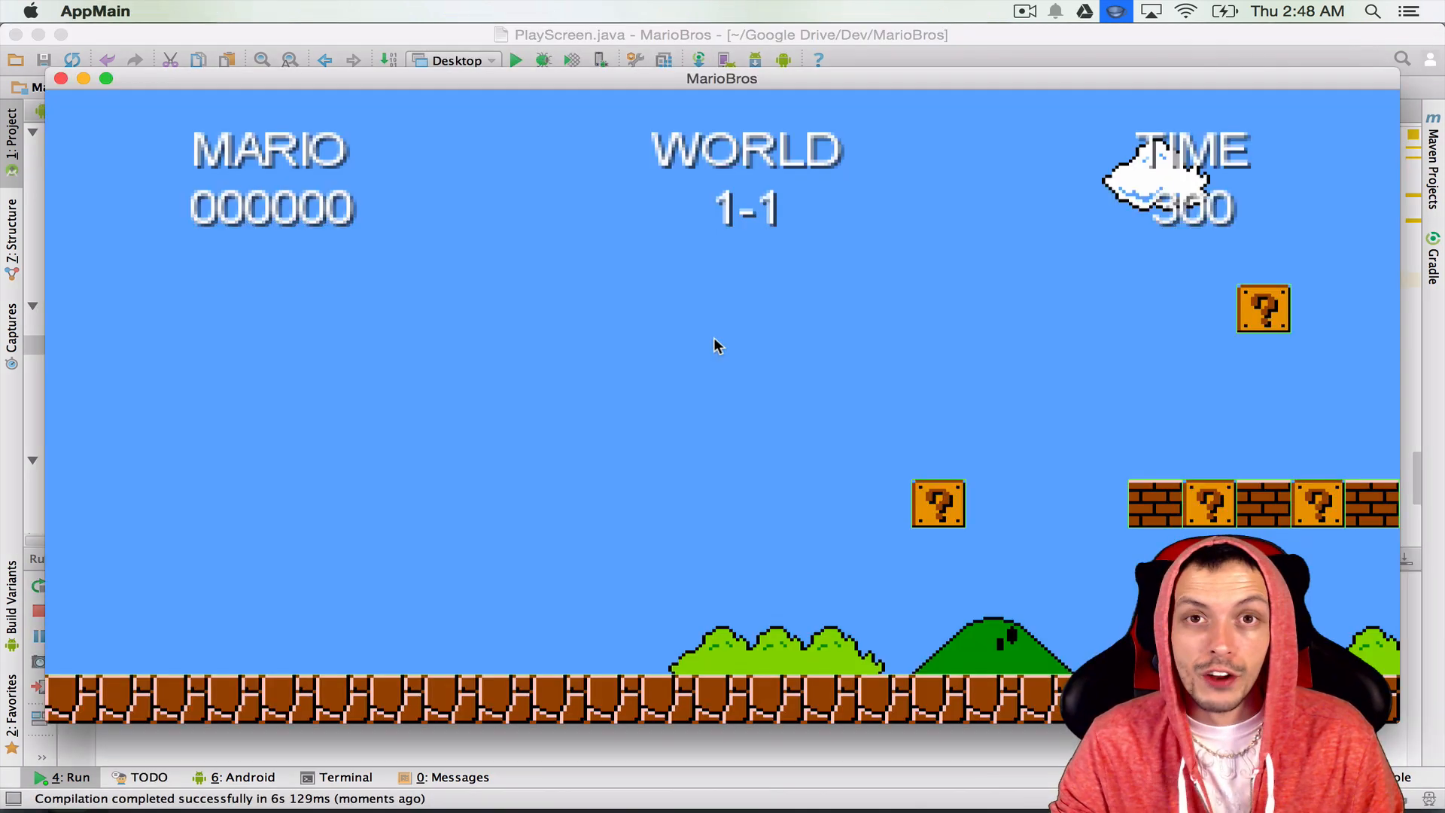
mouse_move(705, 615)
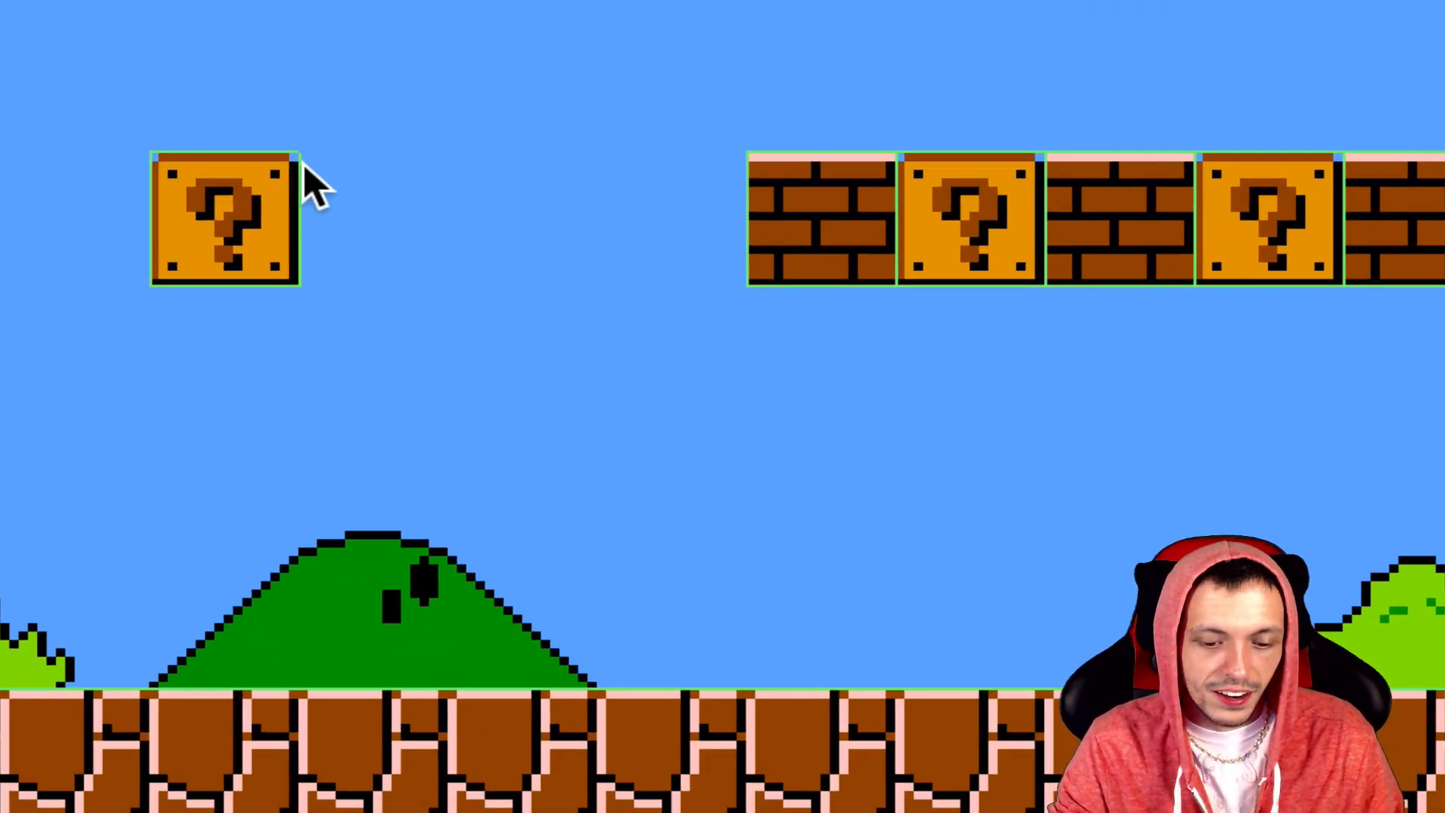
mouse_move(262, 217)
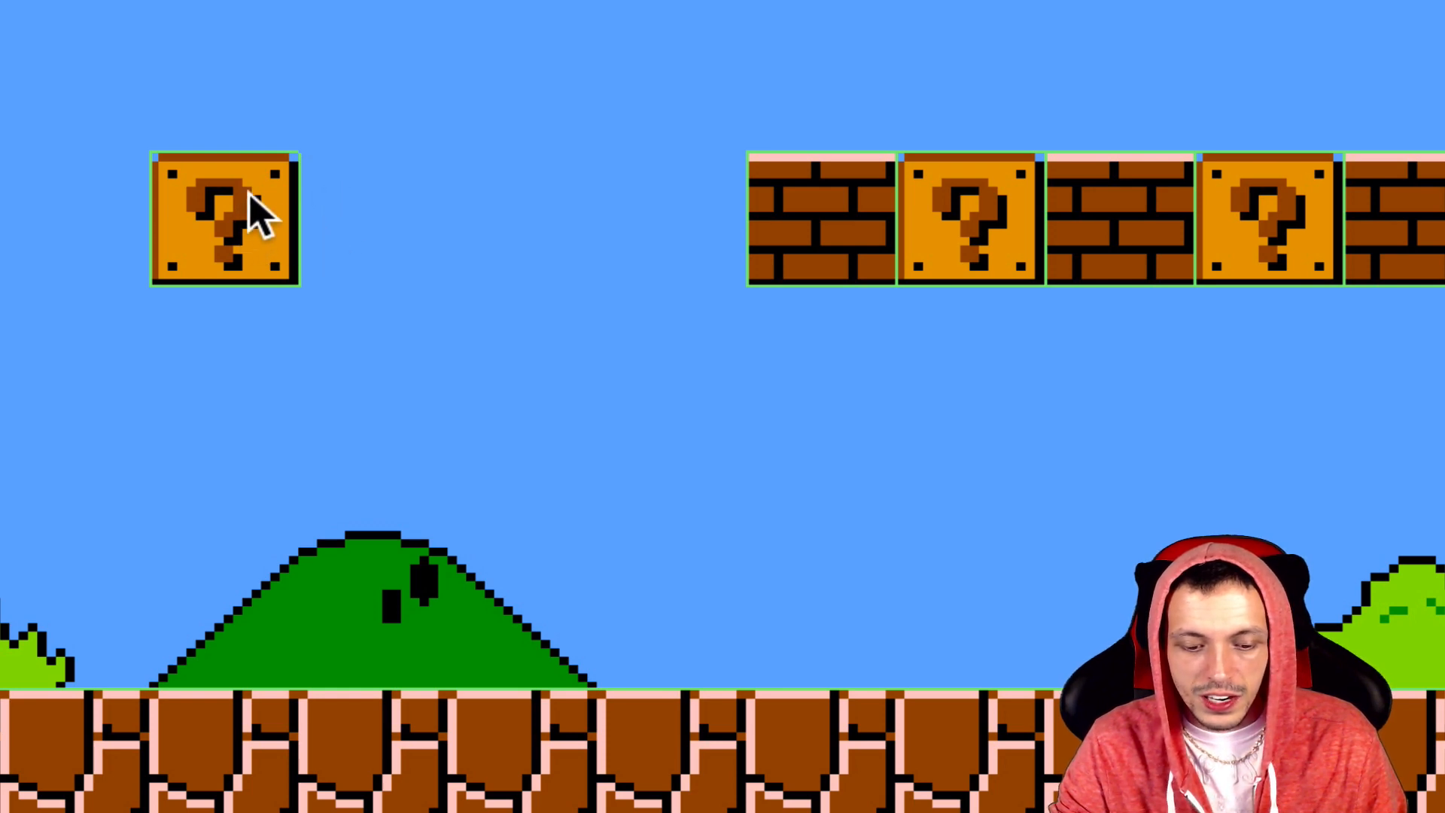
mouse_move(276, 276)
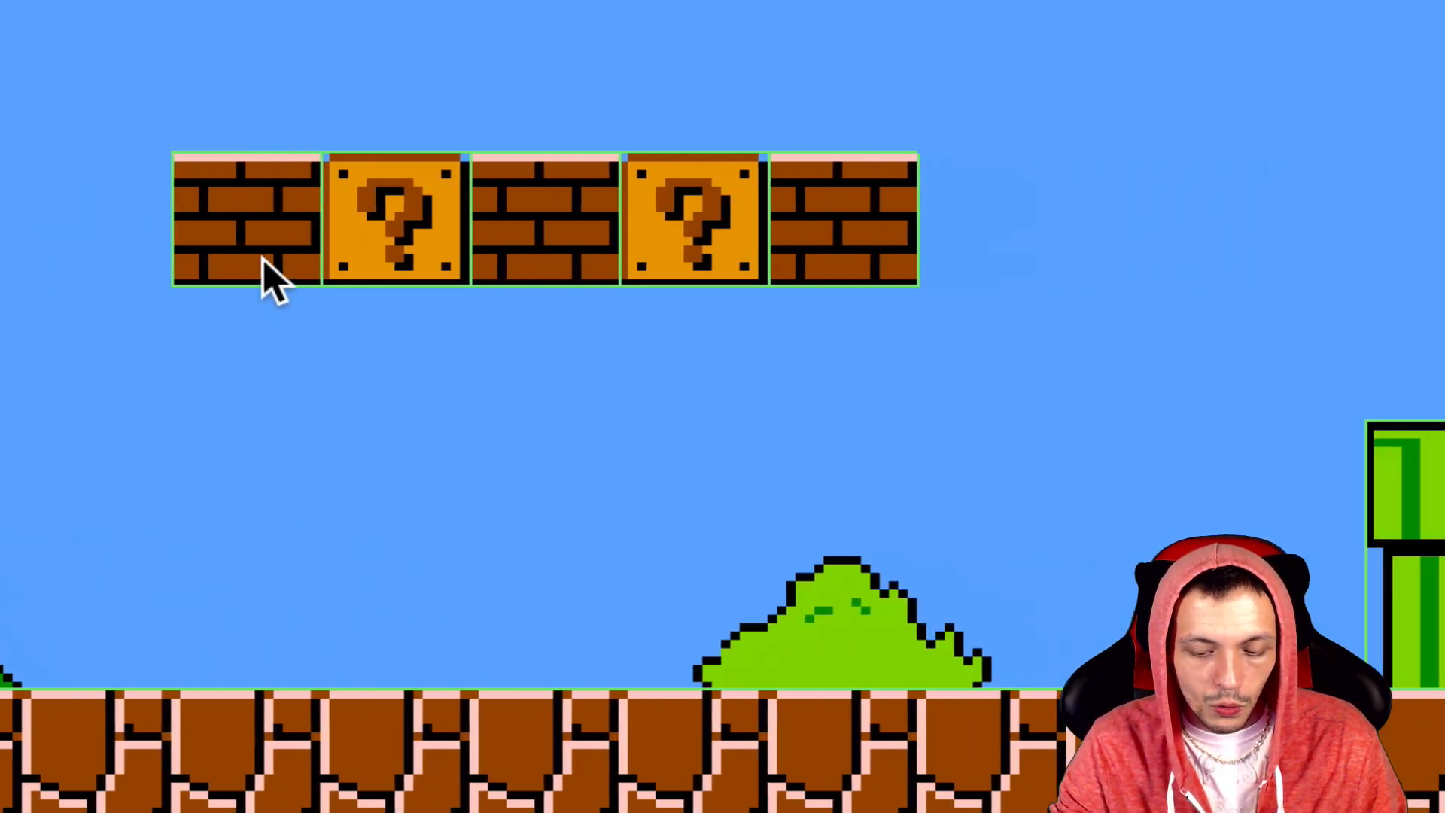
scroll(left, 3)
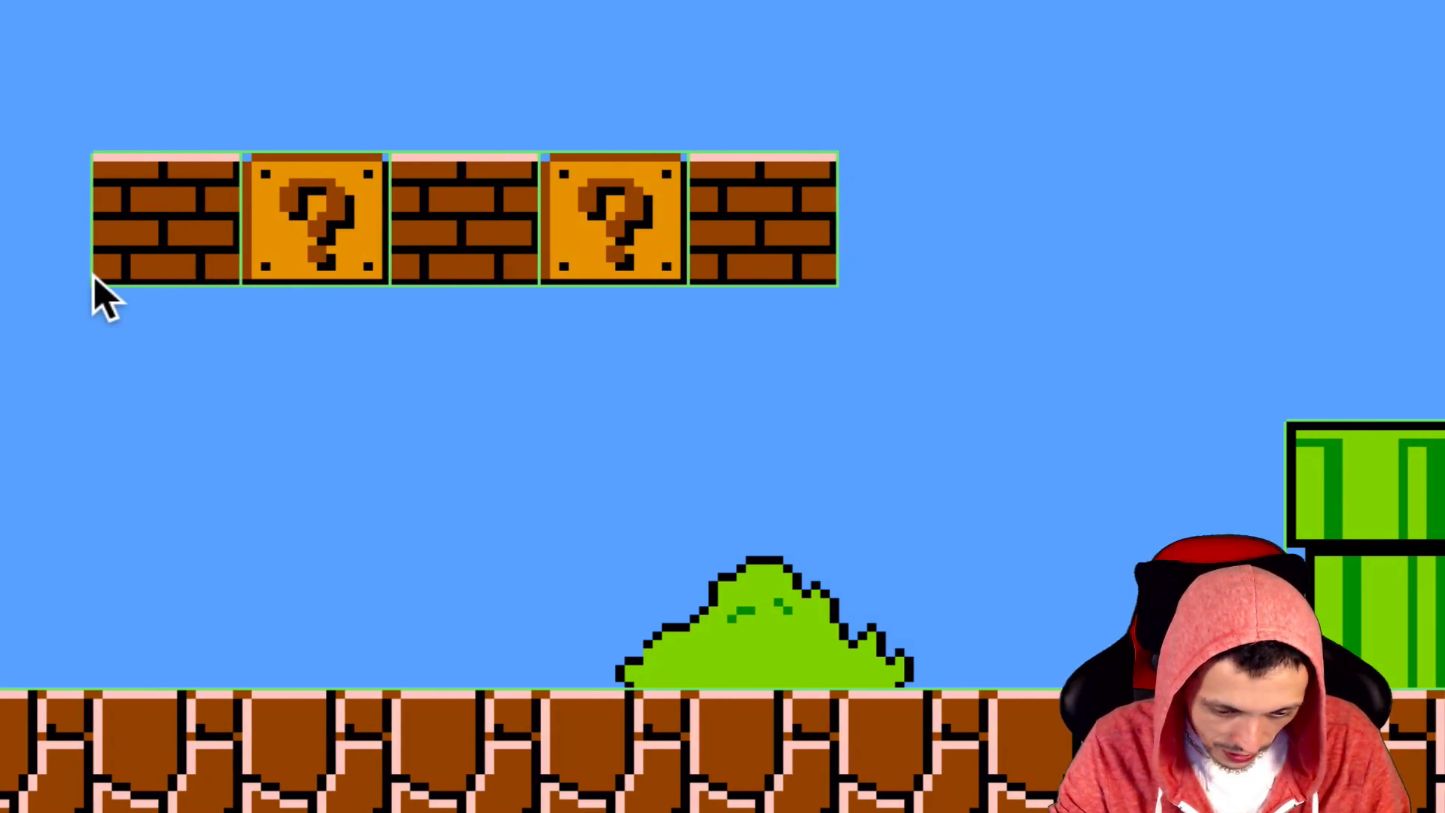
mouse_move(410, 161)
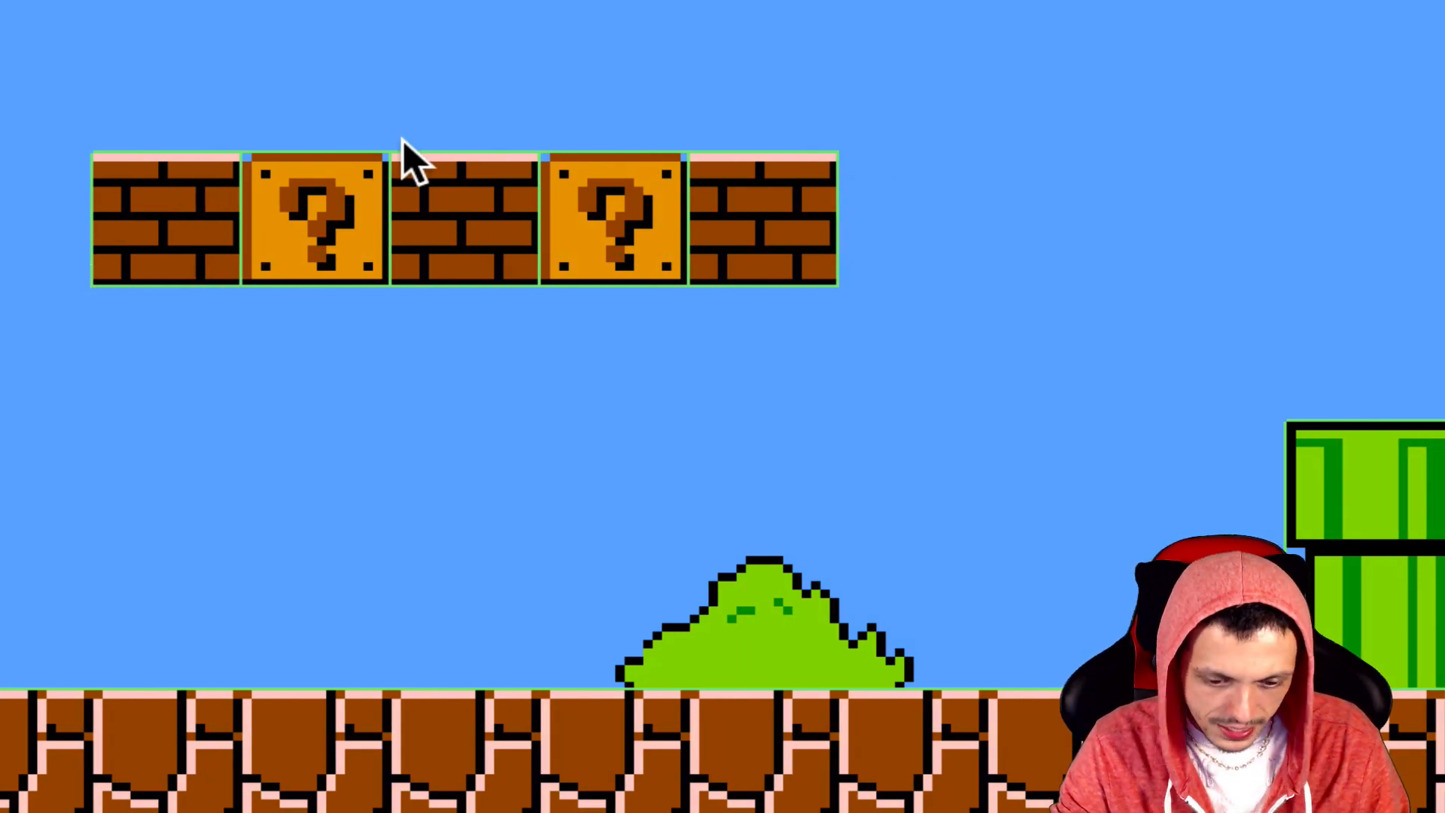
mouse_move(898, 599)
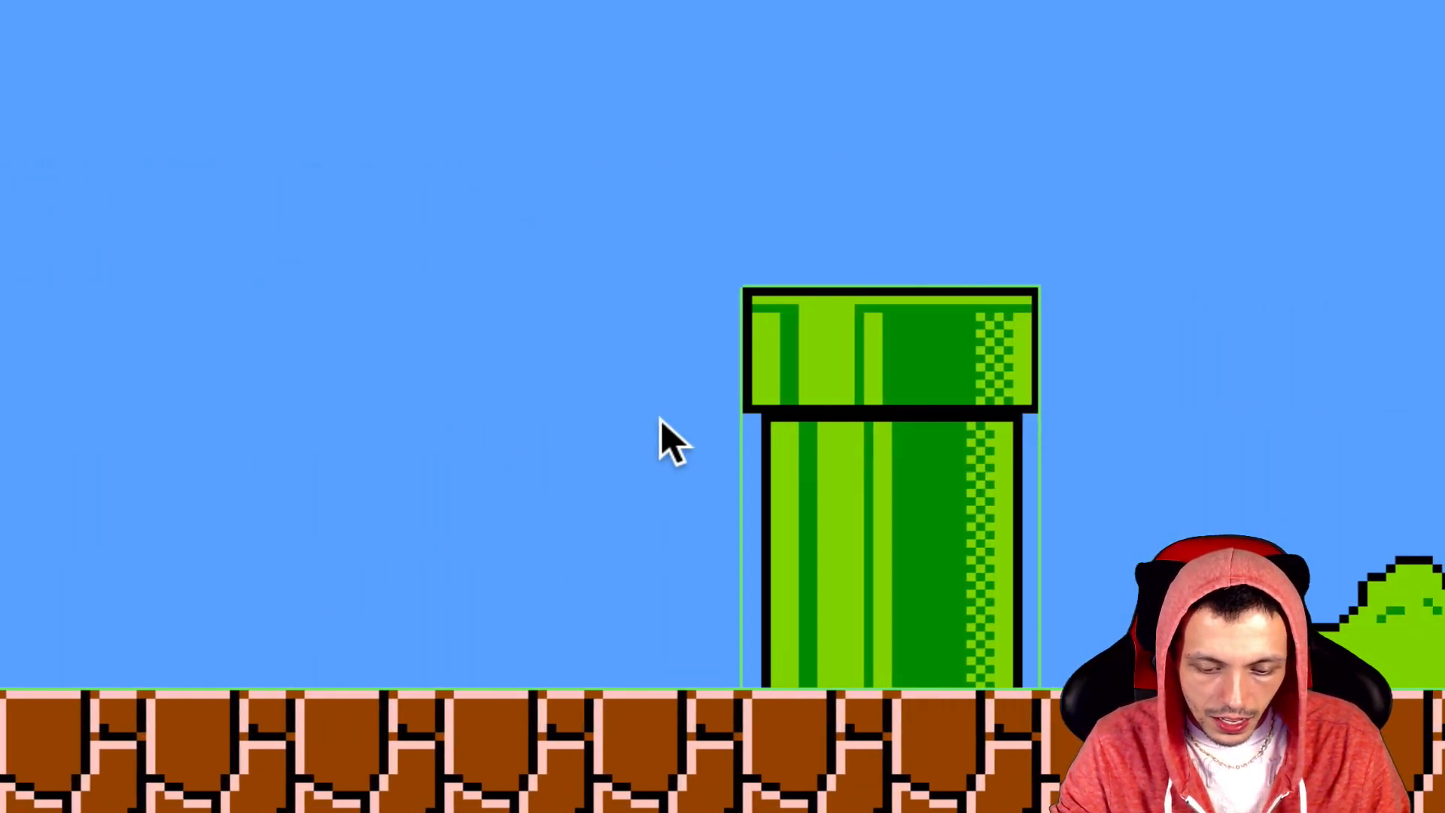
mouse_move(764, 553)
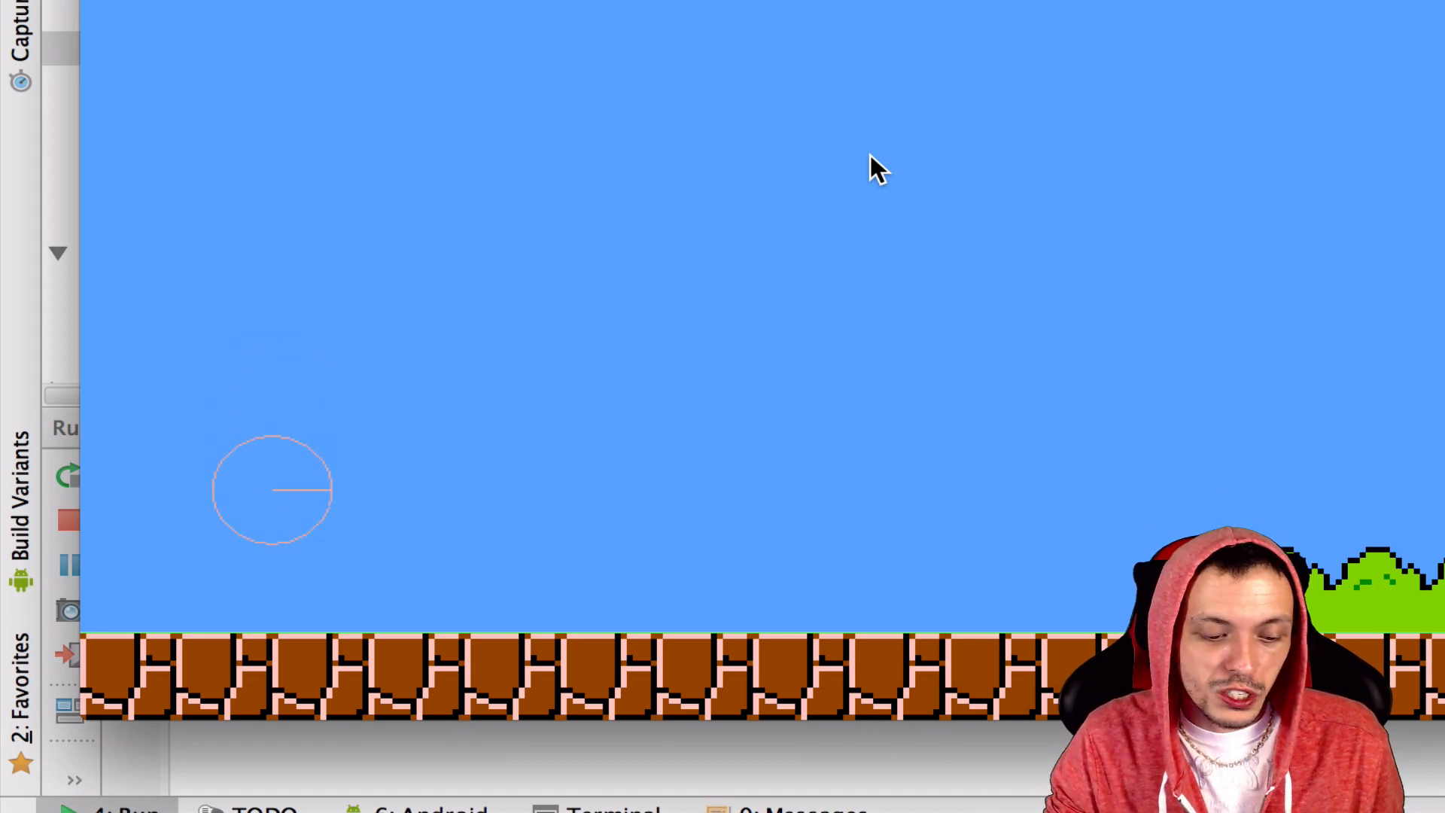
mouse_move(304, 452)
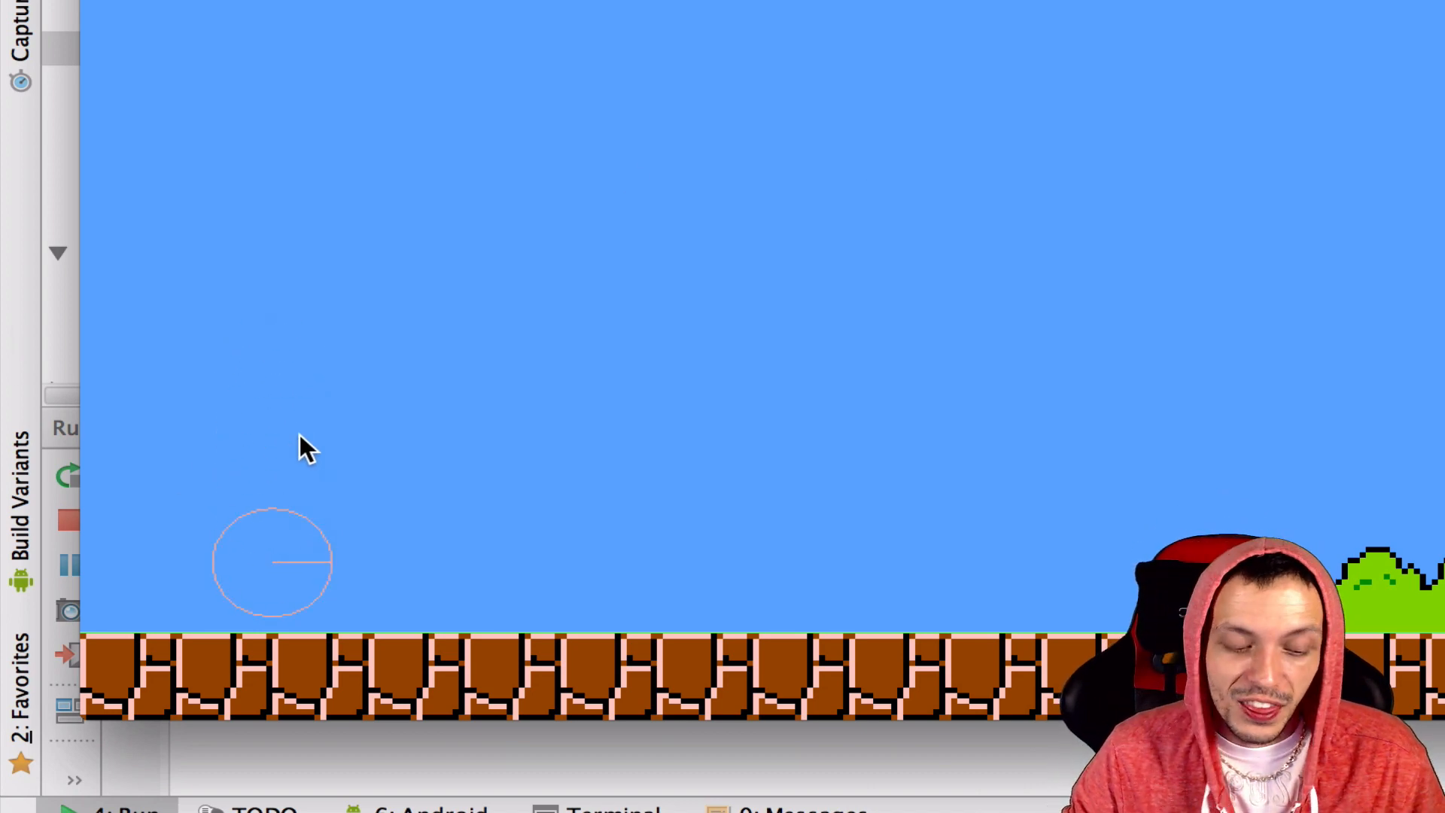
mouse_move(291, 487)
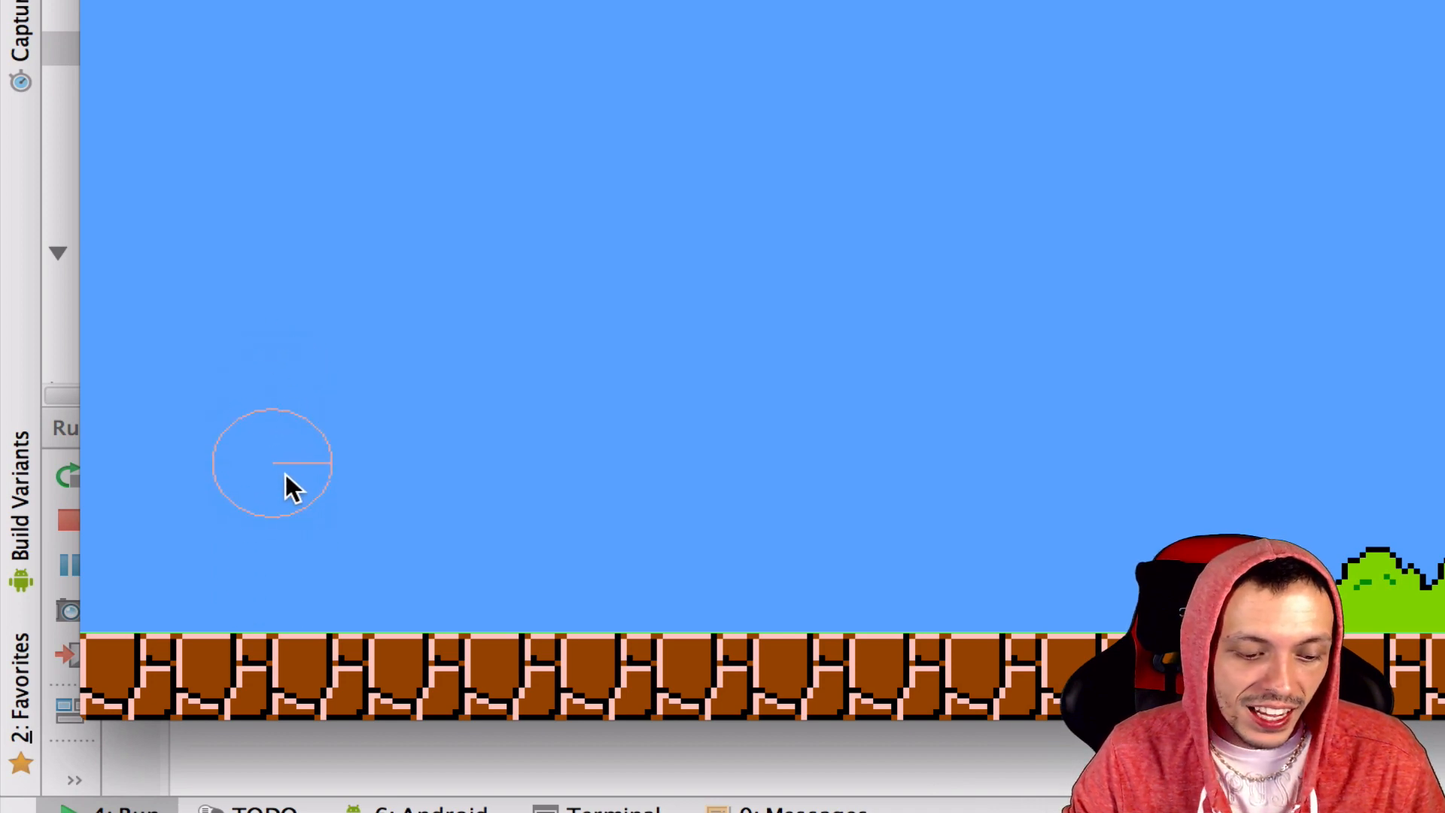
mouse_move(280, 645)
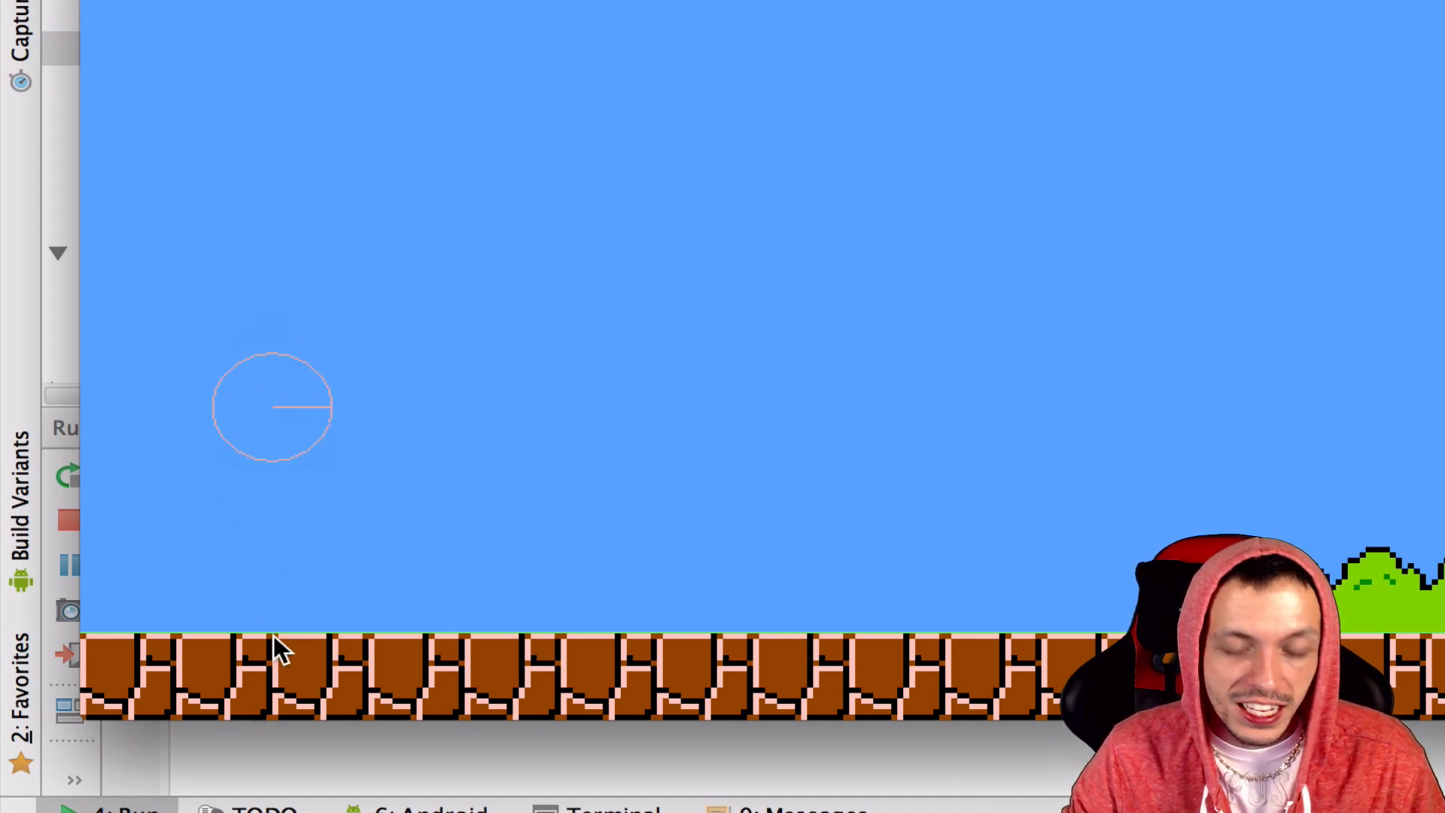